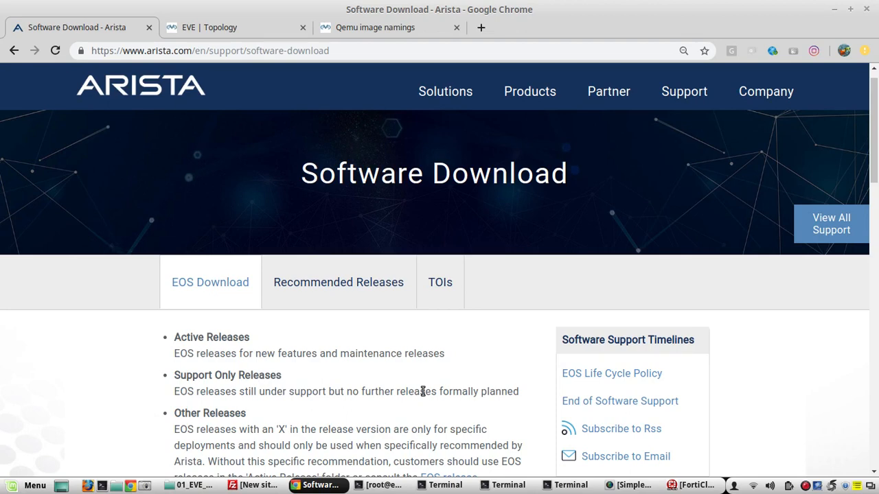
Return to the Arista download page and expand the EOS and vEOS-lab folders in the tree.
{"action": "left_click", "coordinate": [236, 27]}
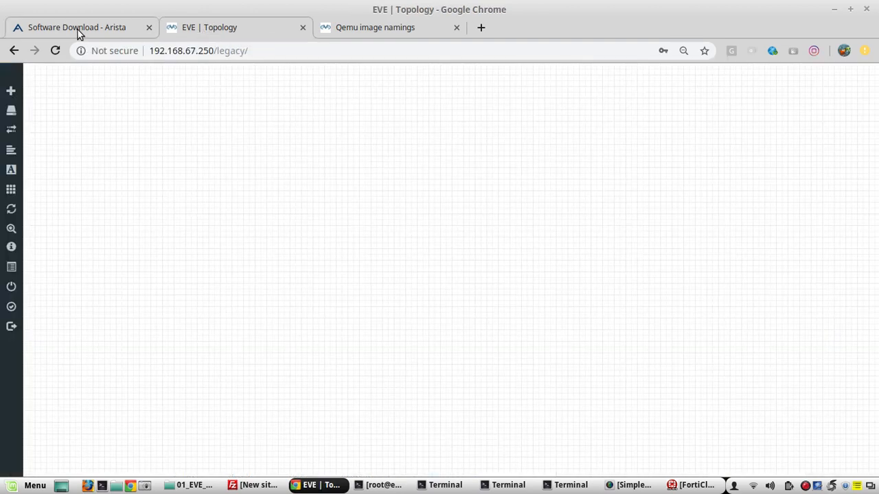
{"action": "left_click", "coordinate": [77, 27]}
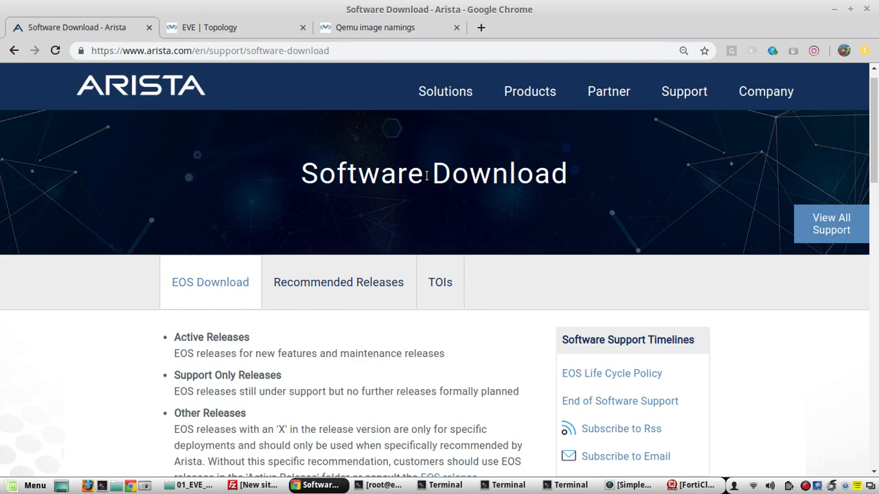
{"action": "scroll", "scroll_direction": "down", "scroll_amount": 3}
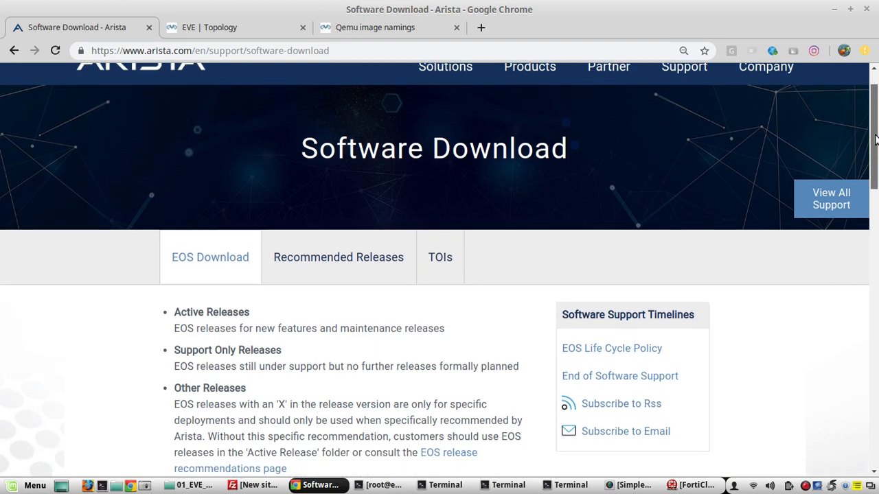
{"action": "scroll", "scroll_direction": "down", "scroll_amount": 3}
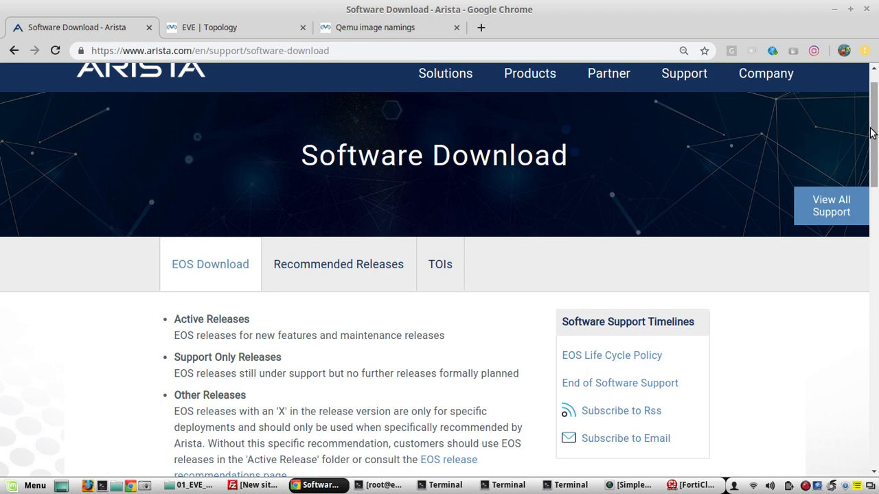
{"action": "scroll", "scroll_direction": "down", "scroll_amount": 3}
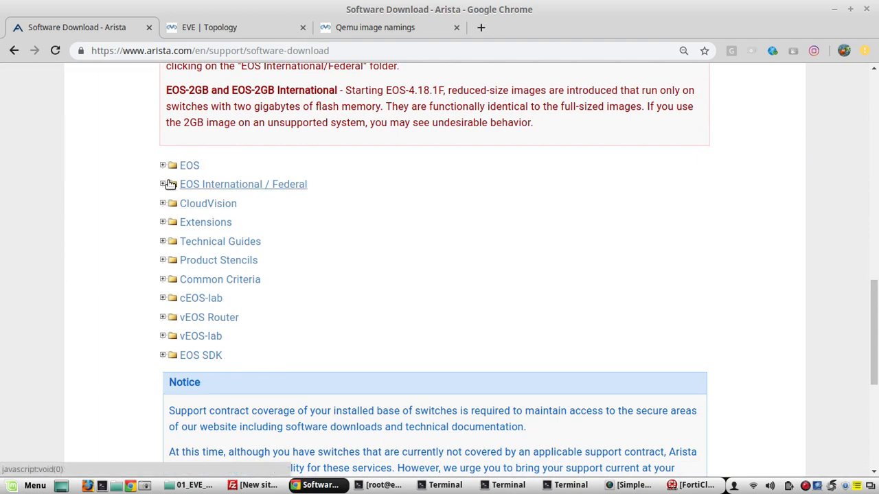
{"action": "left_click", "coordinate": [162, 164]}
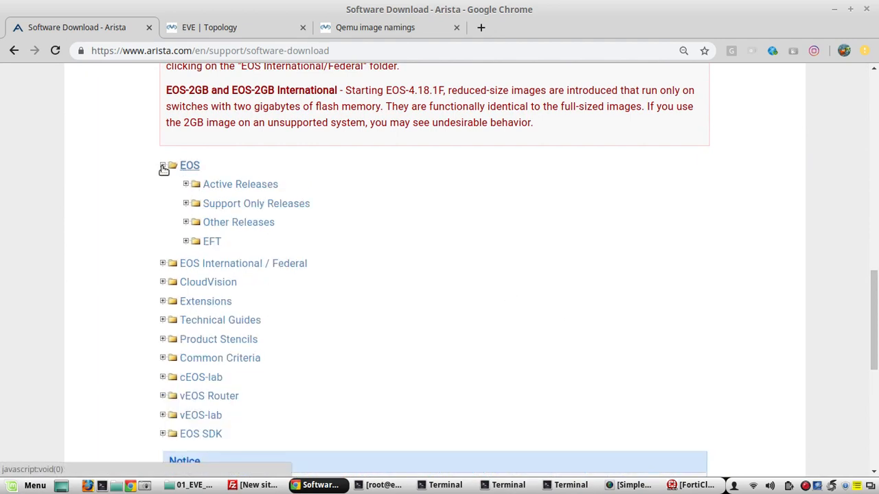
{"action": "left_click", "coordinate": [162, 167]}
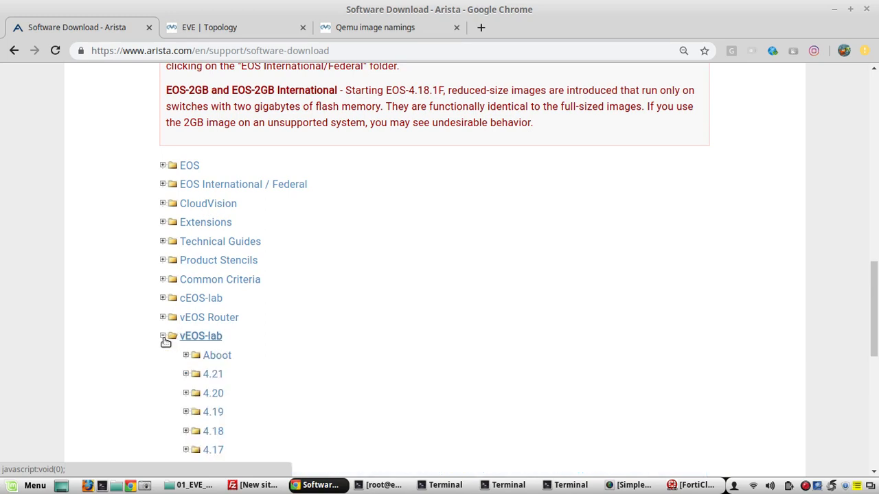
Expand the 4.17 release under vEOS-lab so the vEOS-lab-4.17.10M files are listed.
{"action": "scroll", "scroll_direction": "down", "scroll_amount": 3}
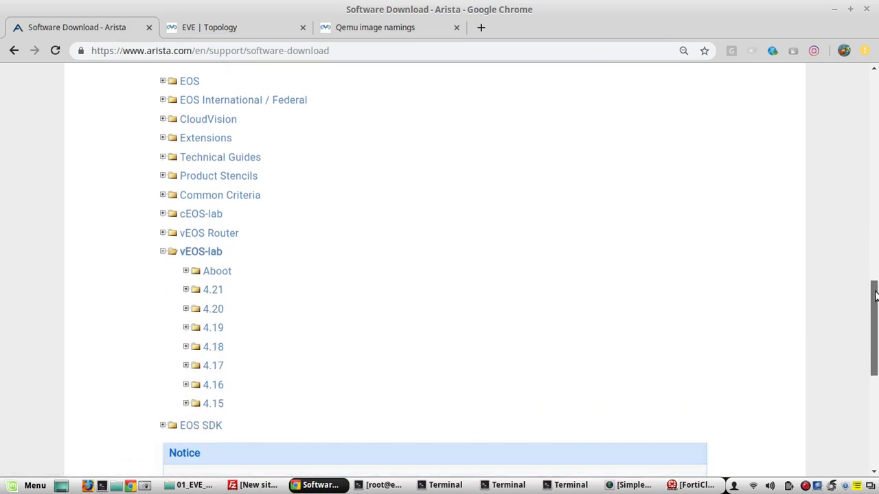
{"action": "scroll", "scroll_direction": "down", "scroll_amount": 3}
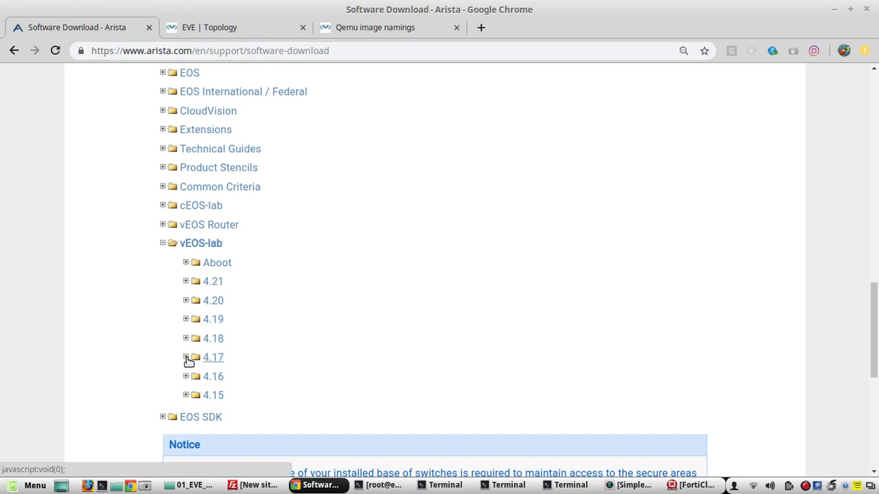
{"action": "left_click", "coordinate": [186, 357]}
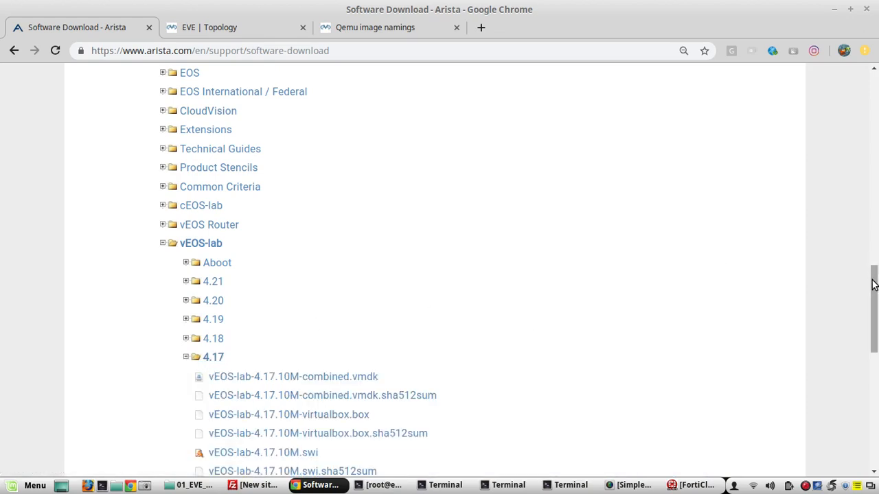
{"action": "scroll", "scroll_direction": "down", "scroll_amount": 3}
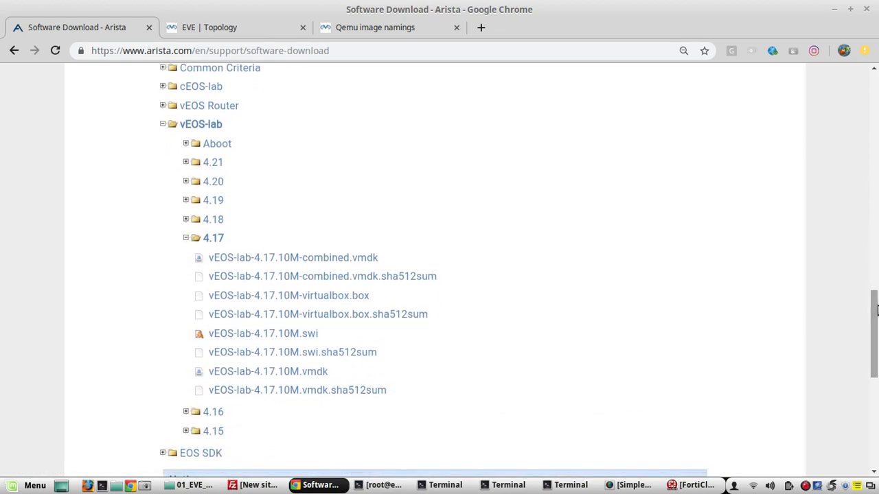
{"action": "mouse_move", "coordinate": [781, 321]}
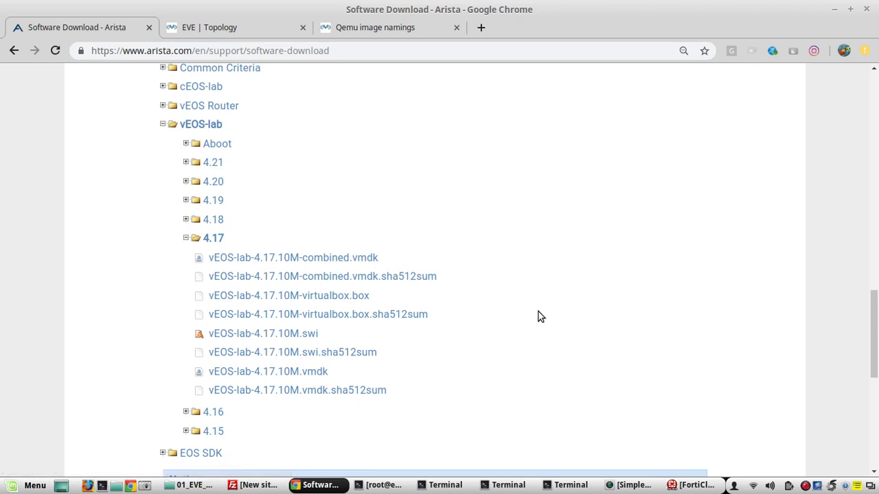
{"action": "mouse_move", "coordinate": [264, 333]}
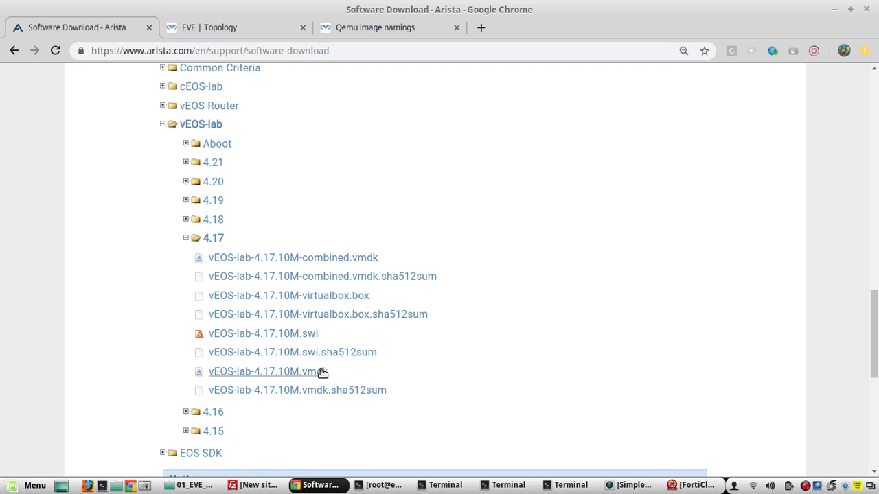
{"action": "mouse_move", "coordinate": [336, 374]}
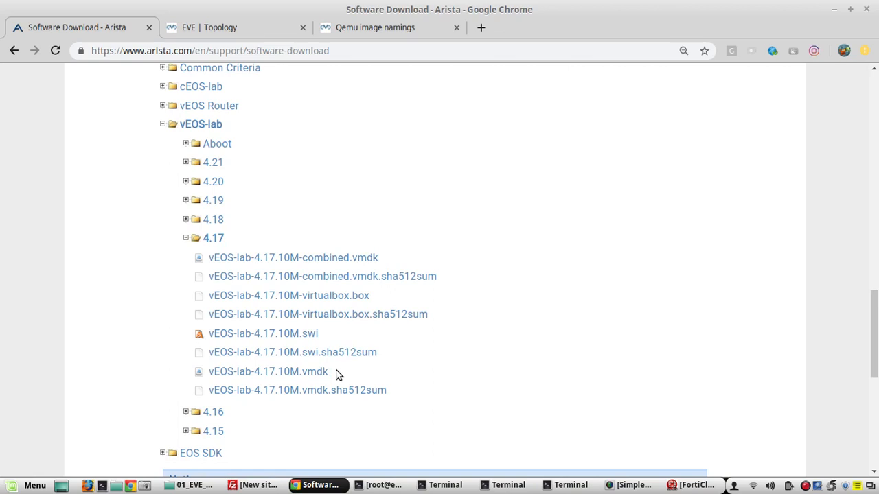
{"action": "mouse_move", "coordinate": [332, 376]}
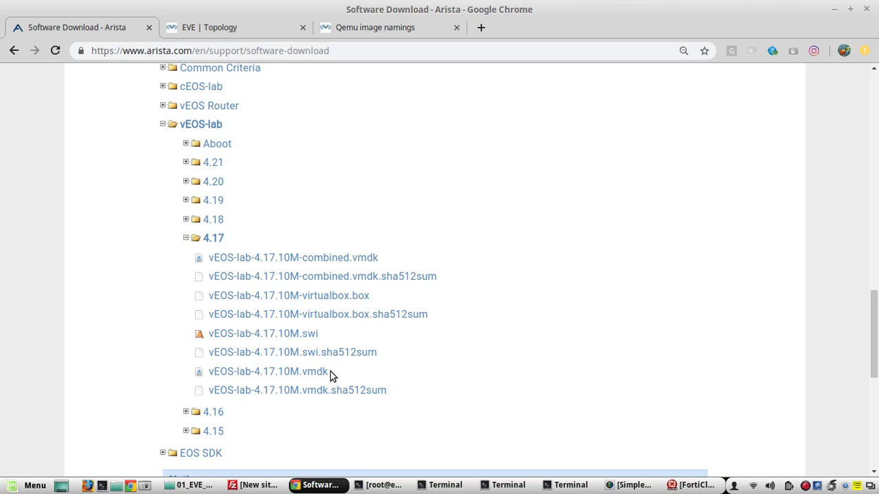
Expand the Aboot folder under vEOS-lab to show the Aboot-veos-8.0.0 ISO images.
{"action": "left_click", "coordinate": [186, 144]}
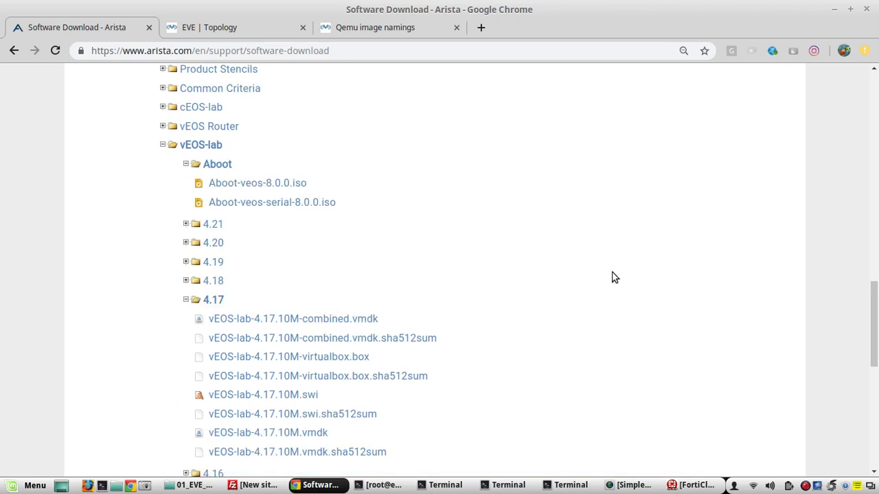
{"action": "mouse_move", "coordinate": [258, 182]}
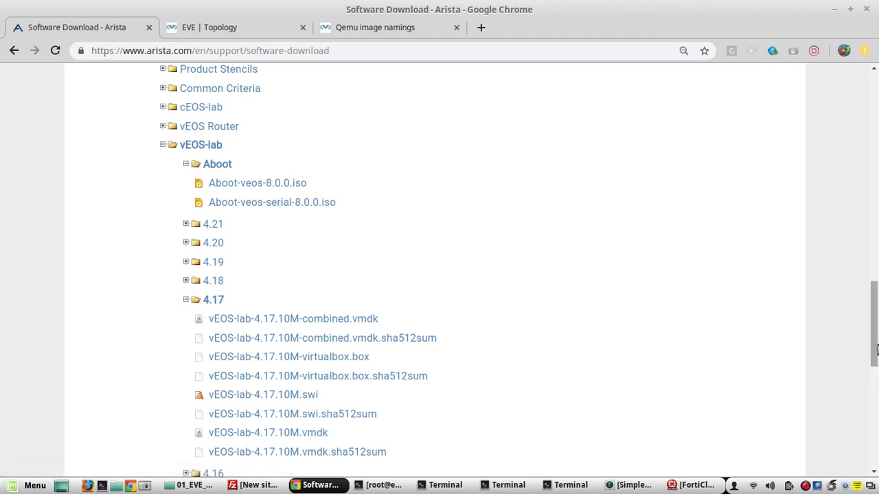
{"action": "scroll", "scroll_direction": "down", "scroll_amount": 3}
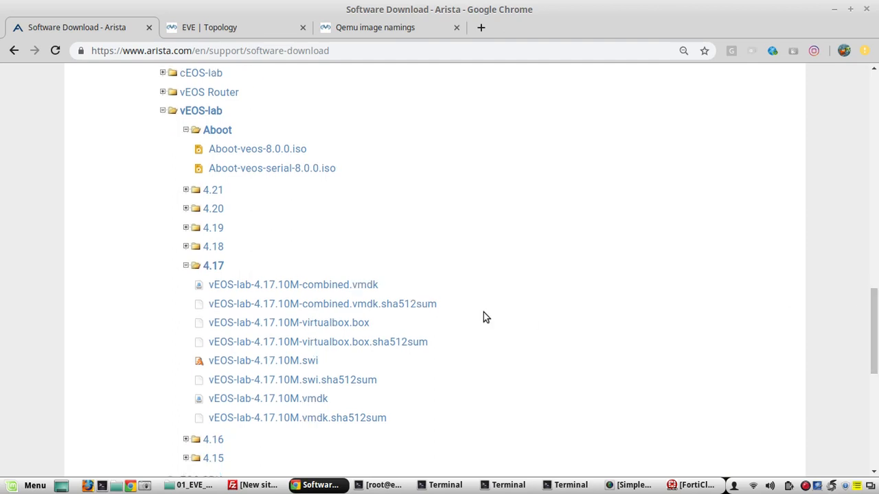
{"action": "mouse_move", "coordinate": [294, 284]}
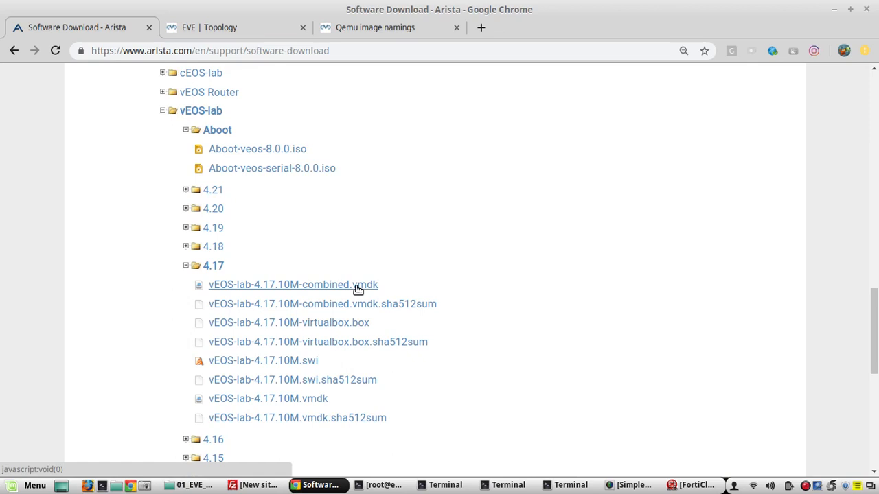
{"action": "mouse_move", "coordinate": [415, 286]}
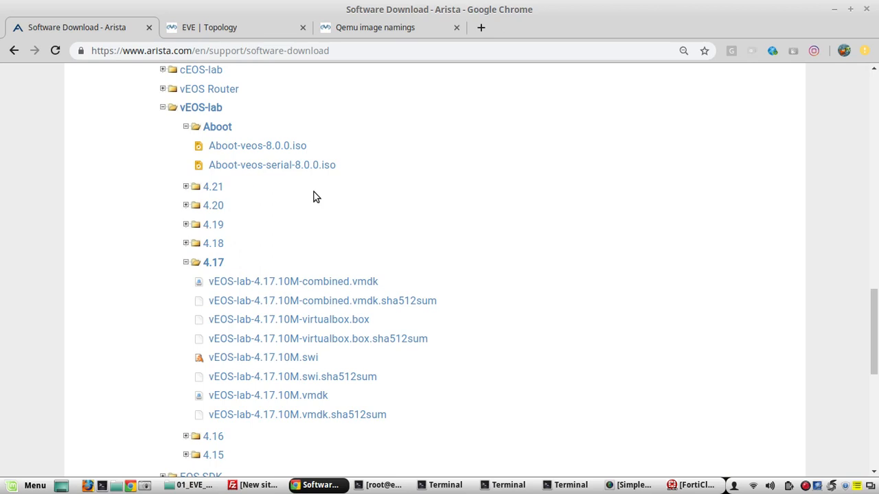
{"action": "mouse_move", "coordinate": [258, 146]}
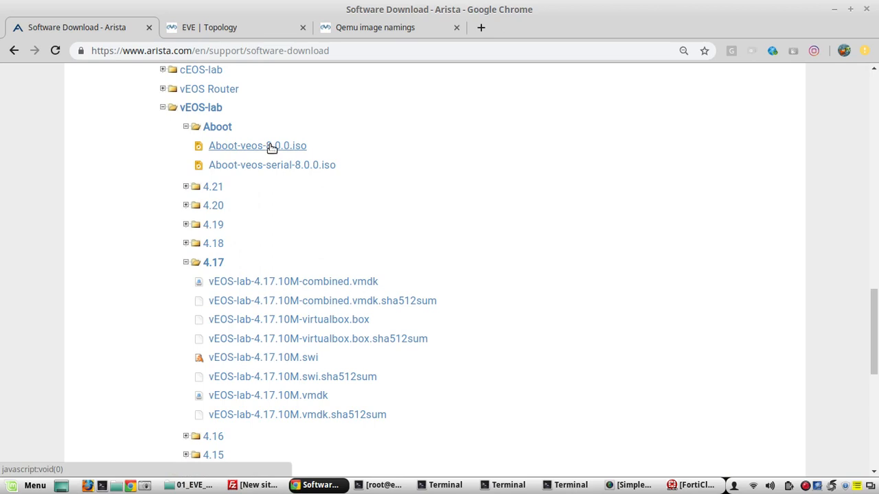
Download Aboot-veos-8.0.0.iso and vEOS-lab-4.17.10M.vmdk, cancelling the duplicate vmdk download.
{"action": "left_click", "coordinate": [257, 146]}
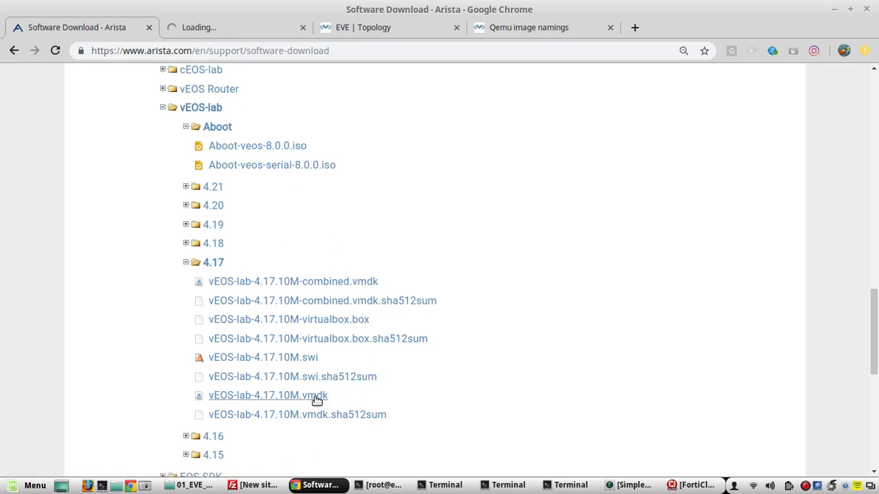
{"action": "left_click", "coordinate": [268, 395]}
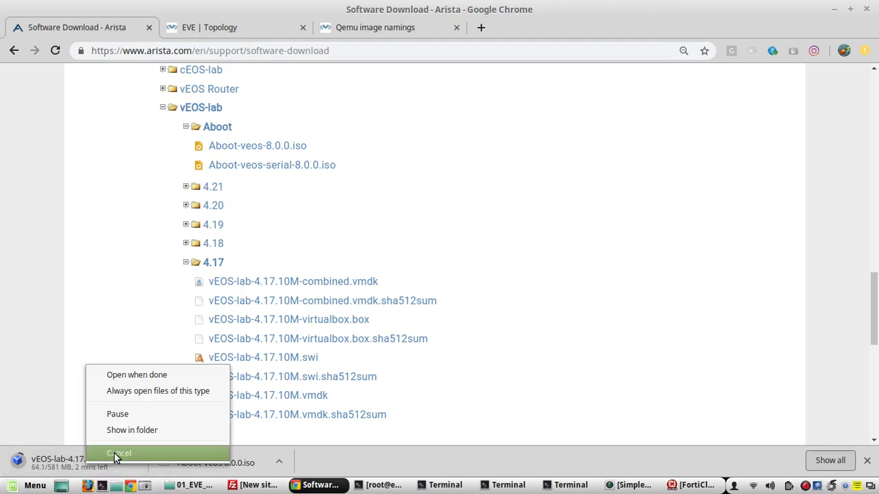
{"action": "left_click", "coordinate": [118, 453]}
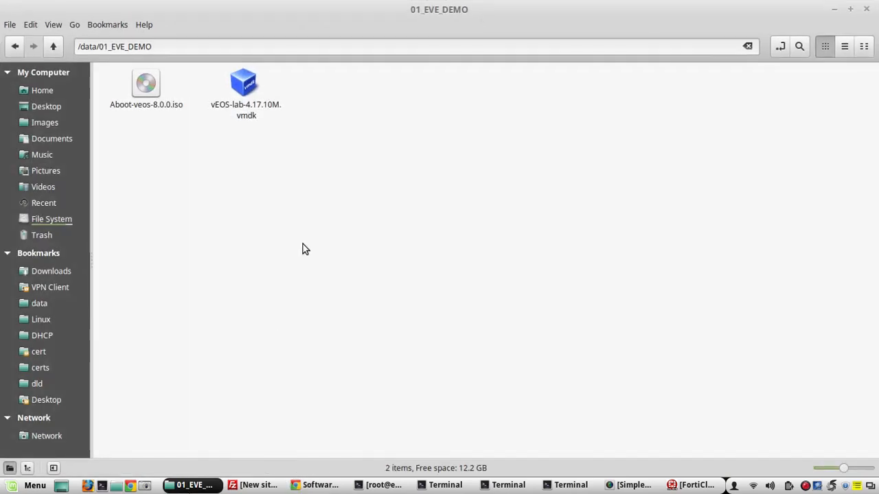
{"action": "mouse_move", "coordinate": [324, 112]}
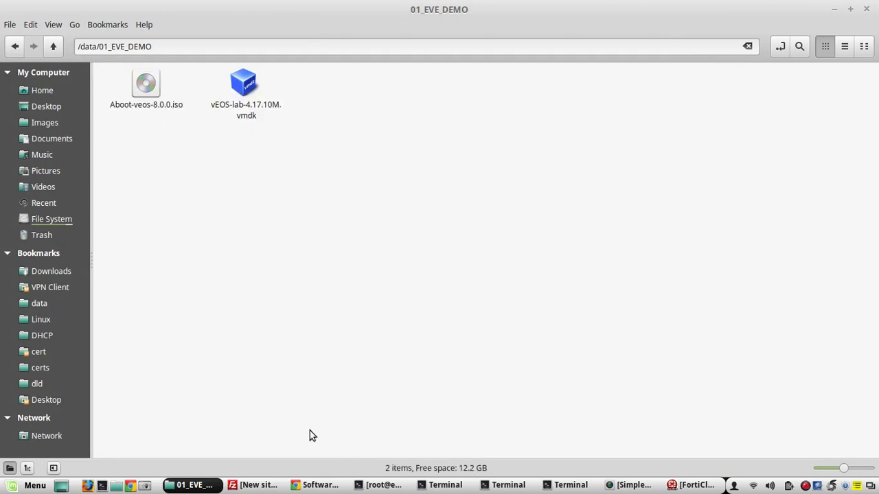
Return from Nemo to Chrome's EVE-NG Qemu image namings page.
{"action": "left_click", "coordinate": [318, 485]}
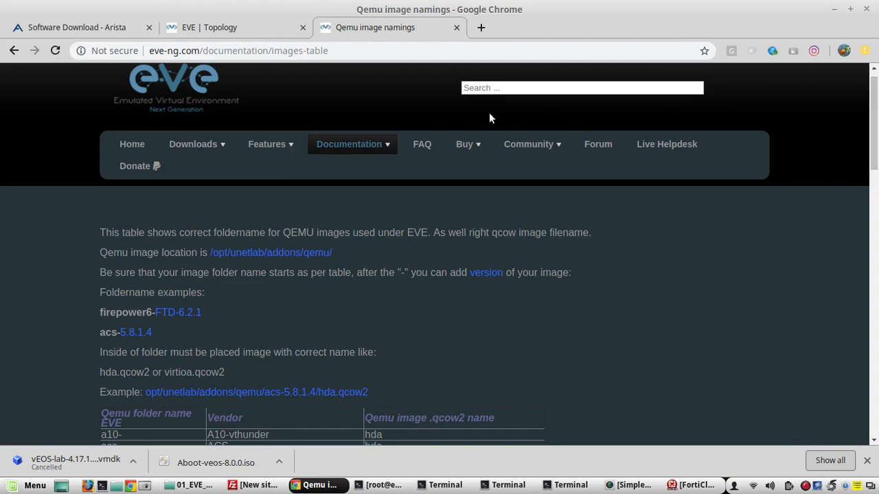
{"action": "left_click", "coordinate": [349, 144]}
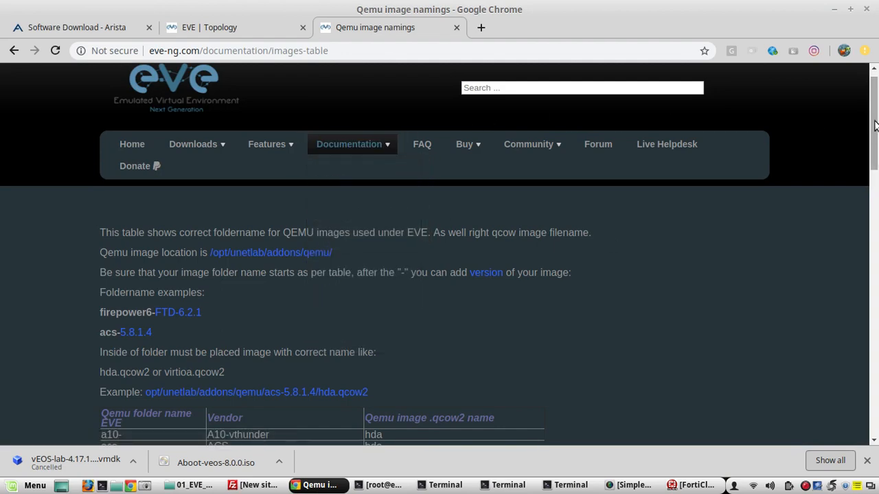
{"action": "scroll", "scroll_direction": "down", "scroll_amount": 3}
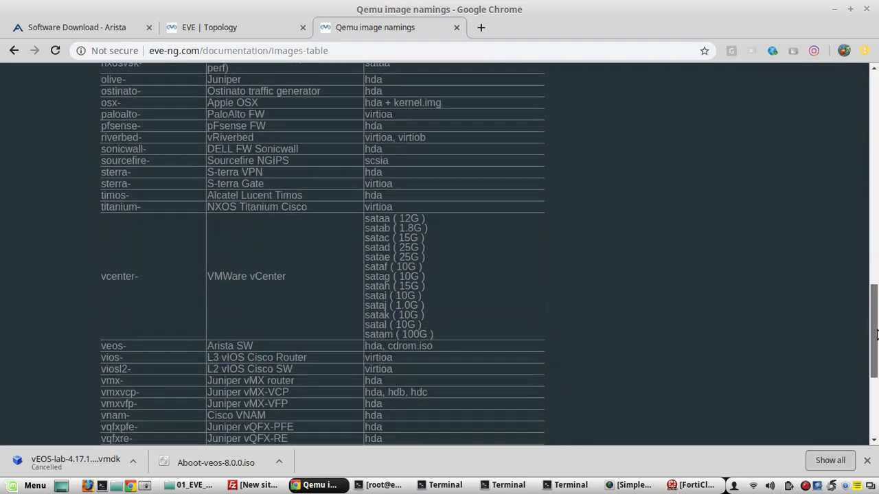
{"action": "scroll", "scroll_direction": "down", "scroll_amount": 3}
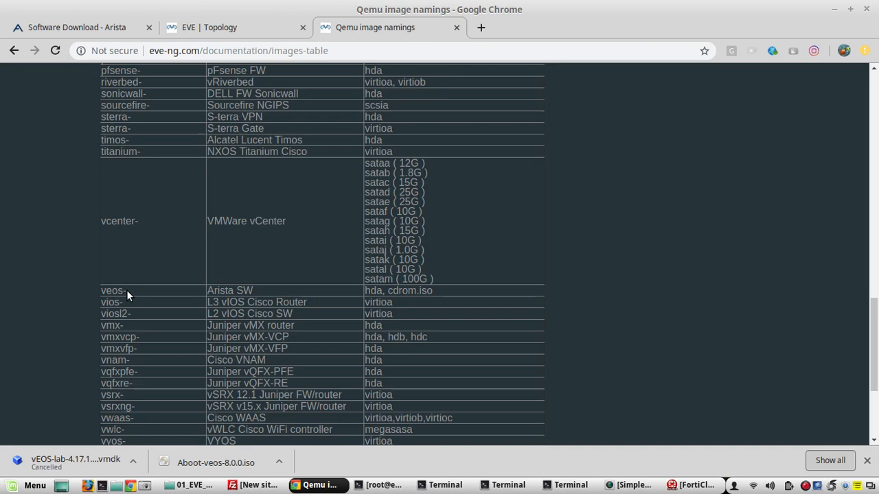
{"action": "mouse_move", "coordinate": [302, 290]}
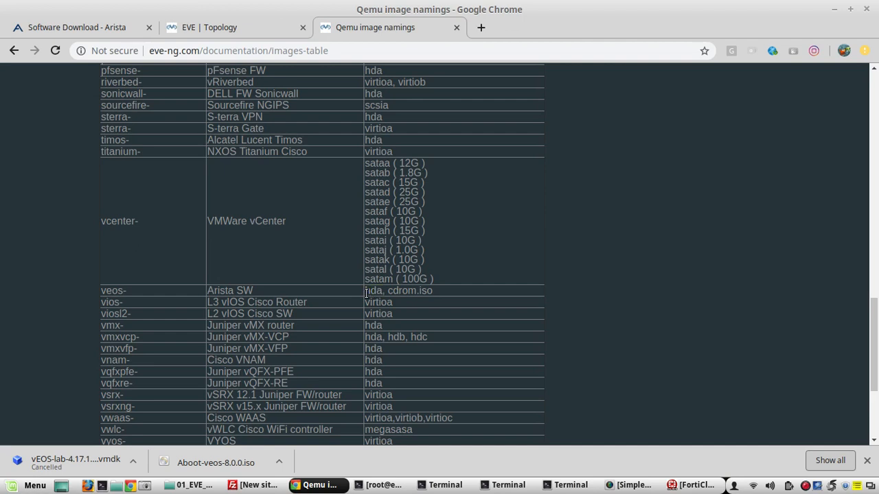
{"action": "mouse_move", "coordinate": [228, 436]}
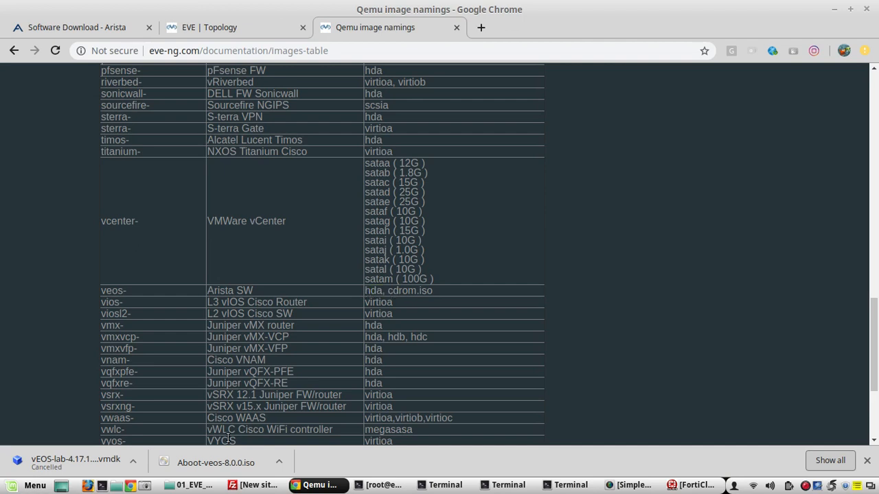
{"action": "left_click", "coordinate": [192, 486]}
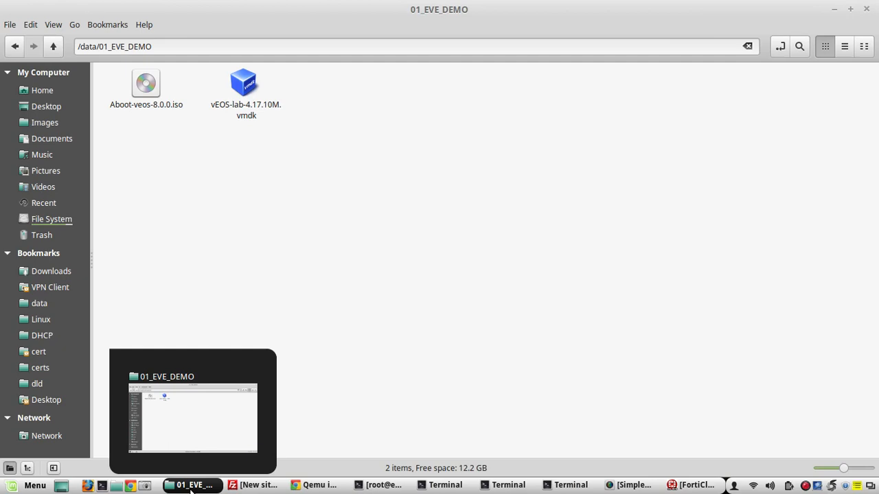
{"action": "left_click", "coordinate": [318, 486]}
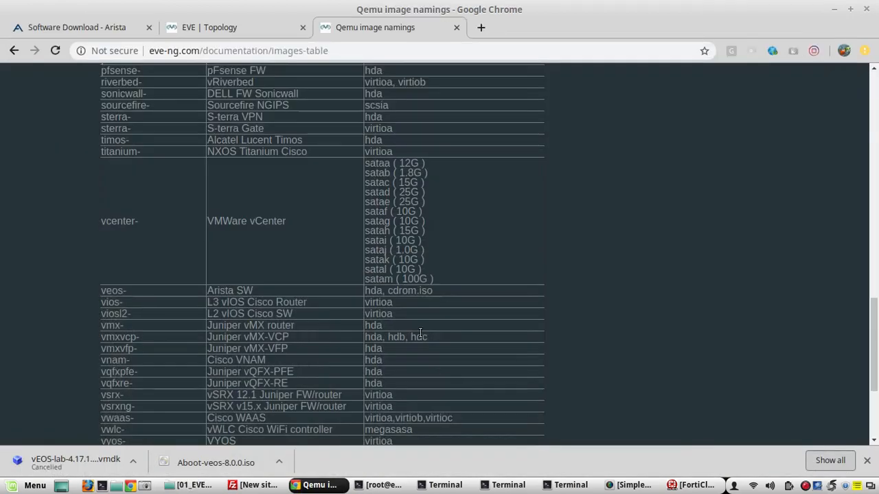
{"action": "double_click", "coordinate": [409, 291]}
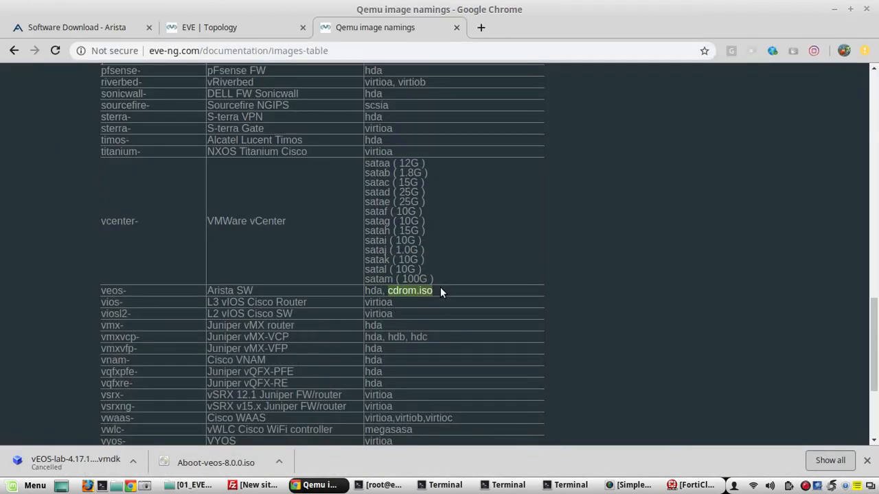
{"action": "scroll", "scroll_direction": "up", "scroll_amount": 3}
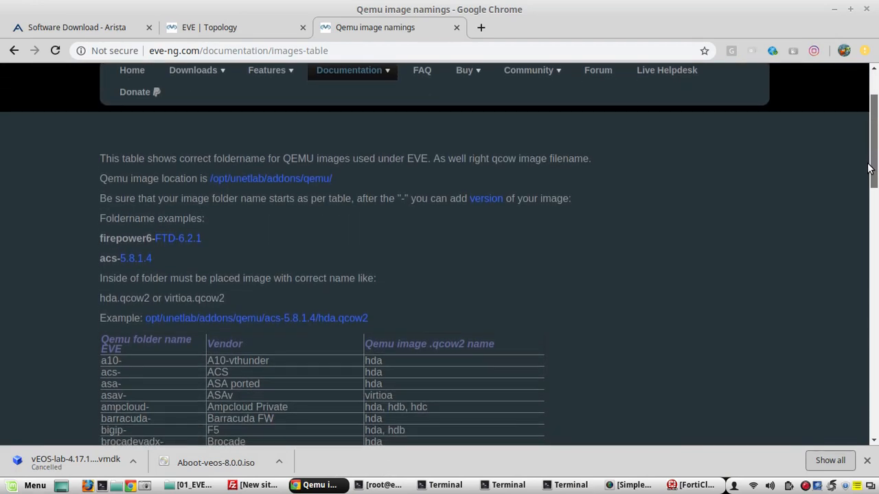
{"action": "scroll", "scroll_direction": "down", "scroll_amount": 3}
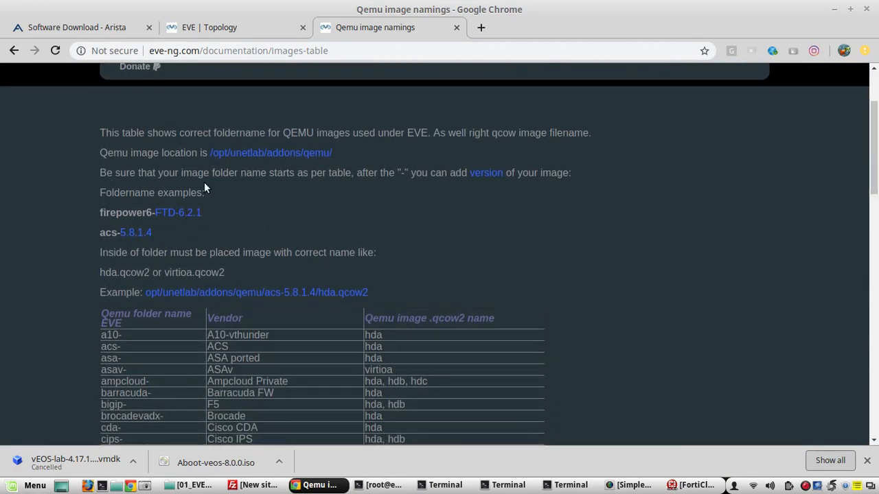
{"action": "mouse_move", "coordinate": [150, 272]}
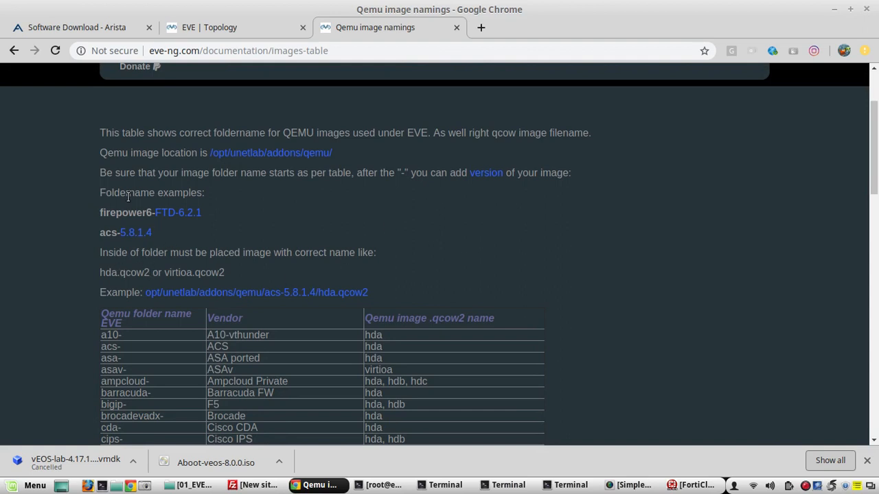
{"action": "mouse_move", "coordinate": [151, 214]}
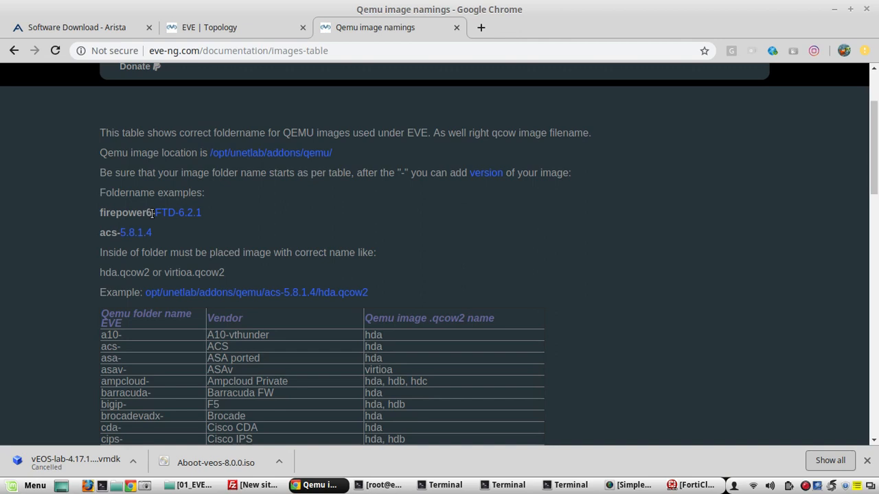
{"action": "double_click", "coordinate": [126, 212]}
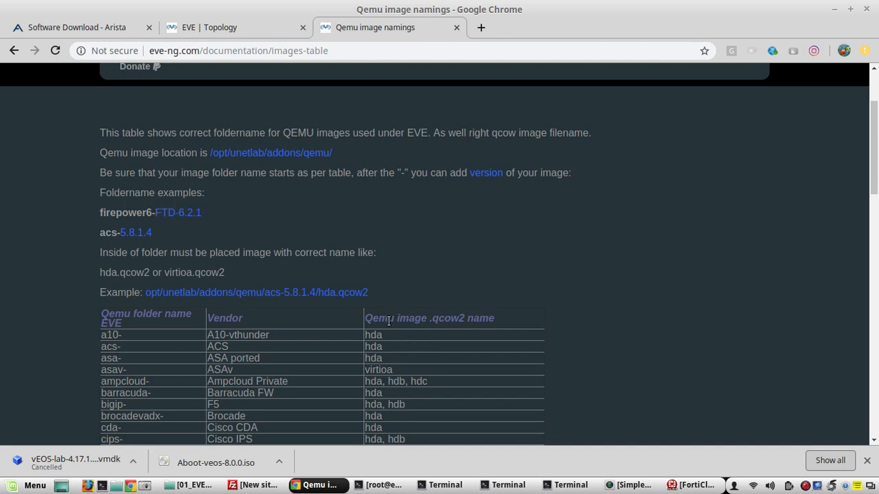
{"action": "left_click_drag", "start_coordinate": [382, 319], "coordinate": [494, 319]}
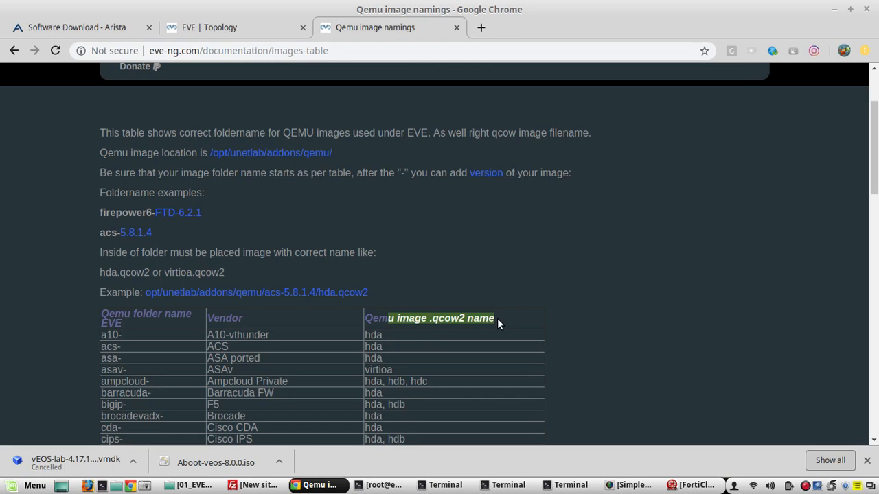
{"action": "scroll", "scroll_direction": "down", "scroll_amount": 3}
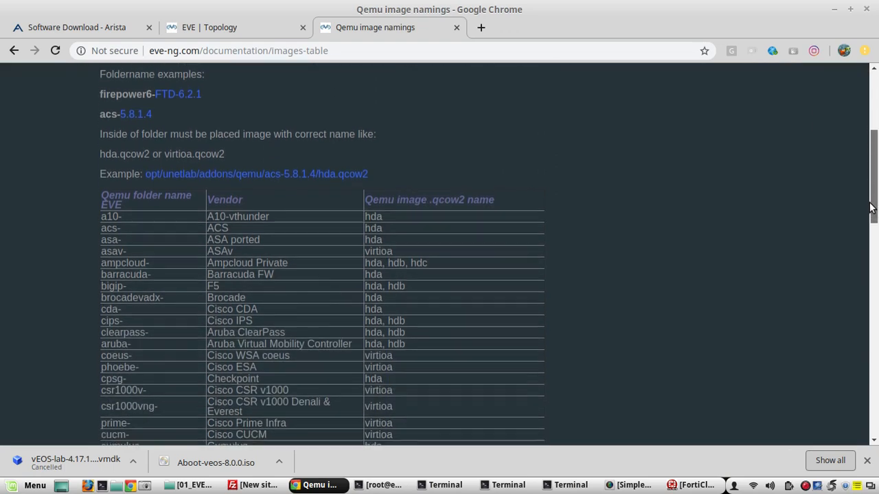
Bring up a terminal and change directory into /data/01_EVE_DEMO/.
{"action": "left_click", "coordinate": [192, 485]}
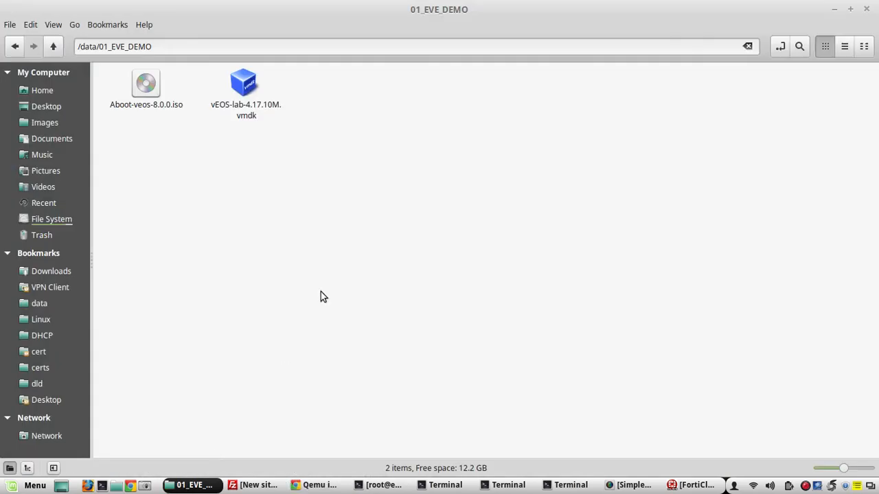
{"action": "mouse_move", "coordinate": [300, 239]}
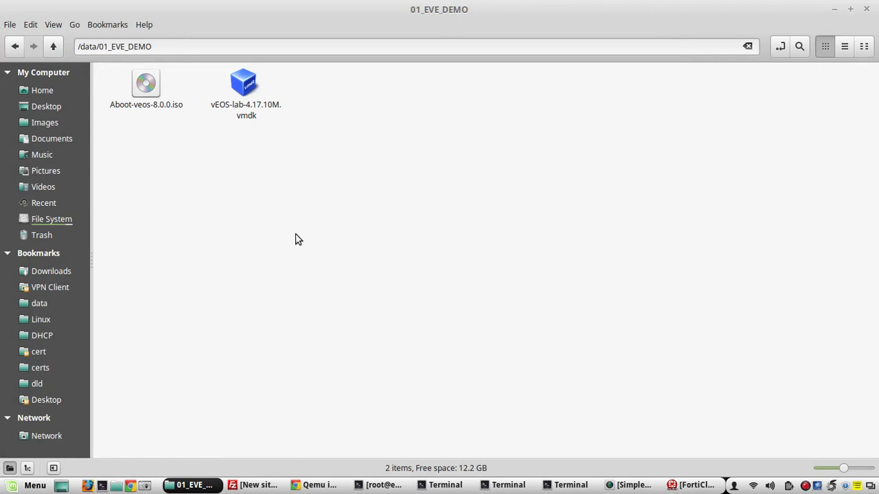
{"action": "left_click", "coordinate": [508, 484]}
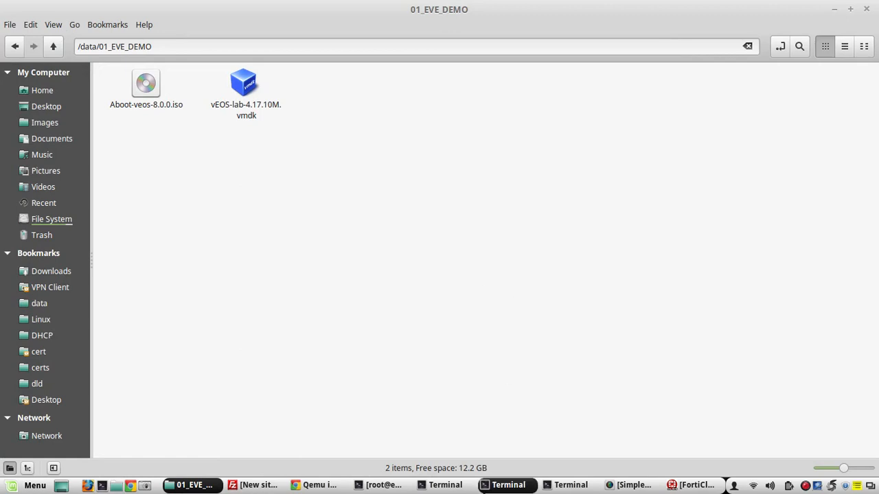
{"action": "mouse_move", "coordinate": [445, 485]}
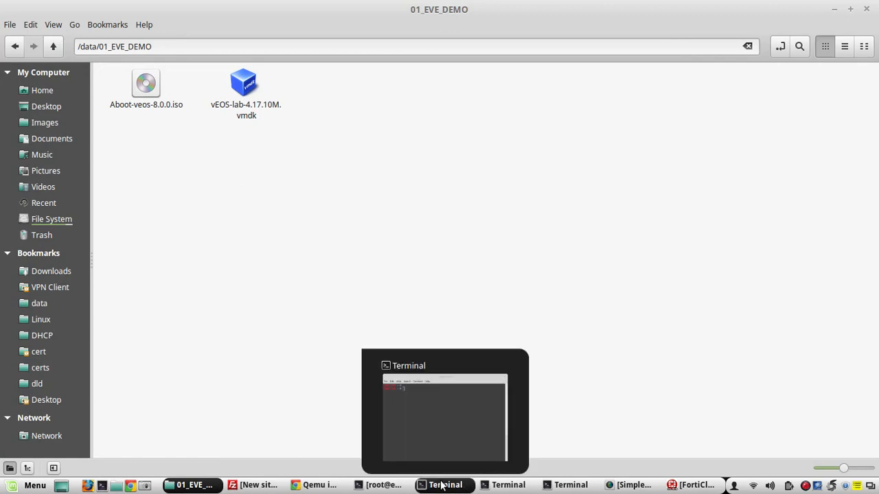
{"action": "left_click", "coordinate": [445, 485]}
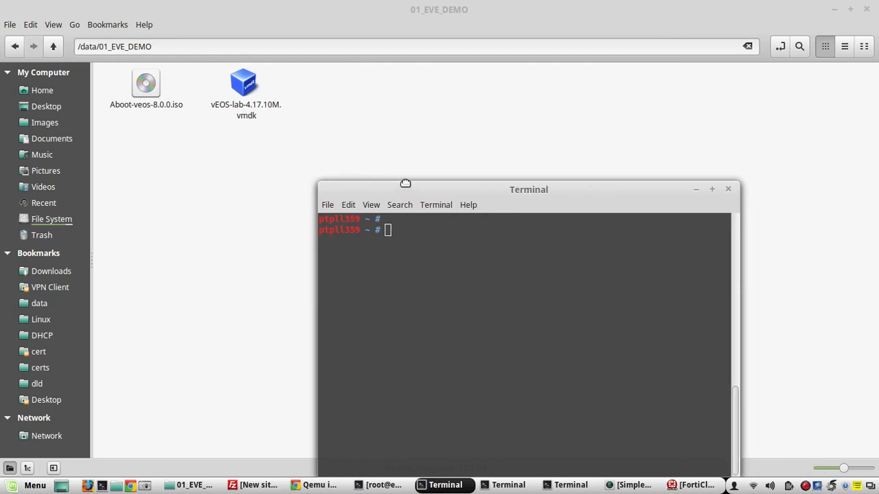
{"action": "type", "text": "cd"}
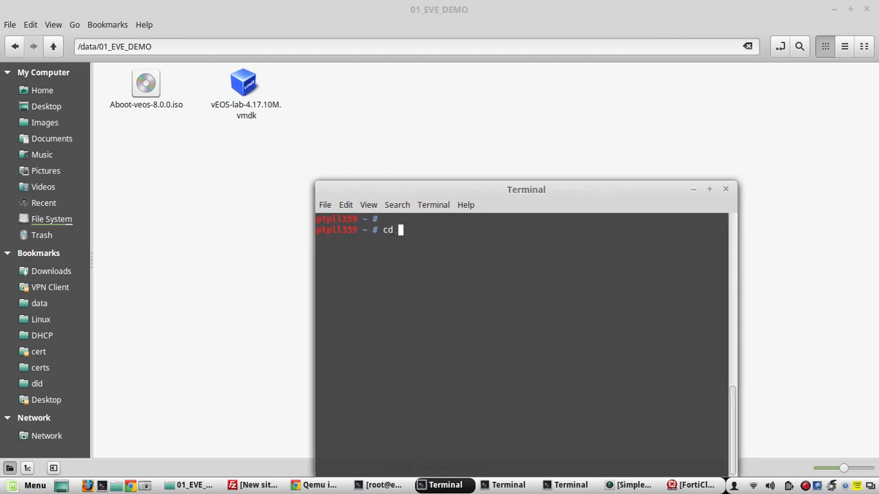
{"action": "type", "text": "/dat"}
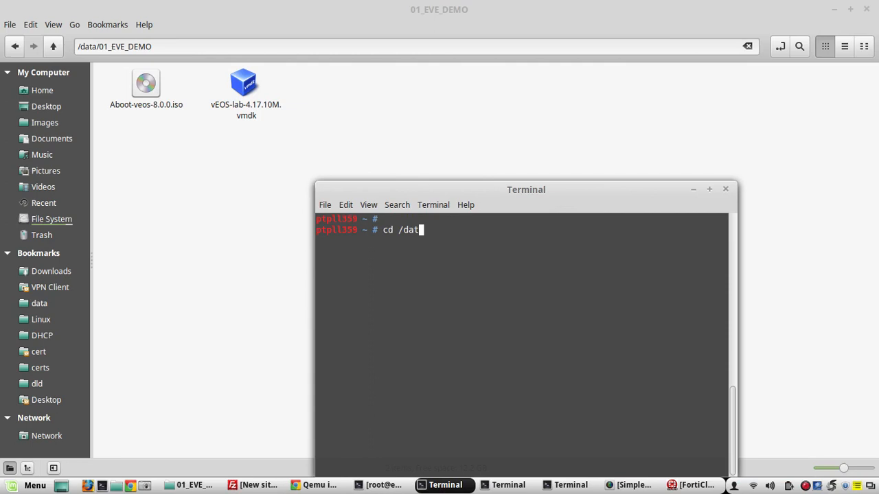
{"action": "type", "text": "a/"}
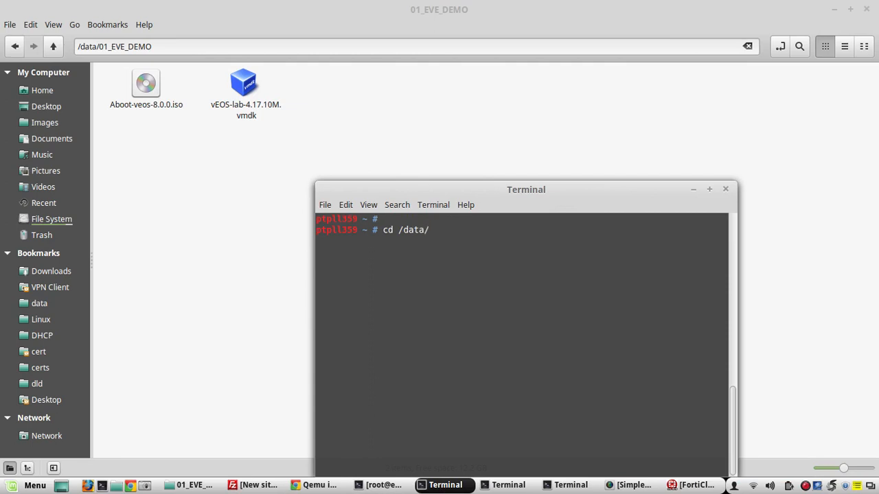
{"action": "type", "text": "01_EVE_DEMO/"}
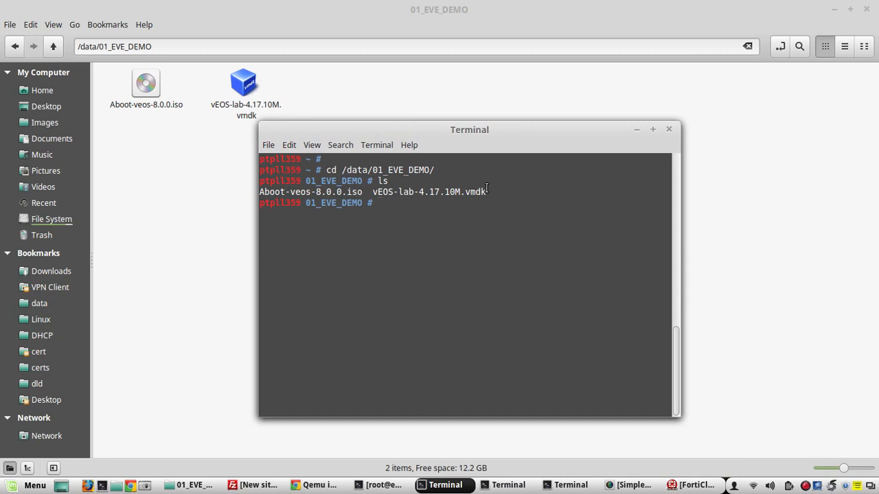
Type the command qemu-img convert -f vmdk -O qcow2 vEOS-lab-4.17.10M.vmdk.
{"action": "type", "text": "q"}
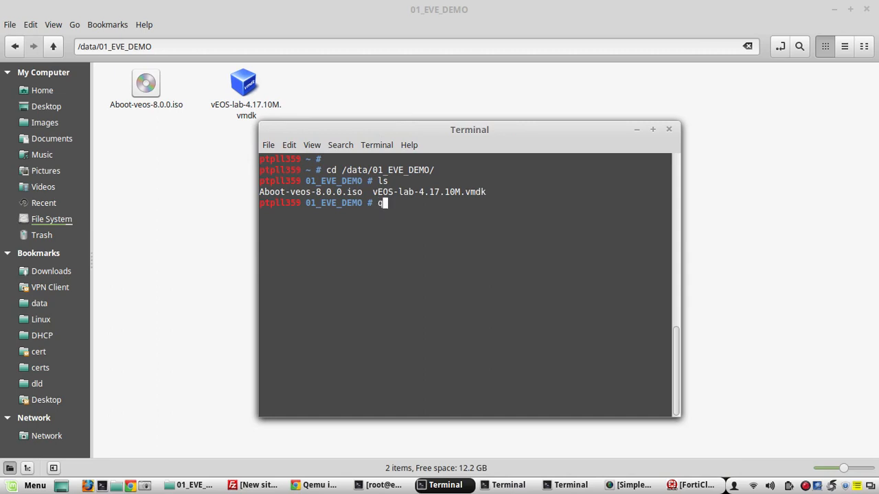
{"action": "type", "text": "u"}
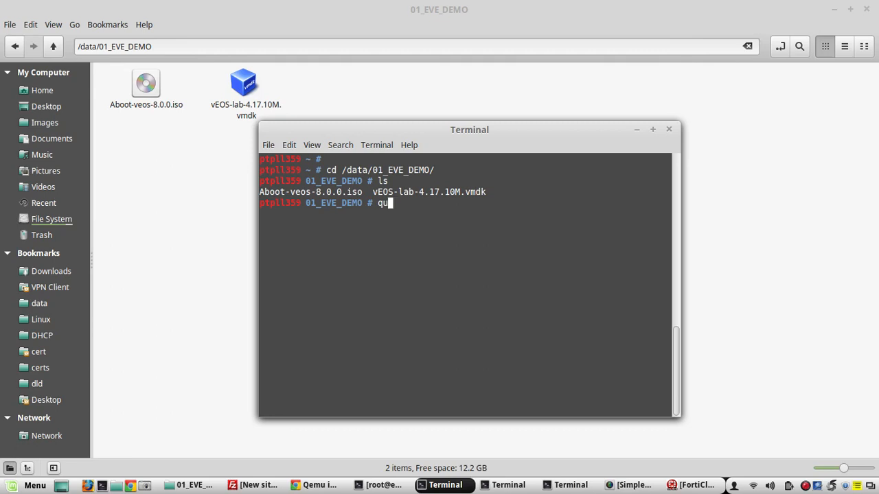
{"action": "type", "text": "emu"}
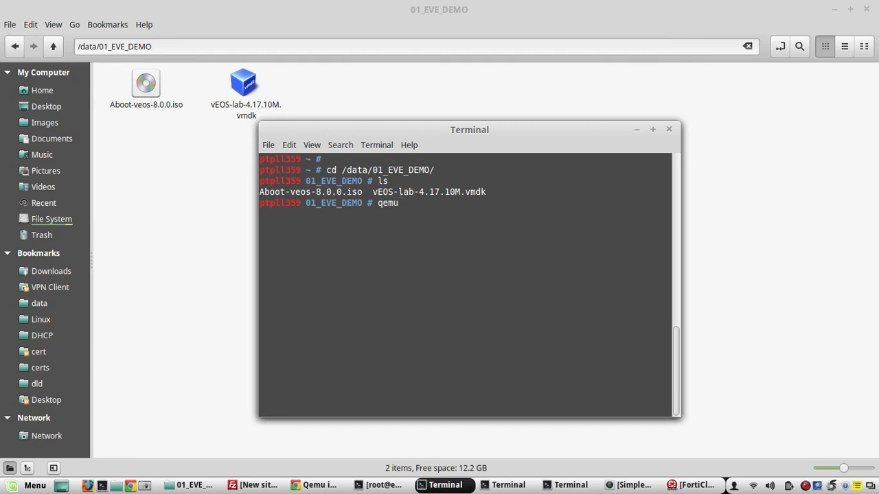
{"action": "type", "text": "-"}
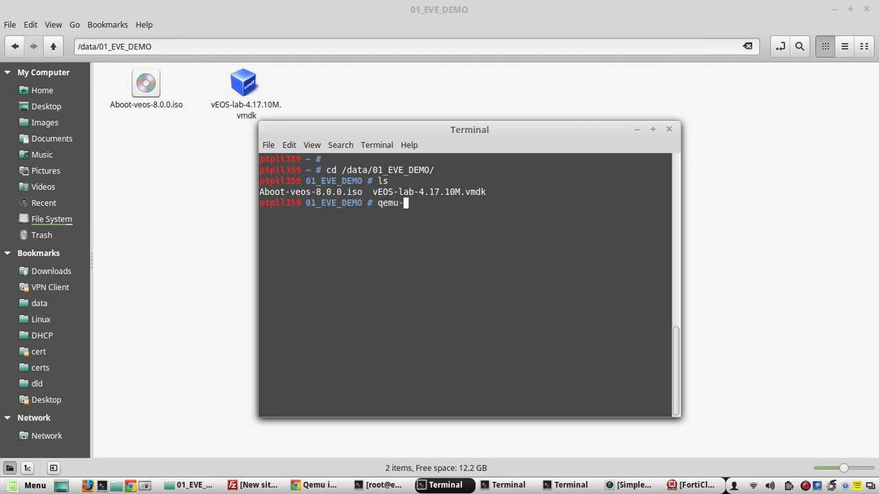
{"action": "type", "text": "img"}
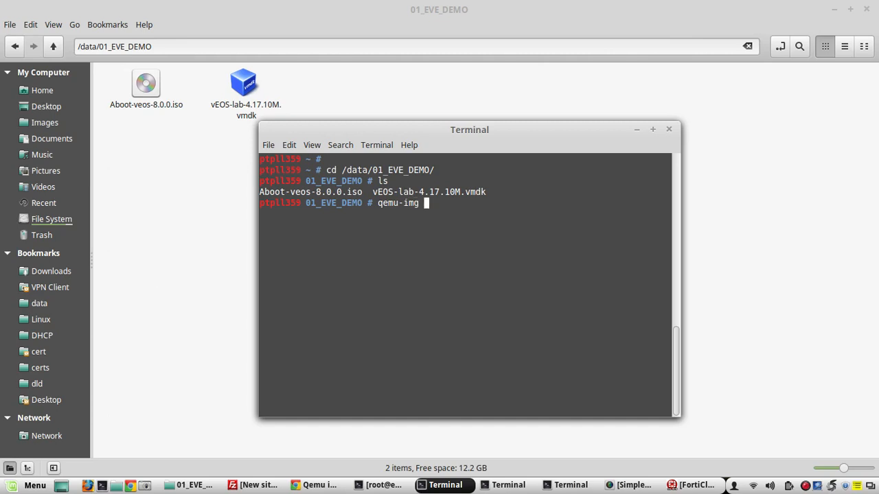
{"action": "type", "text": "co"}
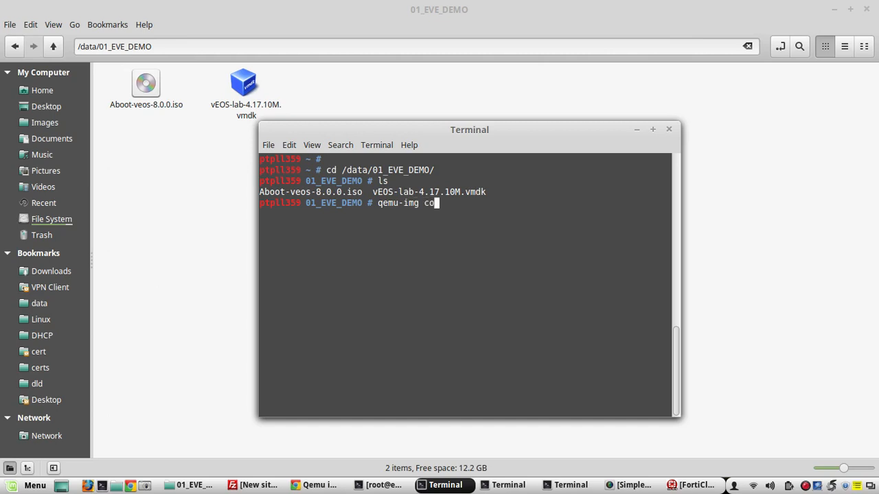
{"action": "type", "text": "nvert"}
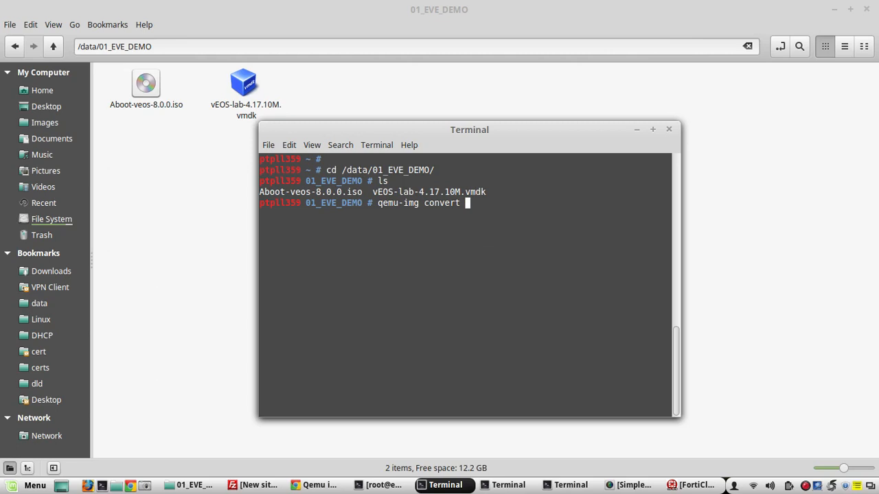
{"action": "type", "text": "-f"}
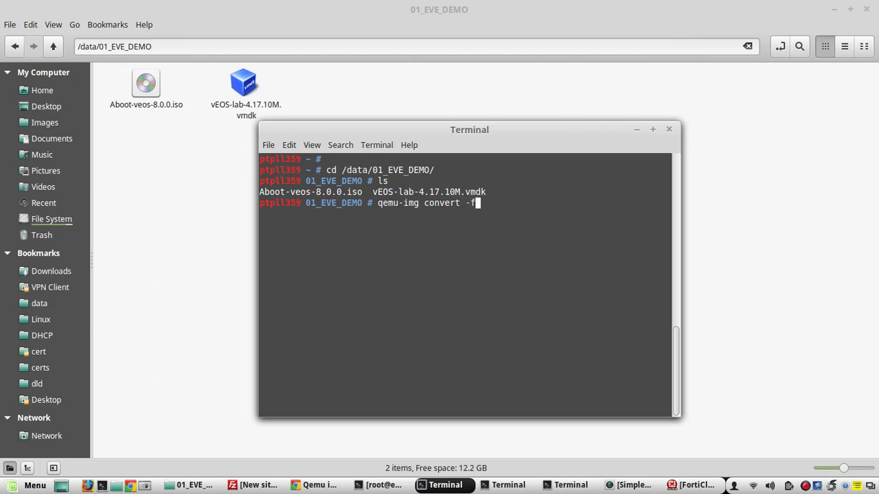
{"action": "type", "text": "vm"}
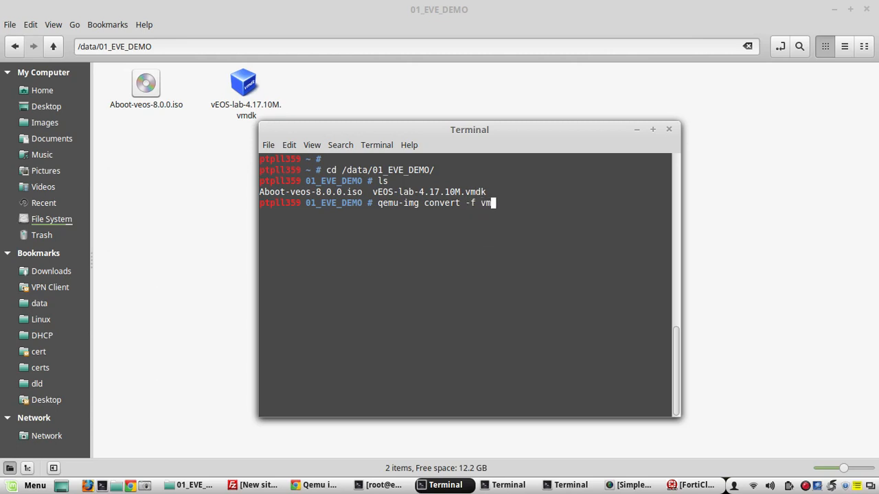
{"action": "type", "text": "dk"}
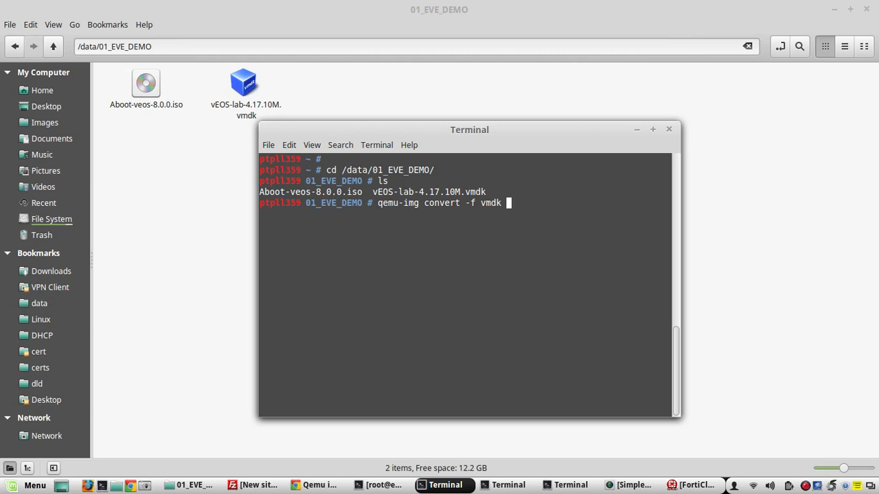
{"action": "type", "text": "-"}
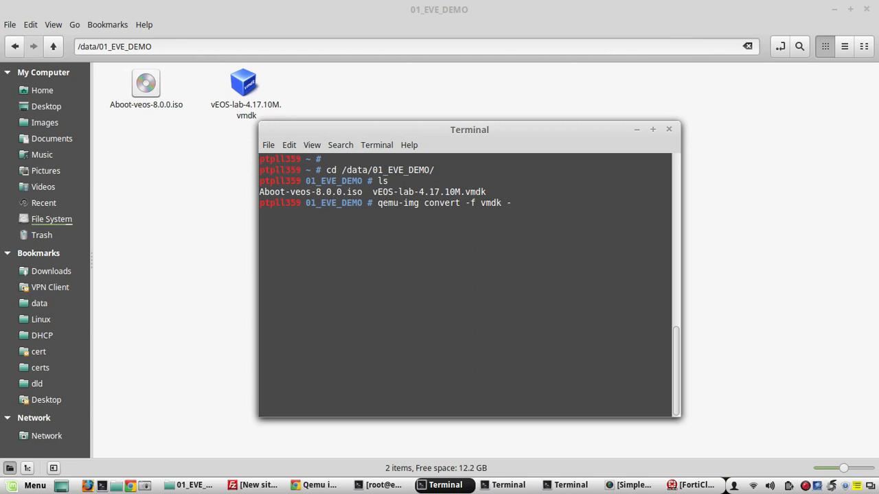
{"action": "type", "text": "-O"}
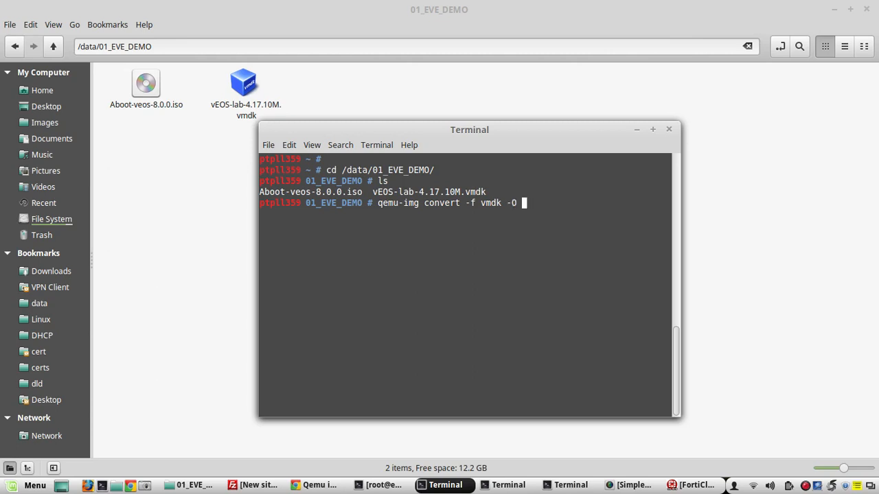
{"action": "type", "text": "qc"}
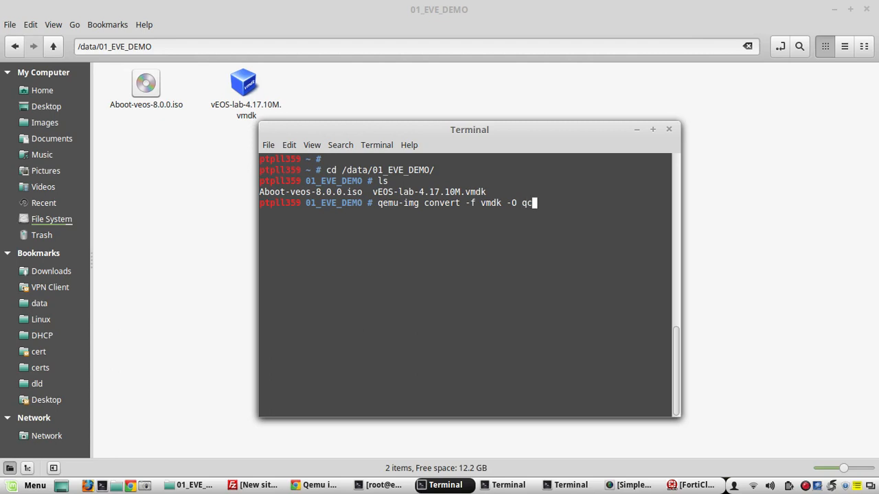
{"action": "type", "text": "ow2"}
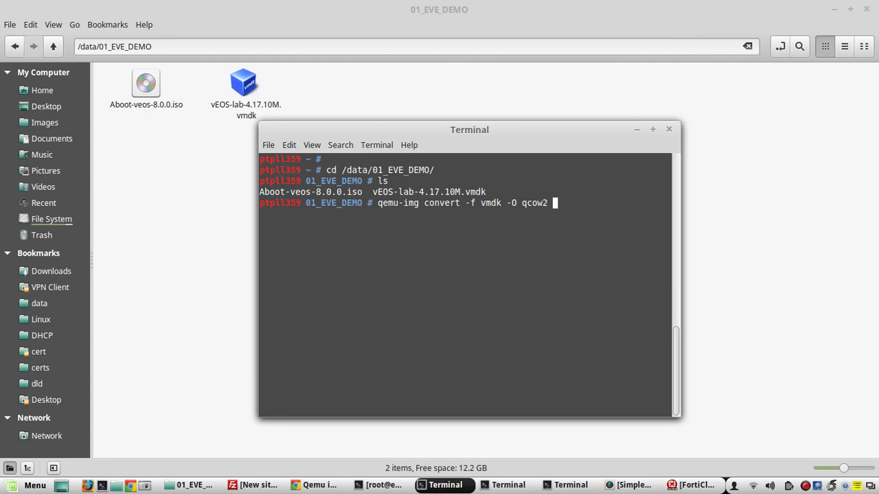
{"action": "type", "text": "vEOS-lab-4.17.10M.vmdk"}
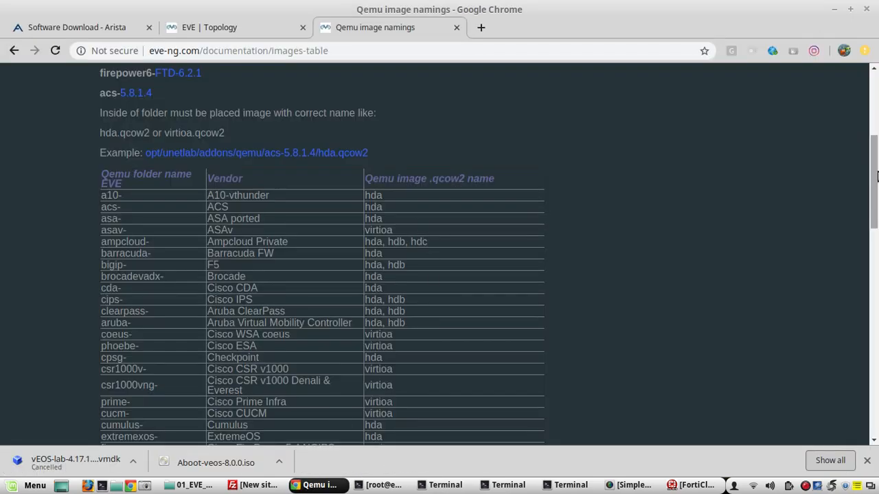
Scroll the naming table to the veos row and highlight its hda disk name.
{"action": "scroll", "scroll_direction": "down", "scroll_amount": 3}
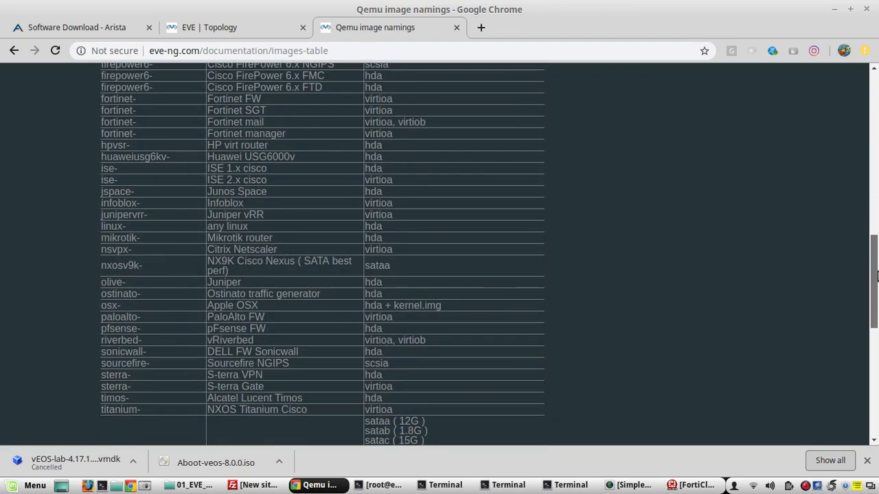
{"action": "scroll", "scroll_direction": "down", "scroll_amount": 3}
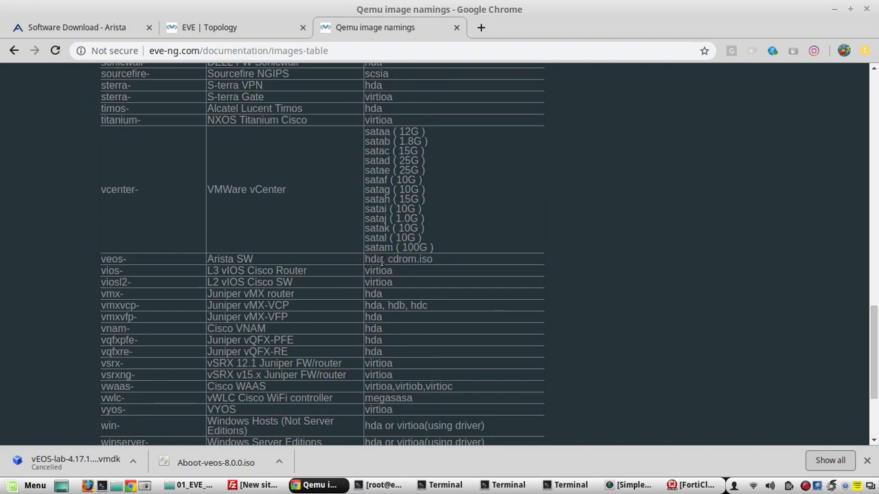
{"action": "double_click", "coordinate": [373, 258]}
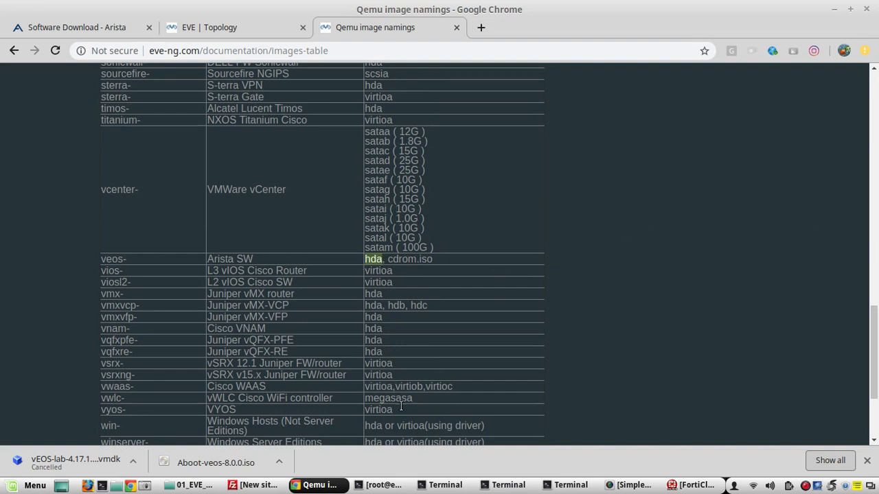
{"action": "mouse_move", "coordinate": [508, 485]}
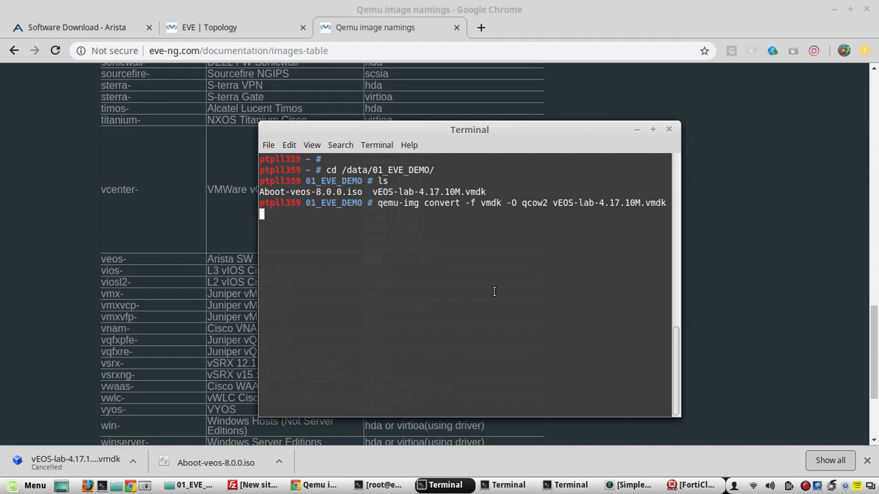
Complete the command with output hda.qcow2 and run the vmdk to qcow2 conversion.
{"action": "left_click", "coordinate": [651, 129]}
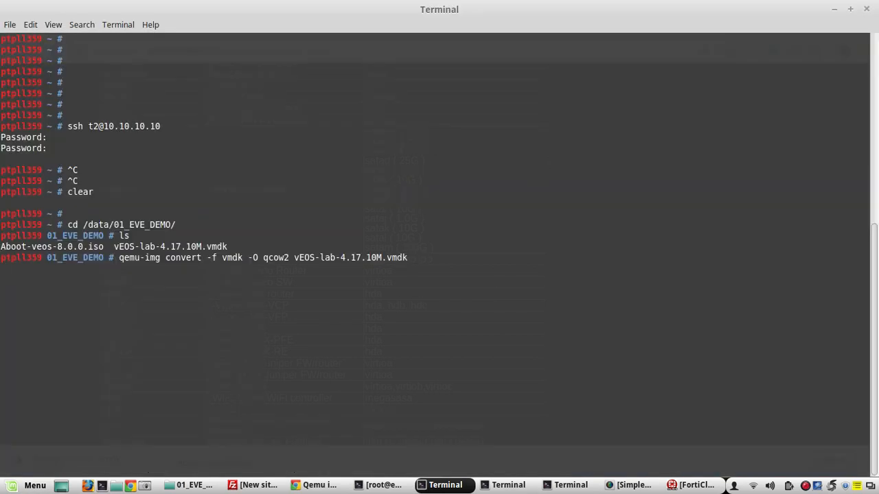
{"action": "type", "text": "hda"}
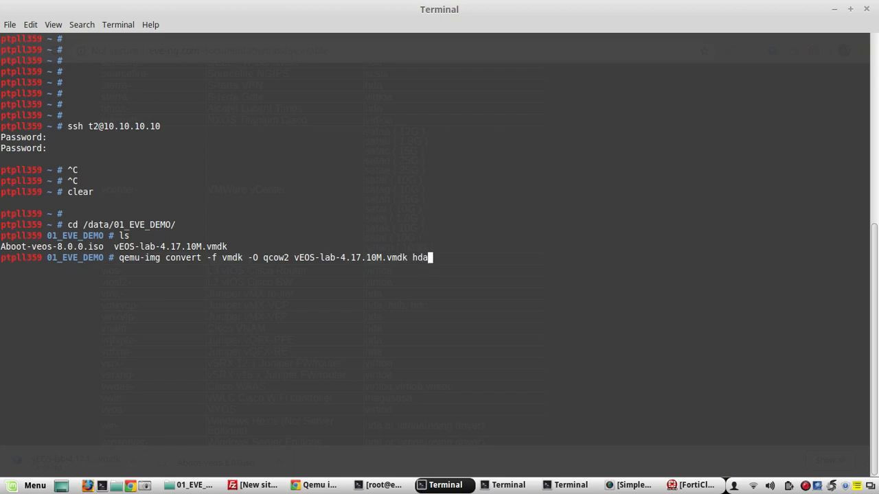
{"action": "type", "text": "."}
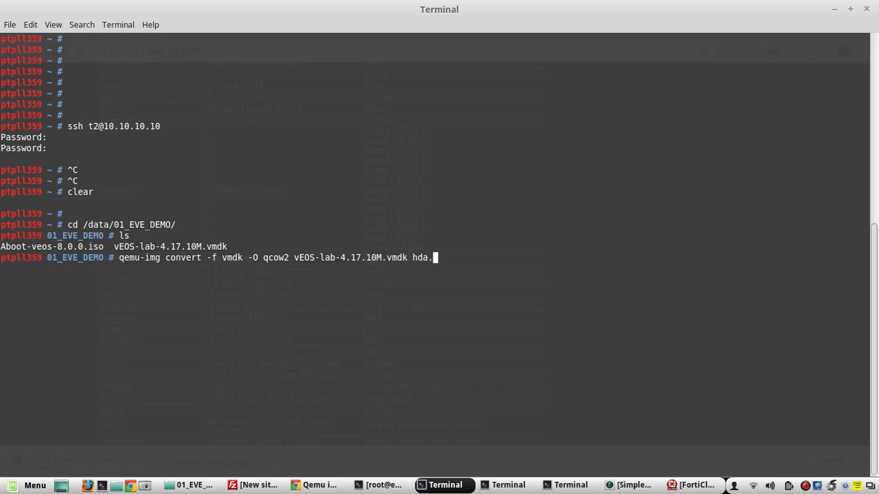
{"action": "type", "text": "qcow"}
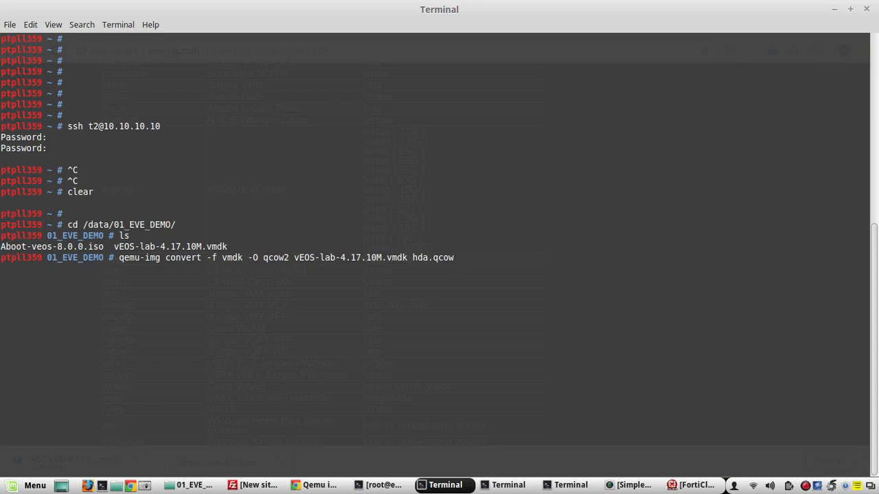
{"action": "type", "text": "2"}
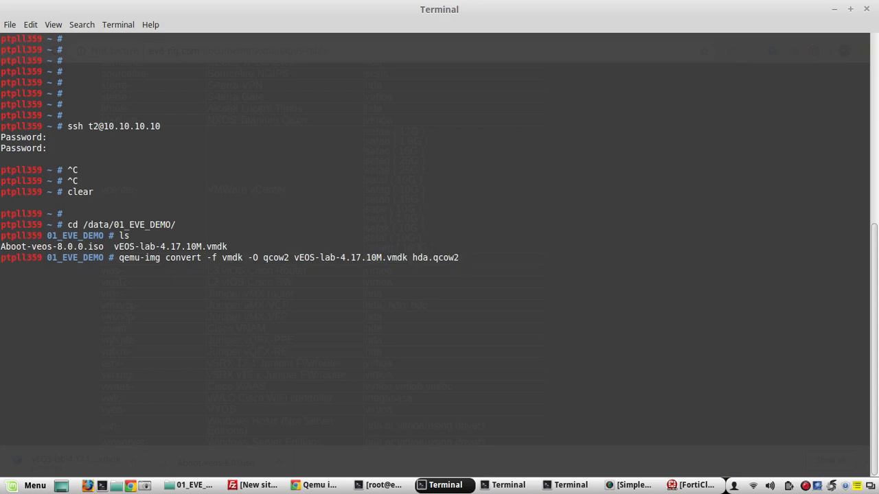
{"action": "key", "text": "Return"}
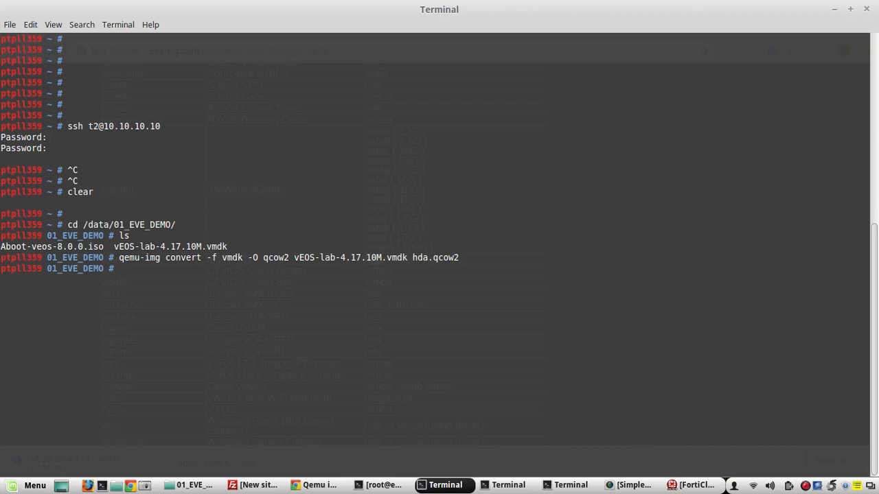
List the folder and highlight the newly created hda.qcow2 file.
{"action": "type", "text": "ls"}
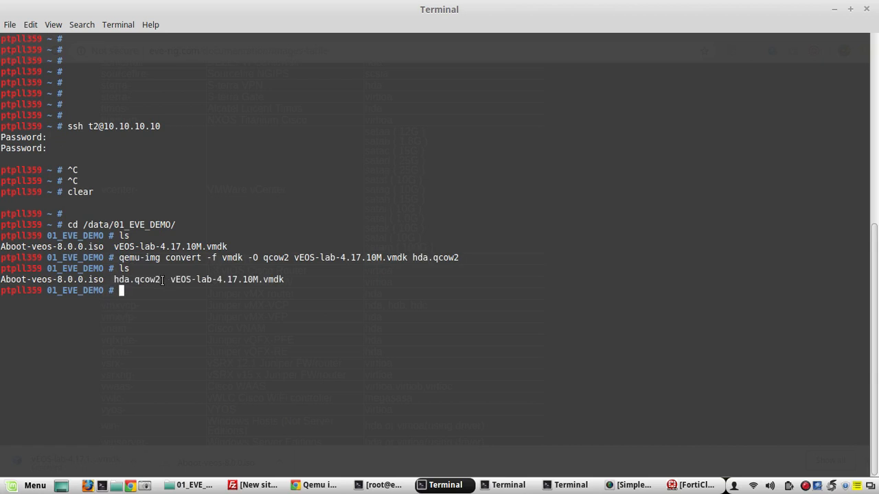
{"action": "double_click", "coordinate": [135, 280]}
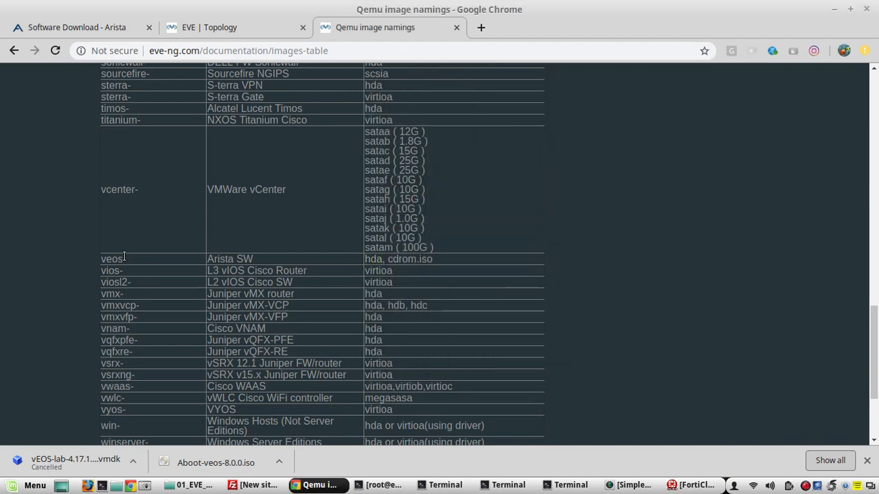
Check the veos- prefix in the table and create a folder named veos-4.17.10M in 01_EVE_DEMO.
{"action": "double_click", "coordinate": [112, 258]}
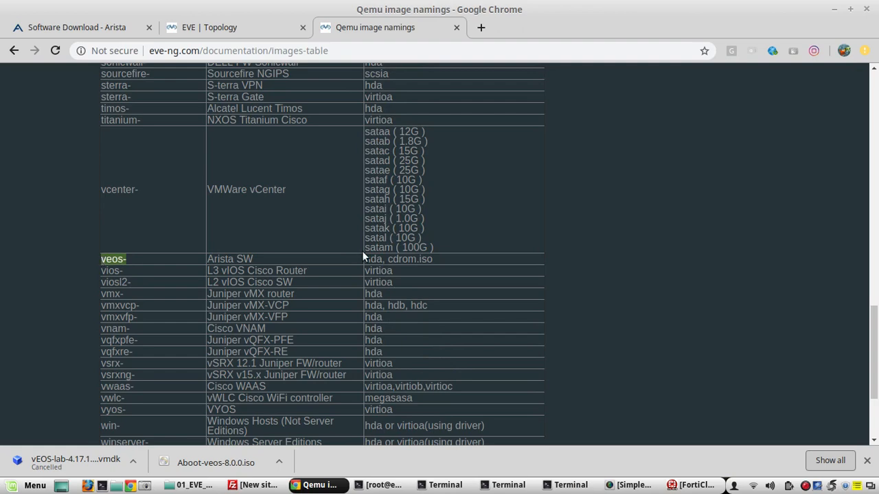
{"action": "scroll", "scroll_direction": "up", "scroll_amount": 3}
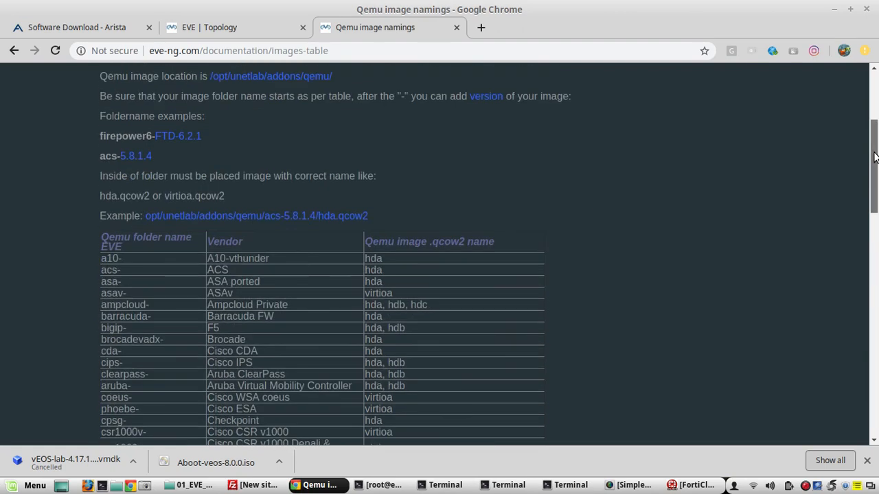
{"action": "scroll", "scroll_direction": "down", "scroll_amount": 3}
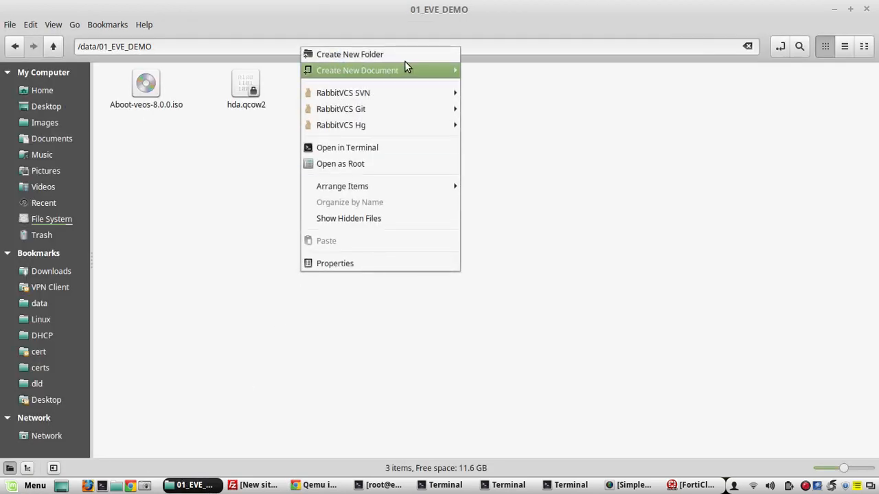
{"action": "left_click", "coordinate": [348, 55]}
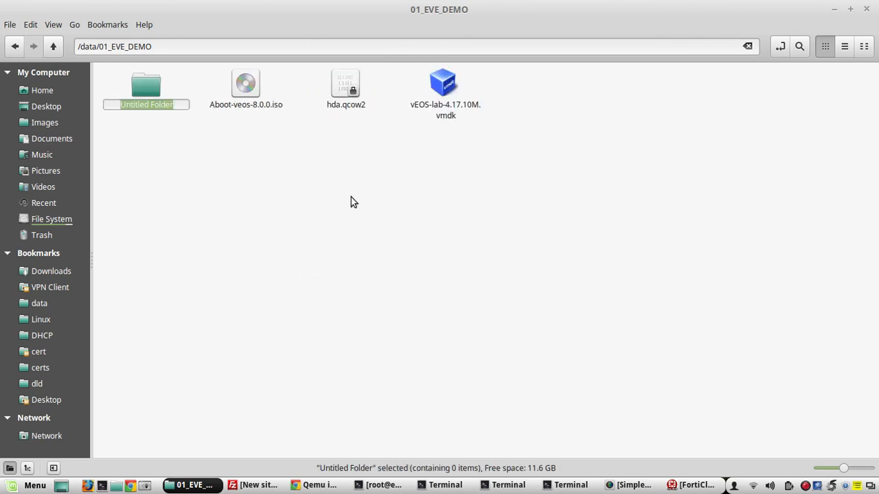
{"action": "type", "text": "veos-4"}
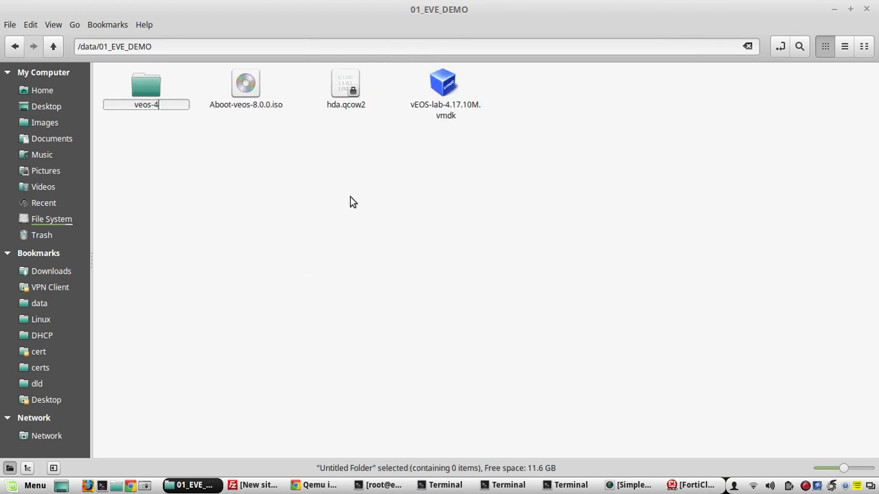
{"action": "type", "text": ".17.10M"}
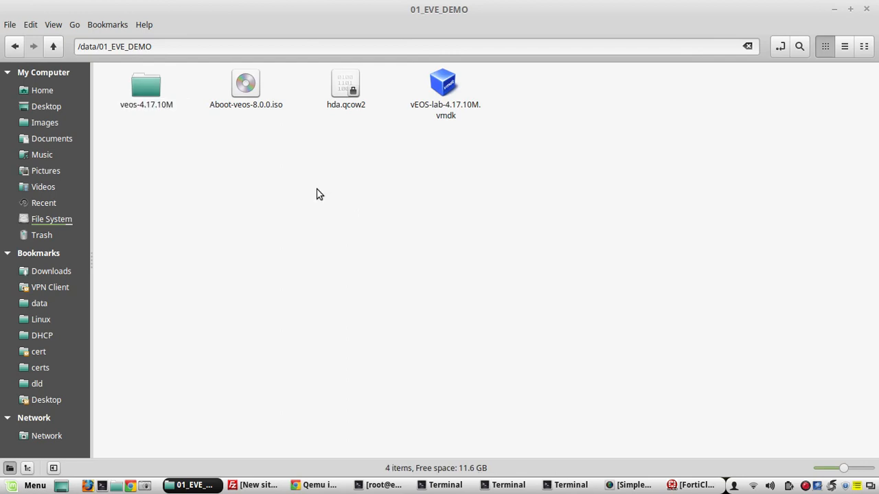
{"action": "mouse_move", "coordinate": [365, 149]}
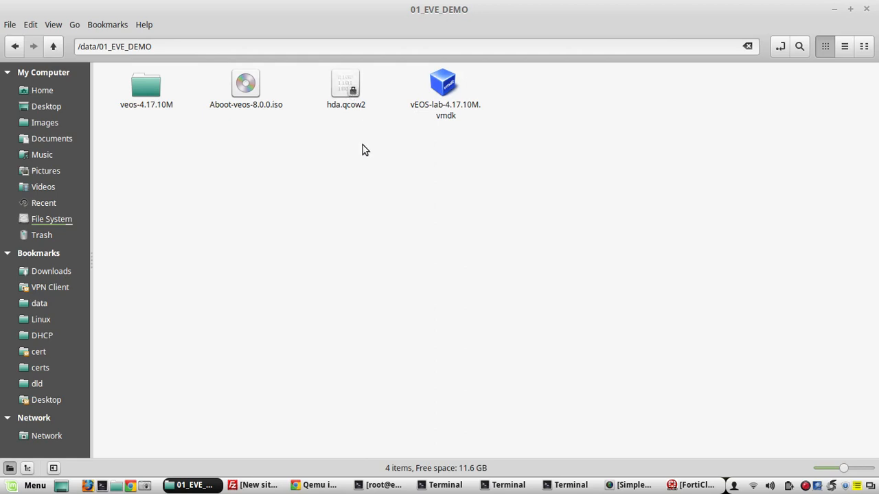
{"action": "mouse_move", "coordinate": [268, 250]}
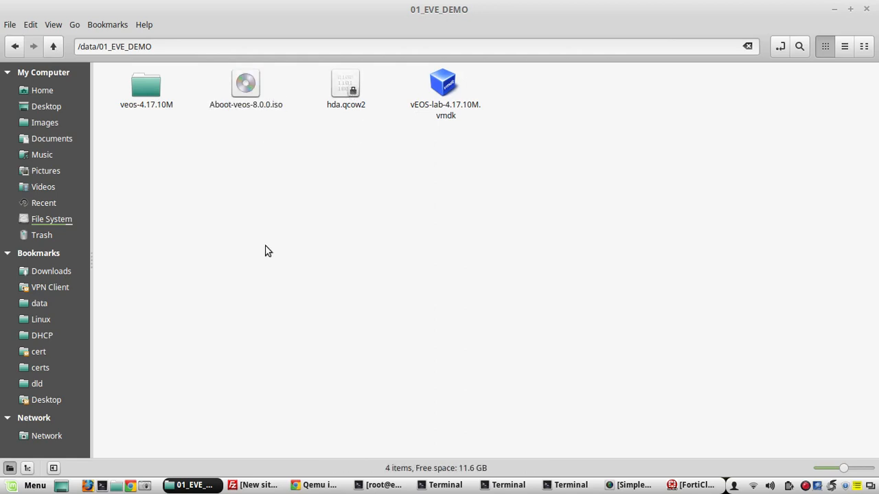
Rename the Aboot ISO to cdrom.iso in Nemo and switch to the FileZilla window.
{"action": "left_click", "coordinate": [245, 85]}
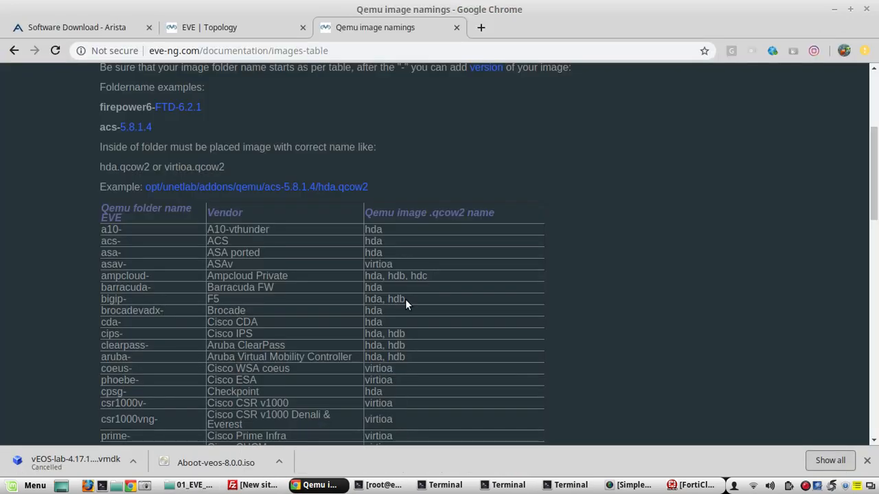
{"action": "scroll", "scroll_direction": "down", "scroll_amount": 3}
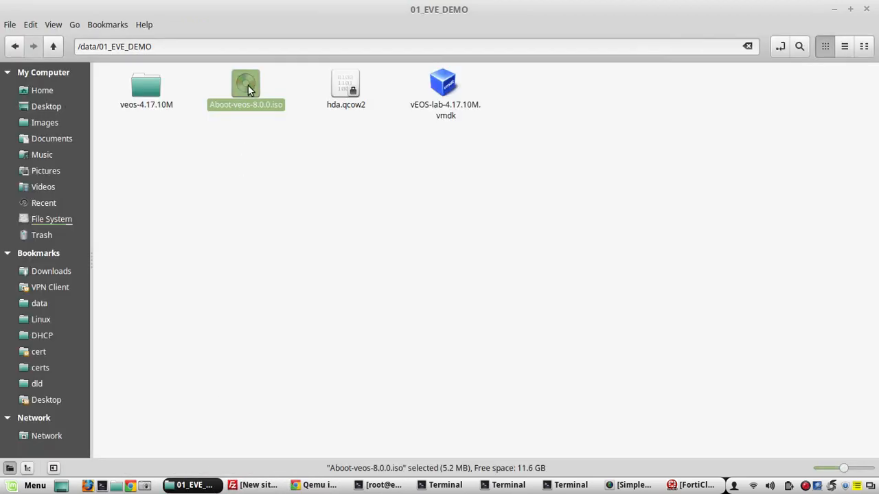
{"action": "right_click", "coordinate": [244, 82]}
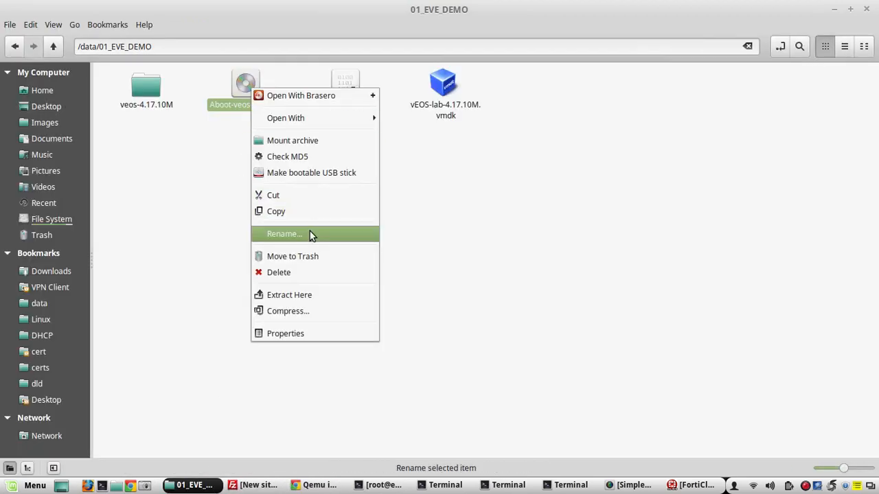
{"action": "left_click", "coordinate": [283, 233]}
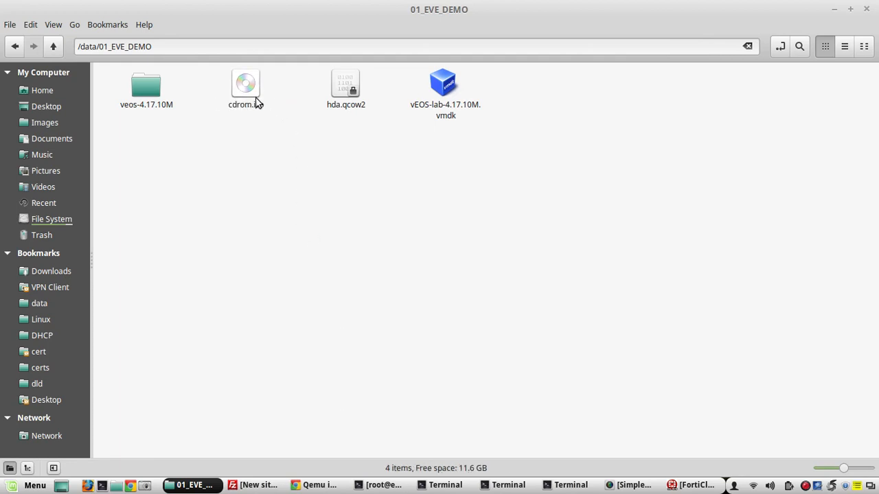
{"action": "left_click", "coordinate": [346, 84]}
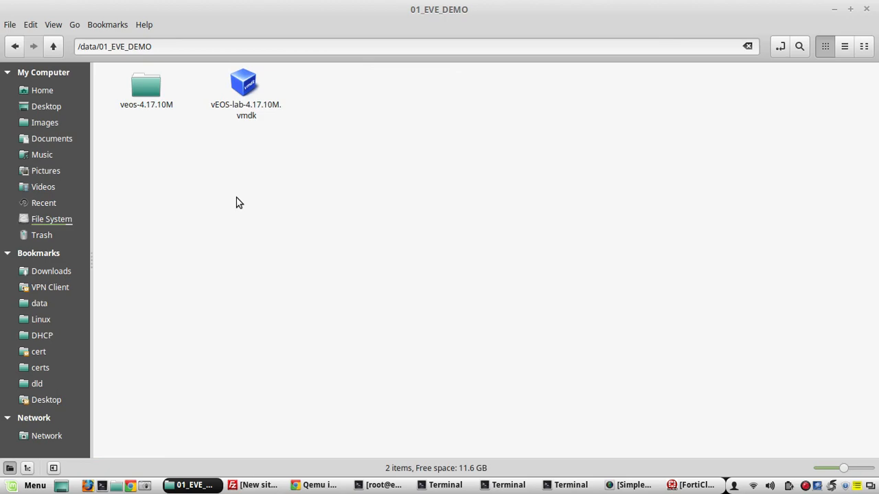
{"action": "left_click", "coordinate": [256, 485]}
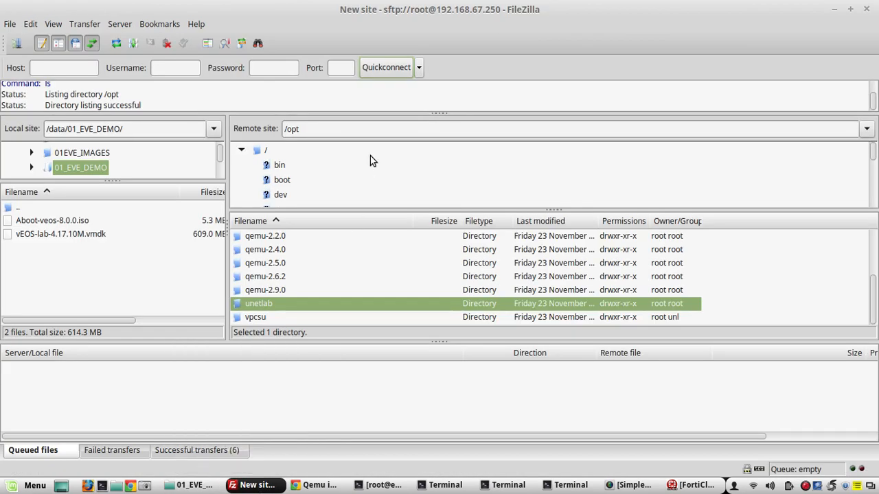
Browse the remote pane from root through /opt/unetlab/addons into the qemu image directory.
{"action": "left_click", "coordinate": [192, 485]}
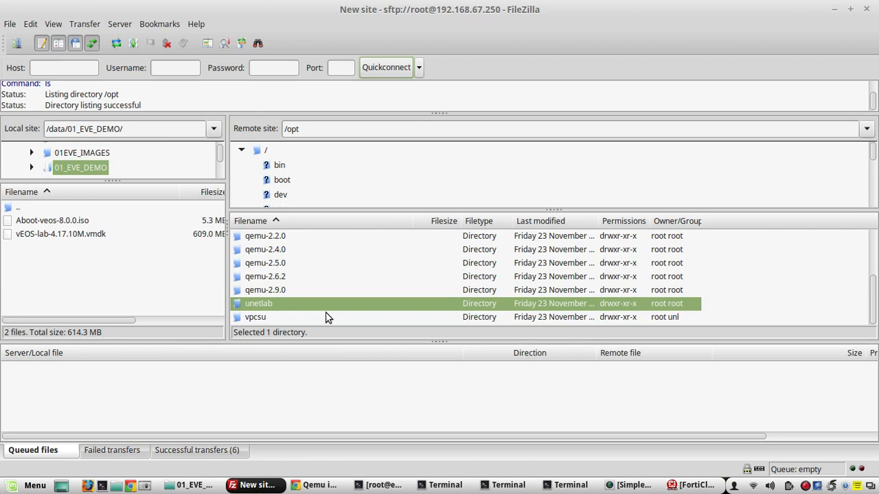
{"action": "mouse_move", "coordinate": [266, 252]}
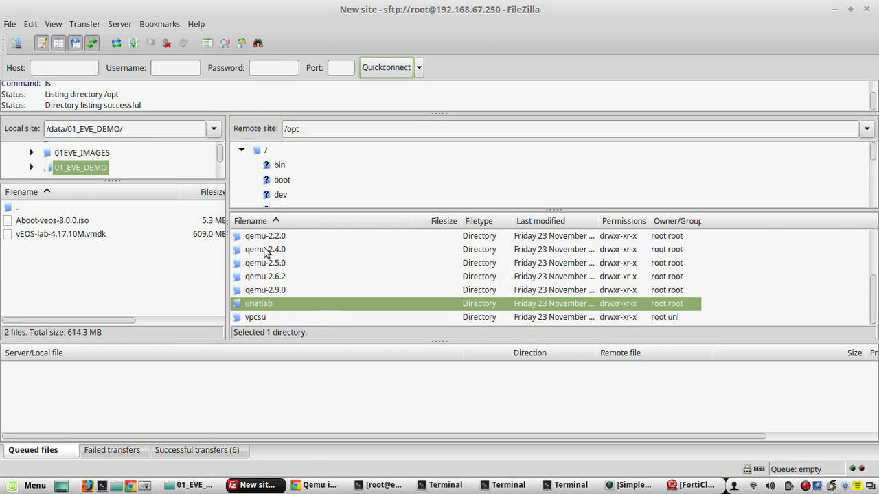
{"action": "mouse_move", "coordinate": [319, 170]}
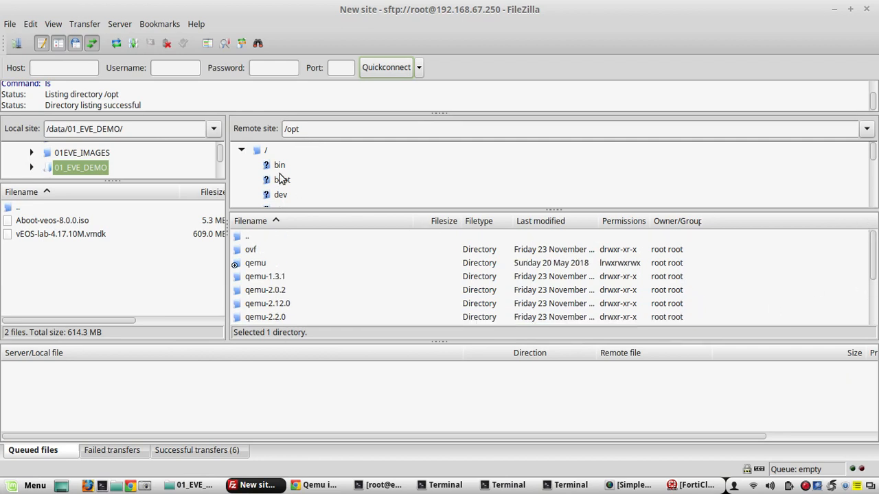
{"action": "left_click", "coordinate": [265, 149]}
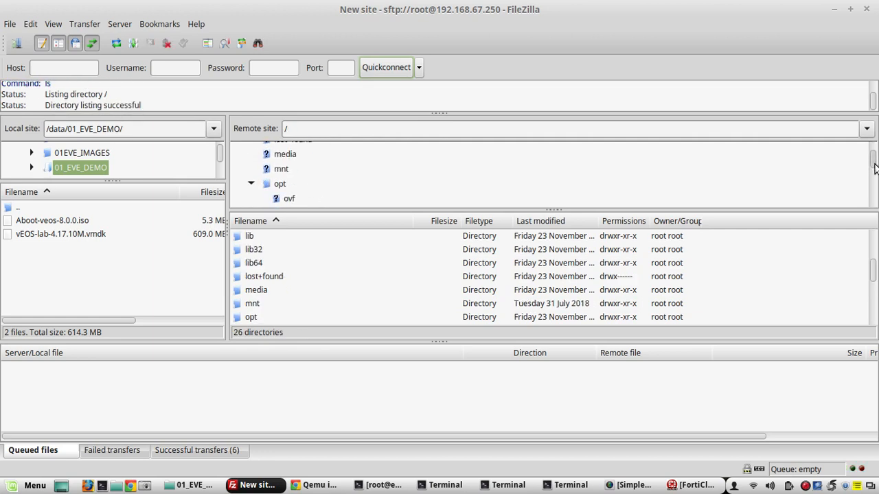
{"action": "left_click", "coordinate": [281, 171]}
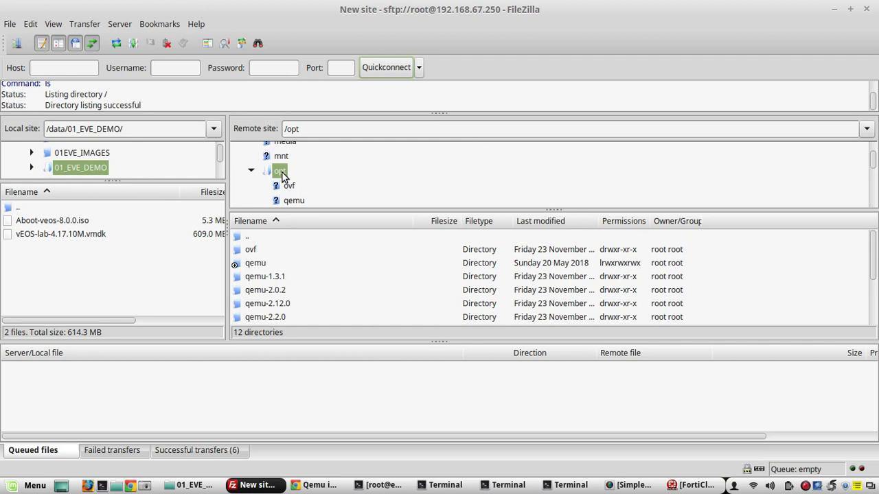
{"action": "scroll", "scroll_direction": "down", "scroll_amount": 3}
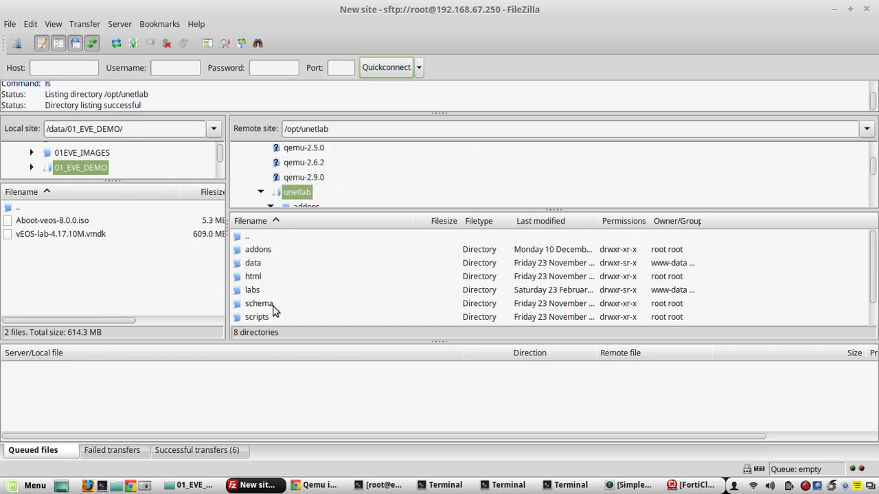
{"action": "left_click", "coordinate": [258, 250]}
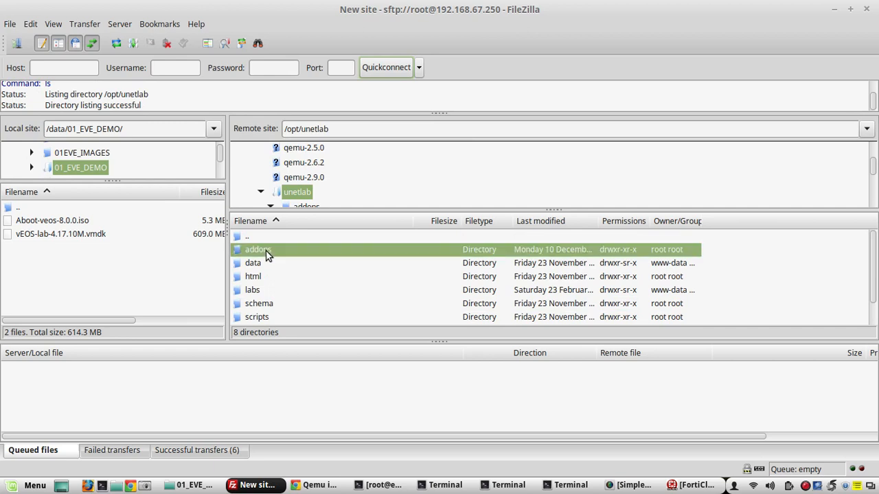
{"action": "double_click", "coordinate": [259, 250]}
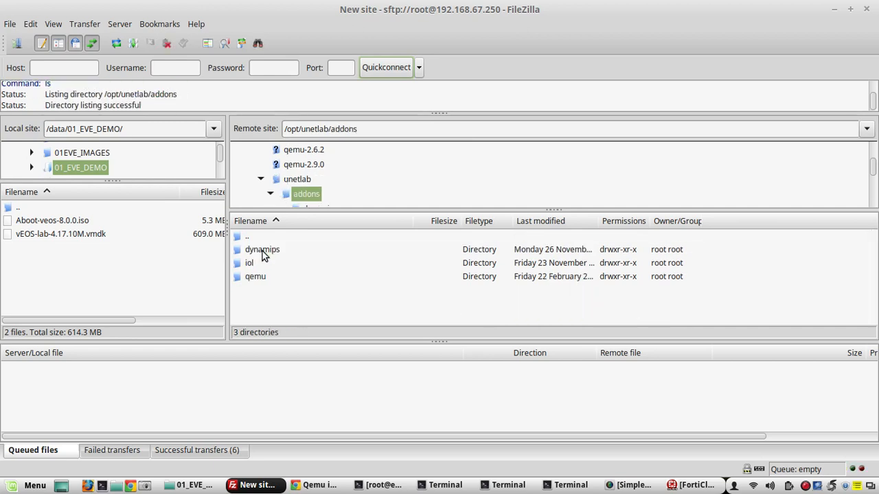
{"action": "left_click", "coordinate": [256, 276]}
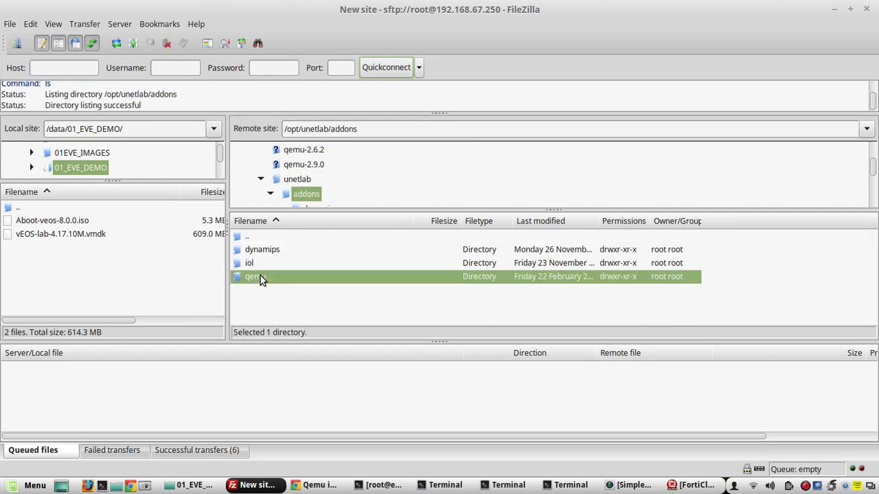
{"action": "double_click", "coordinate": [252, 276]}
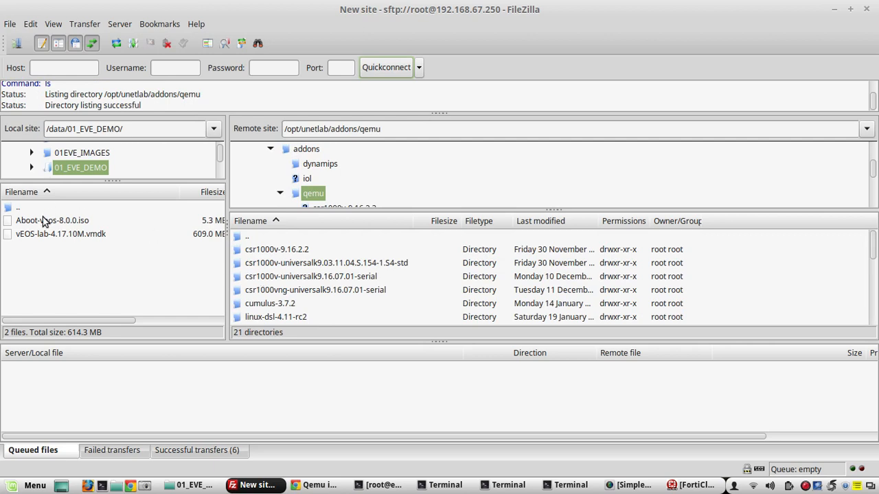
{"action": "mouse_move", "coordinate": [76, 157]}
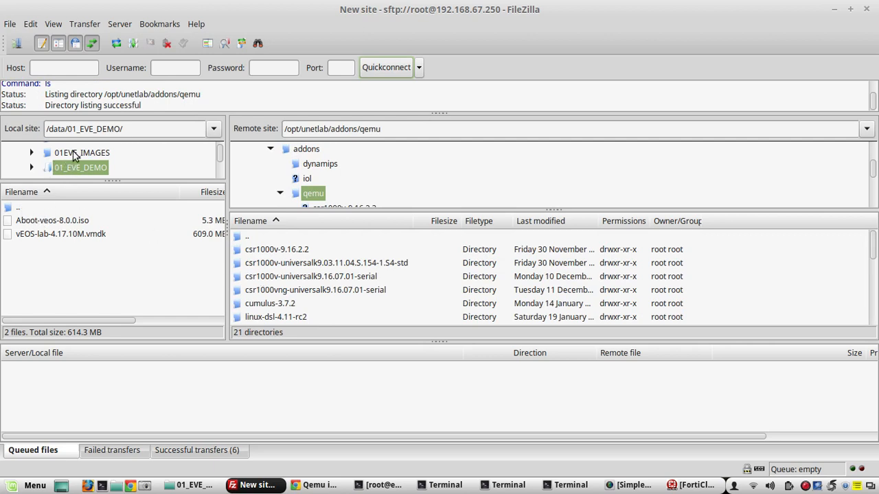
Upload the local veos-4.17.10M folder from 01_EVE_DEMO into the server's qemu directory.
{"action": "left_click", "coordinate": [80, 168]}
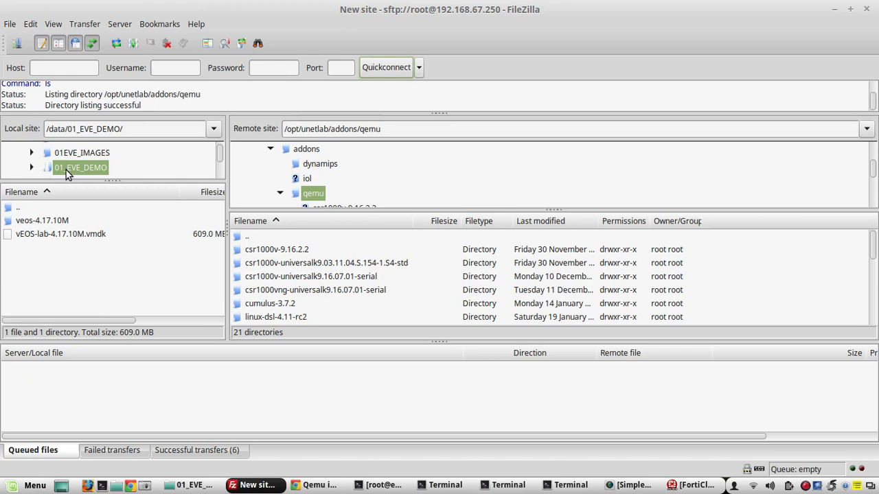
{"action": "left_click", "coordinate": [41, 220]}
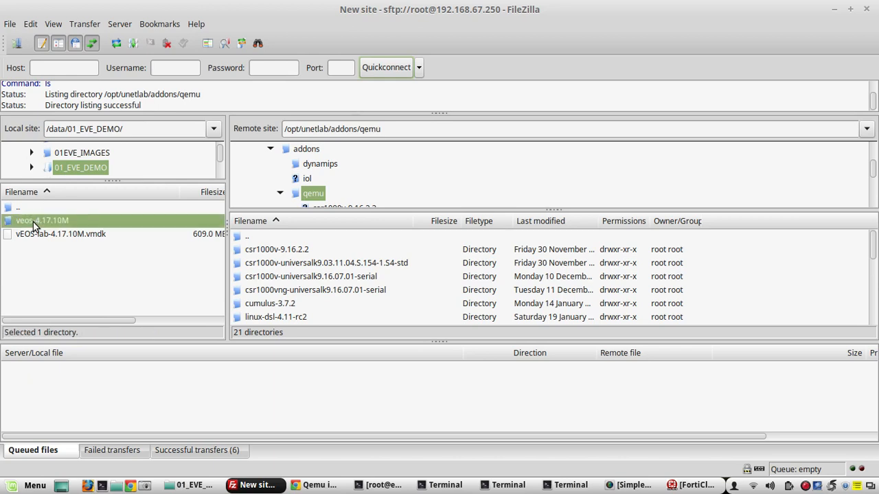
{"action": "mouse_move", "coordinate": [874, 248]}
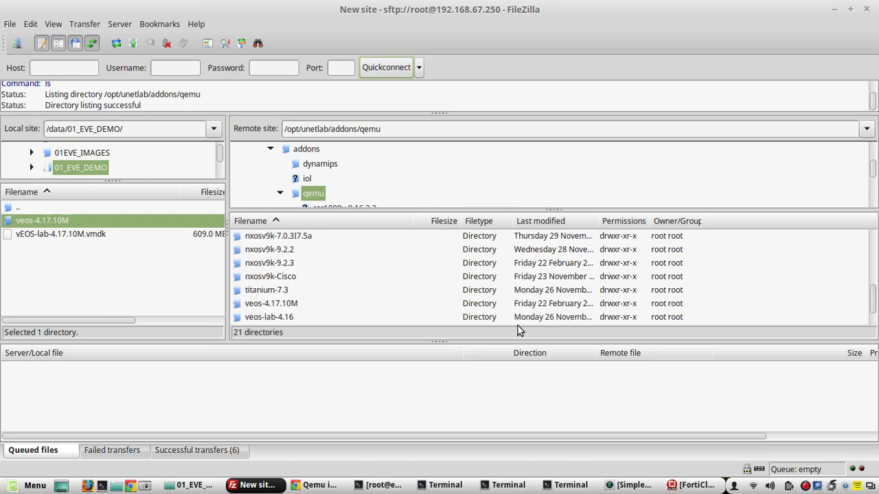
{"action": "left_click", "coordinate": [272, 303]}
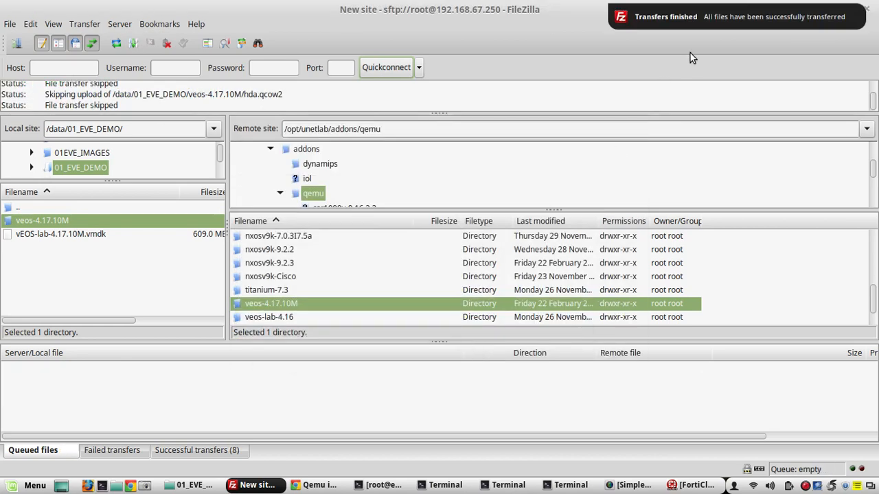
{"action": "mouse_move", "coordinate": [398, 341]}
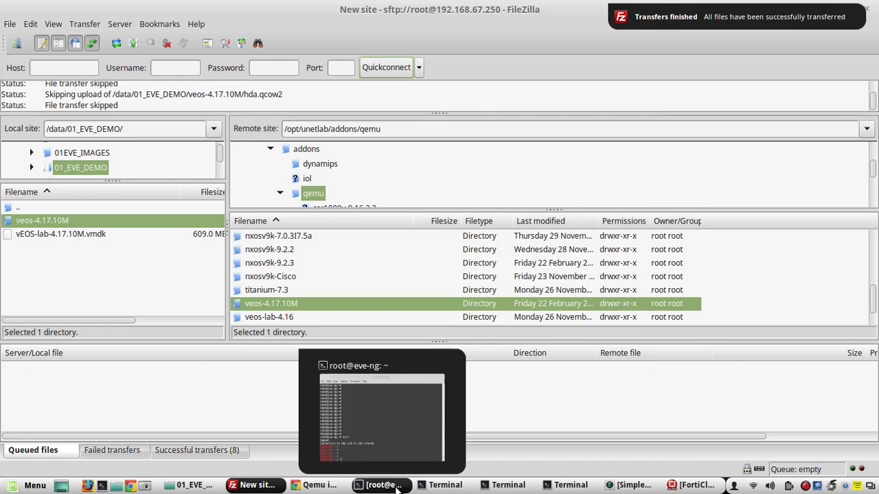
{"action": "left_click", "coordinate": [382, 486]}
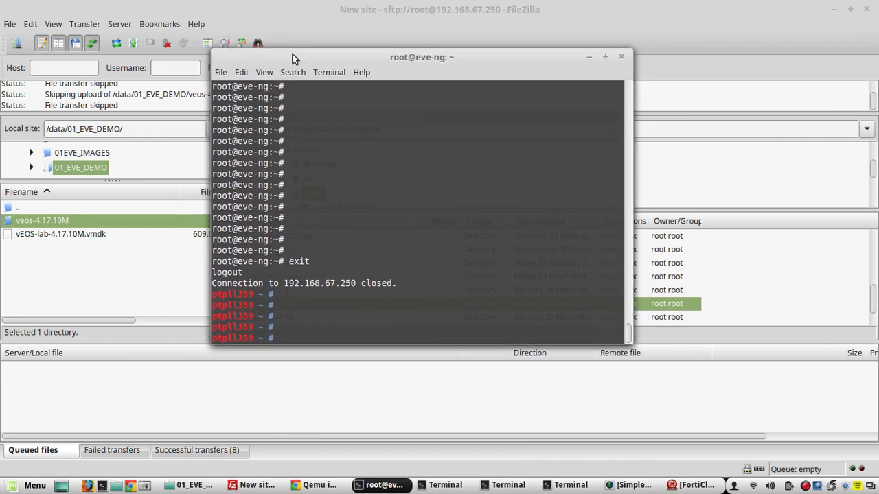
{"action": "type", "text": "ssh root@192.168.67.250"}
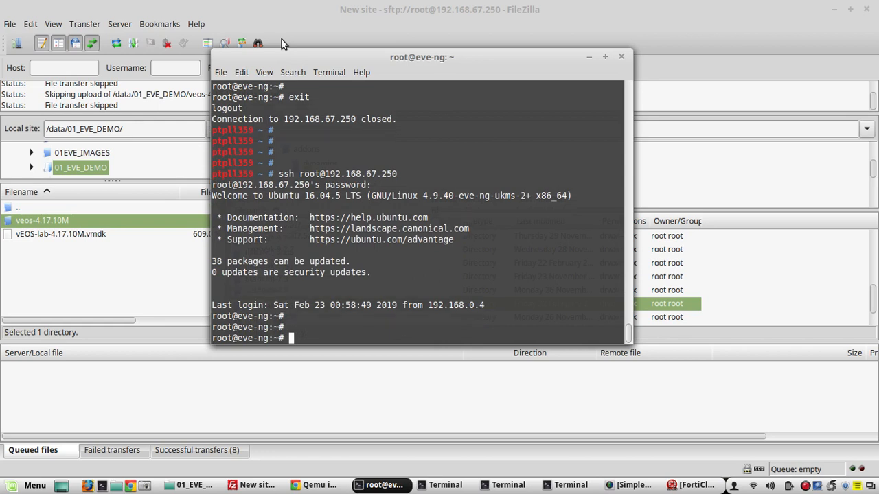
{"action": "type", "text": "/opt/"}
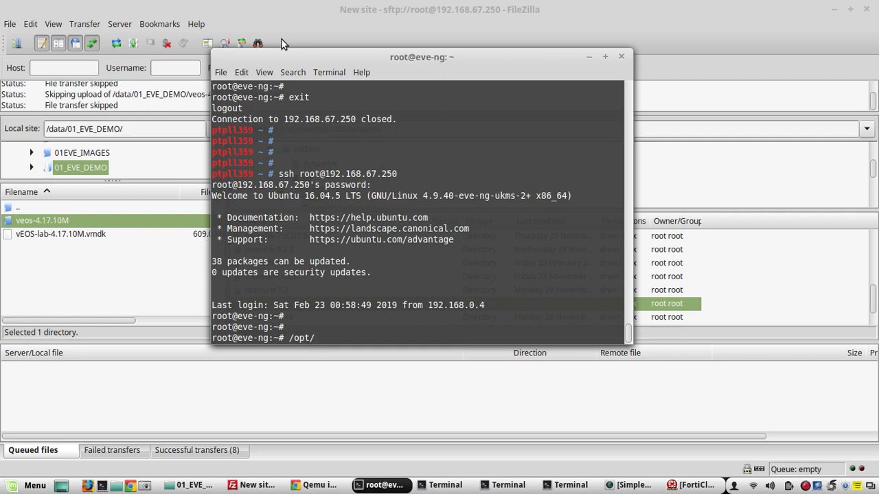
{"action": "type", "text": "une"}
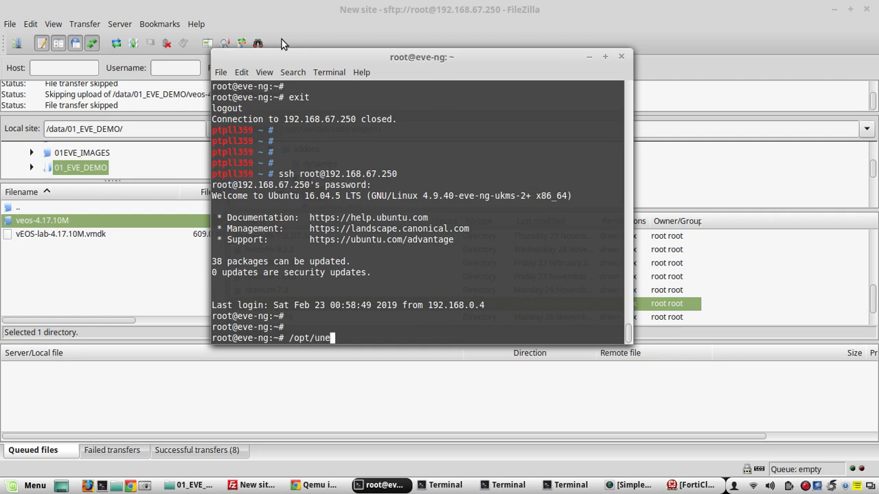
{"action": "type", "text": "tlab/"}
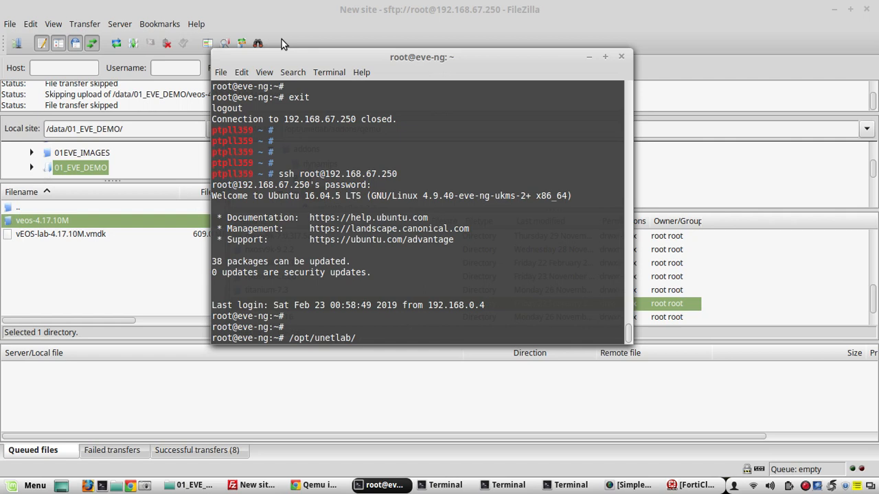
{"action": "type", "text": "wrappers/"}
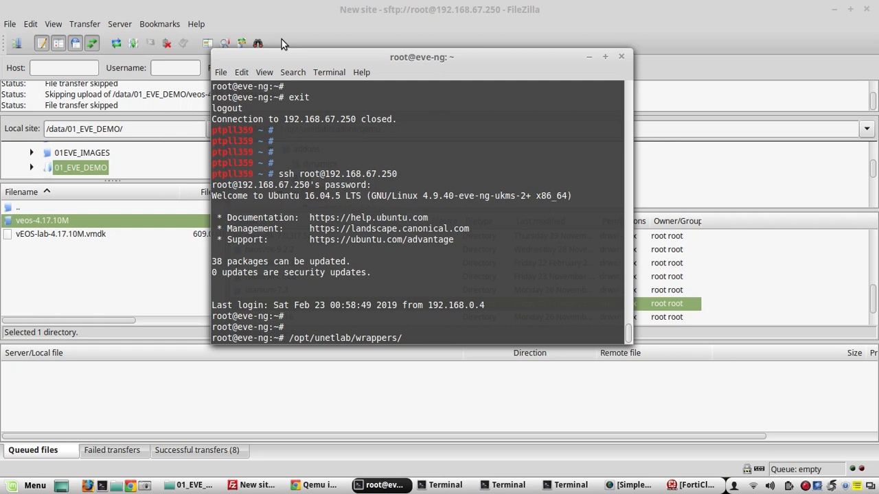
{"action": "type", "text": "unl_wrapper"}
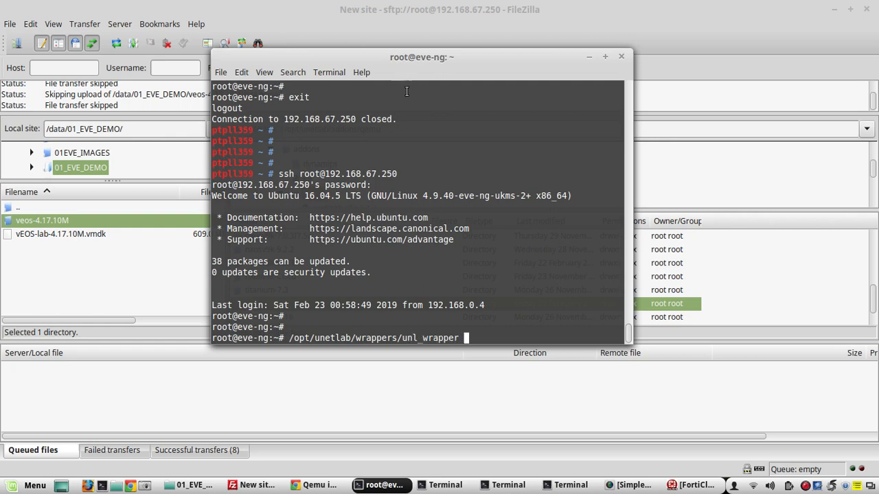
{"action": "type", "text": "-"}
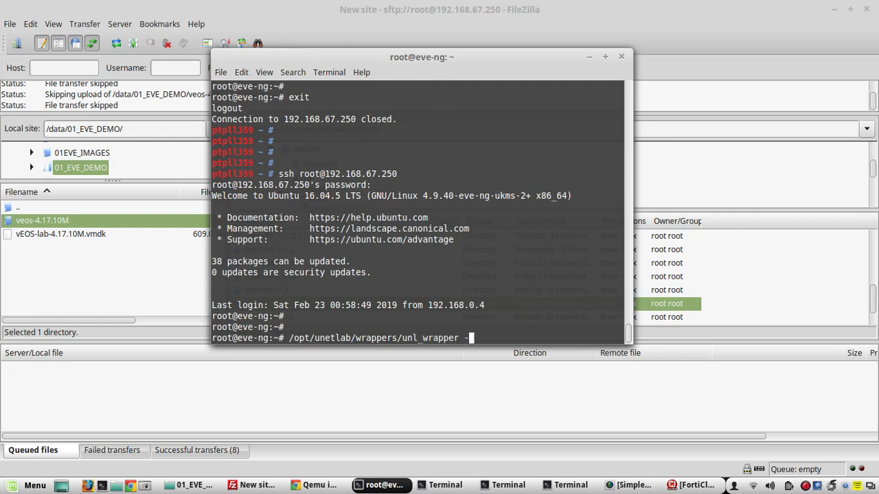
{"action": "type", "text": "a"}
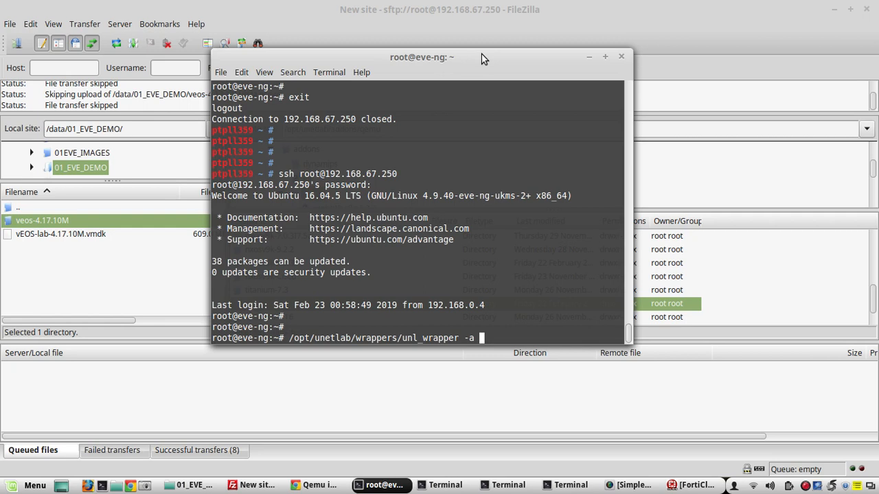
{"action": "left_click_drag", "start_coordinate": [422, 58], "coordinate": [409, 41]}
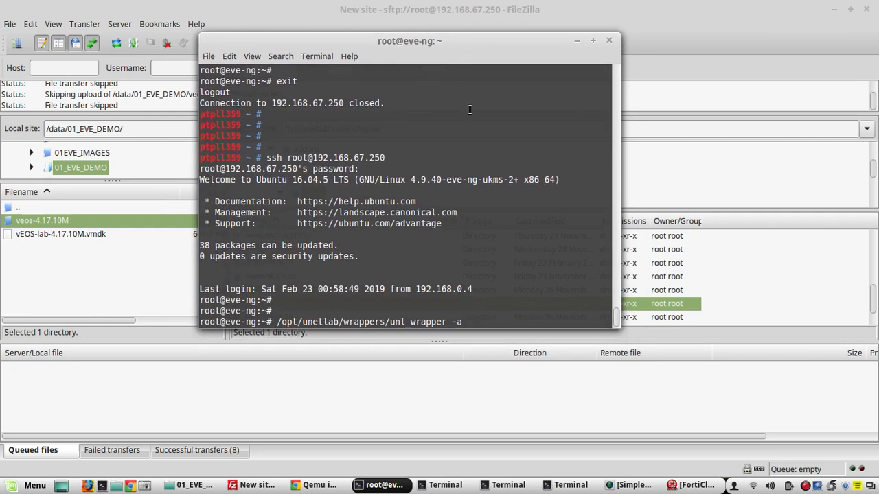
{"action": "type", "text": "fix"}
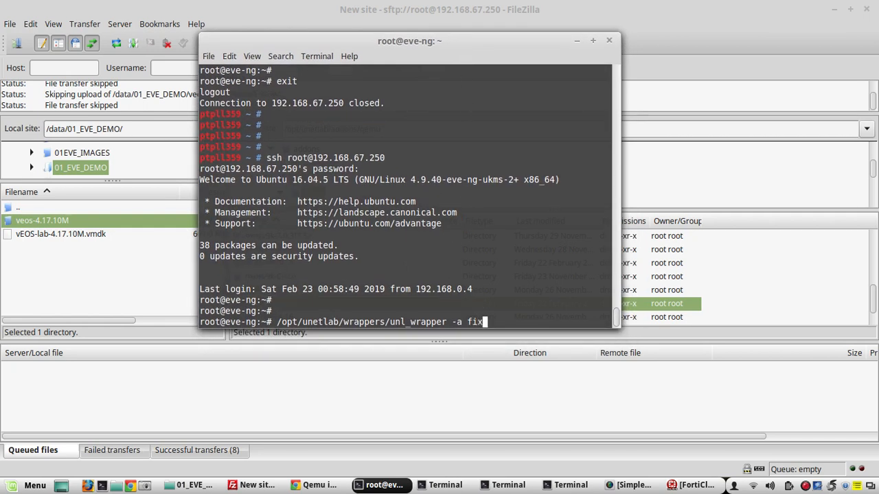
{"action": "type", "text": "permissions"}
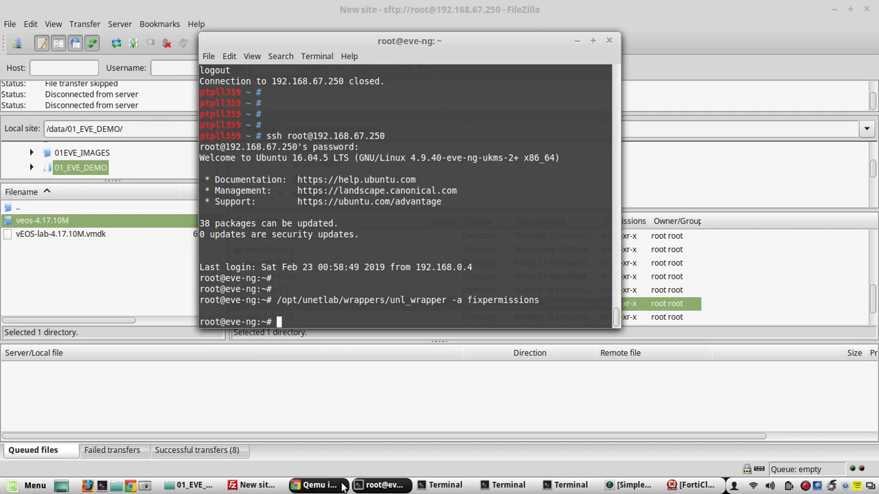
Start adding a new node to the lab using the Arista vEOS template.
{"action": "left_click", "coordinate": [319, 486]}
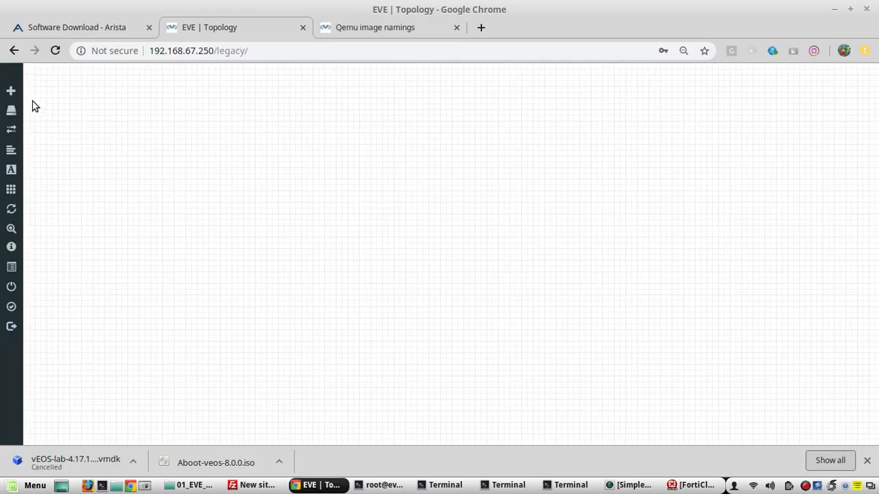
{"action": "left_click", "coordinate": [11, 91]}
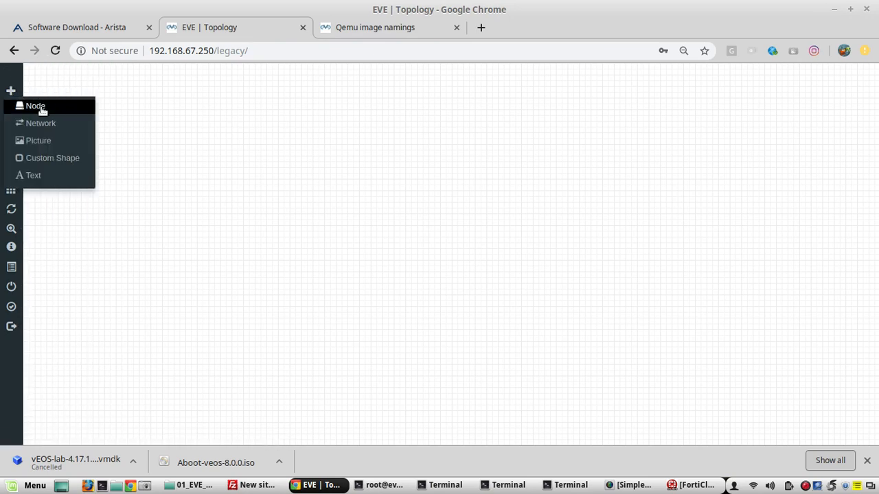
{"action": "left_click", "coordinate": [36, 106]}
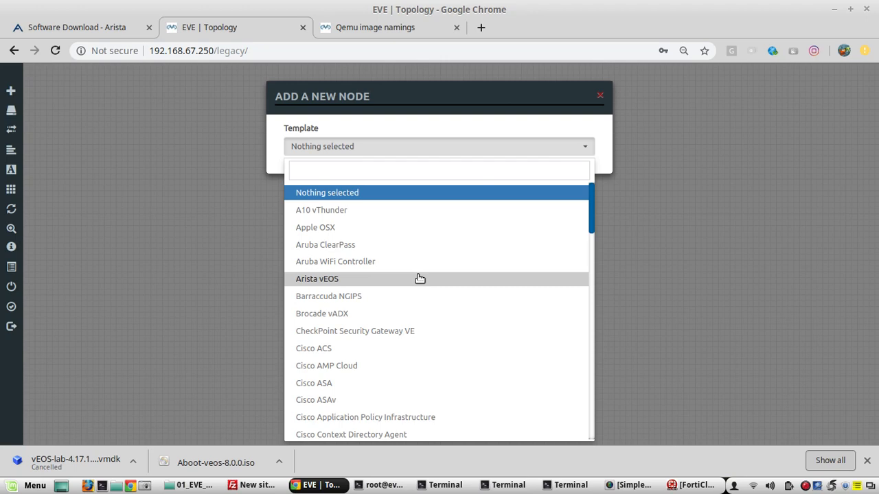
{"action": "left_click", "coordinate": [316, 277]}
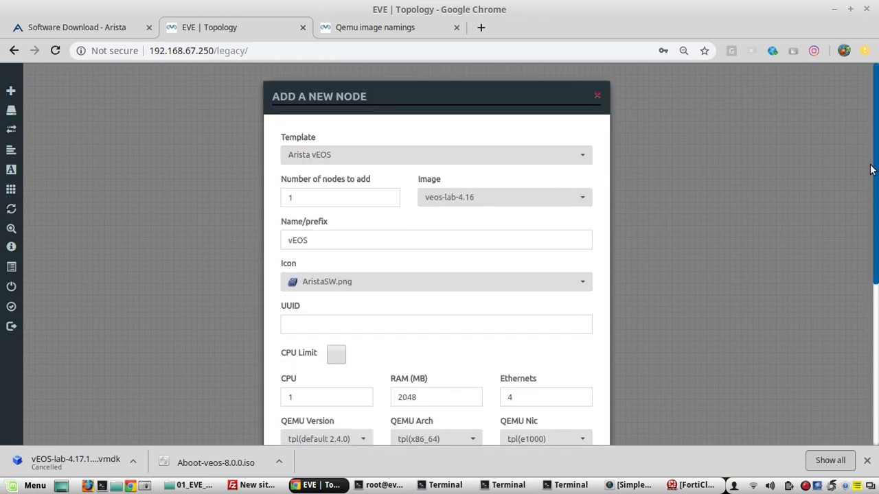
{"action": "left_click", "coordinate": [503, 198]}
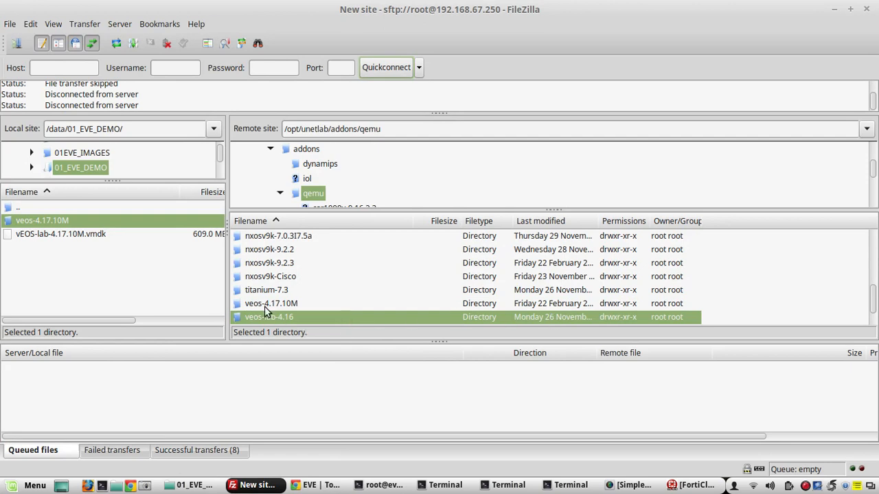
{"action": "mouse_move", "coordinate": [247, 314]}
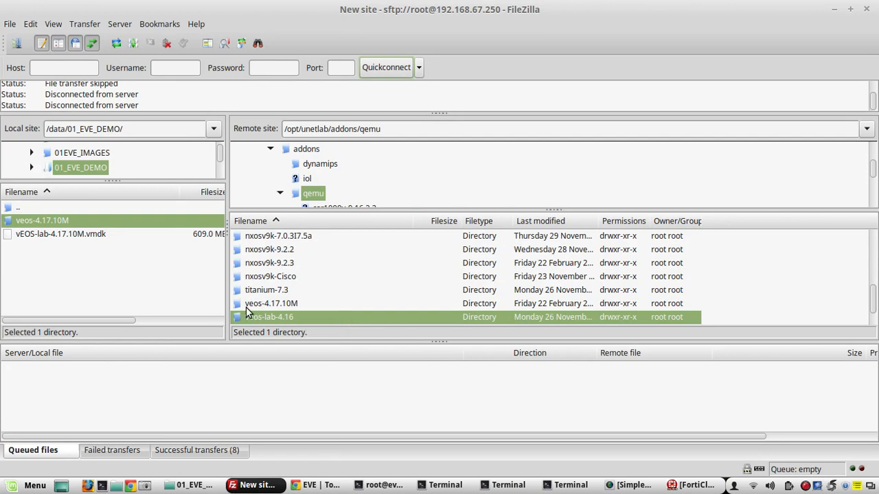
{"action": "mouse_move", "coordinate": [267, 310]}
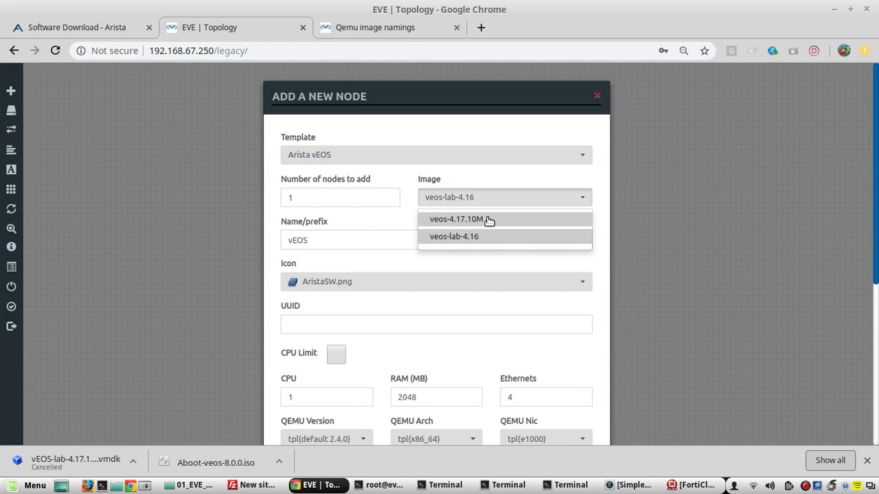
{"action": "mouse_move", "coordinate": [452, 224]}
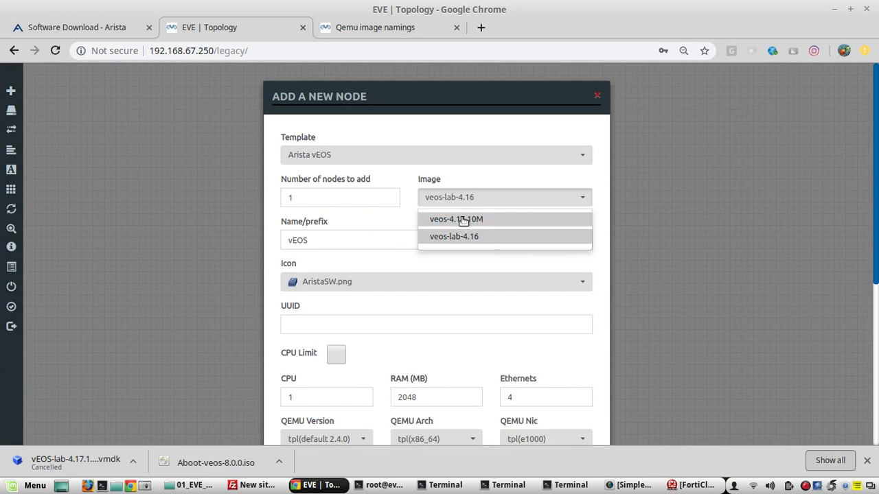
Give the vEOS node image veos-4.17.10M, 4096 MB RAM and 2 CPUs, and save it to the lab.
{"action": "left_click", "coordinate": [456, 220]}
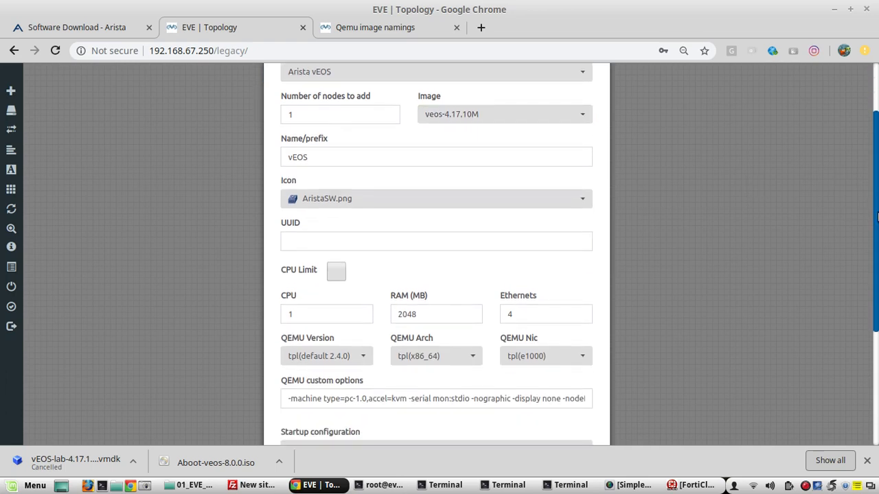
{"action": "scroll", "scroll_direction": "down", "scroll_amount": 3}
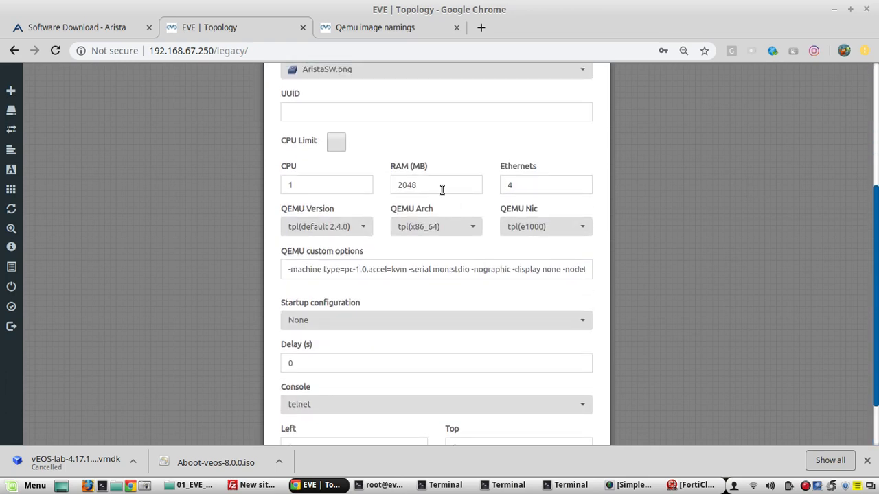
{"action": "left_click", "coordinate": [435, 184]}
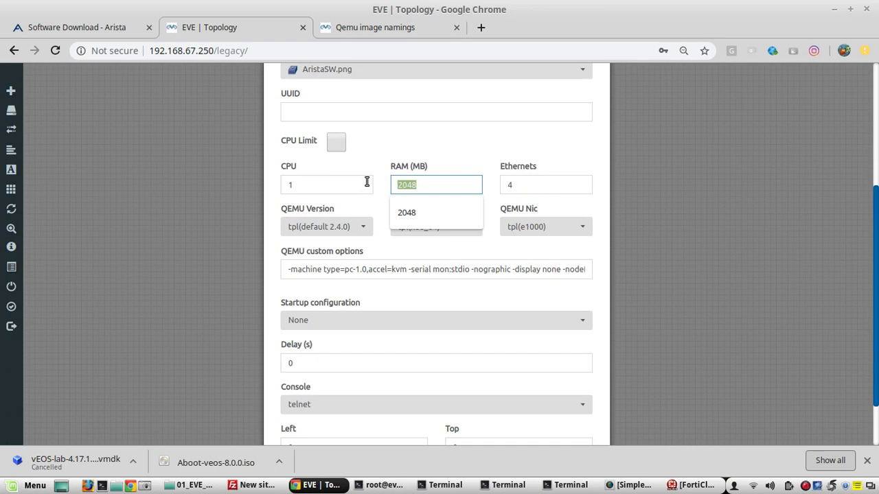
{"action": "mouse_move", "coordinate": [447, 192]}
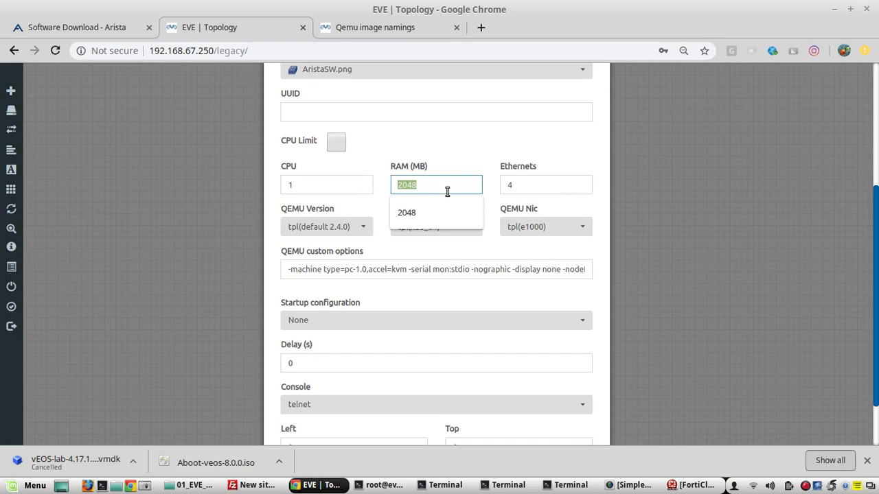
{"action": "type", "text": "4"}
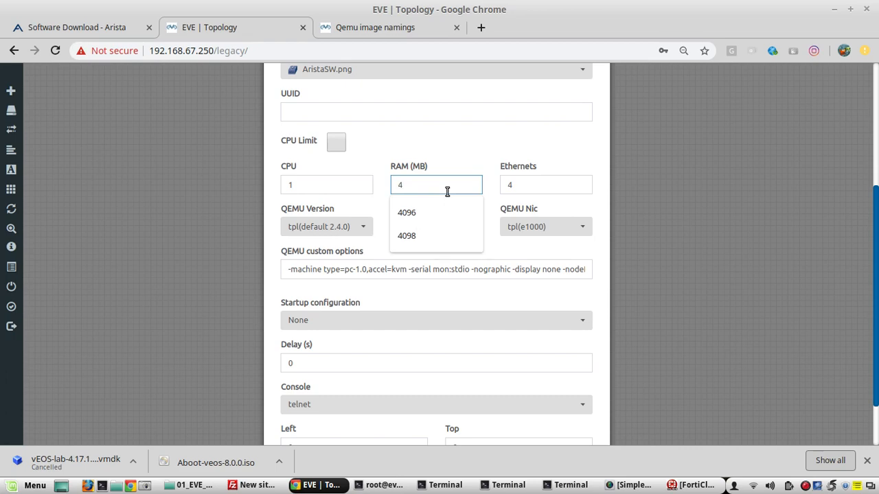
{"action": "left_click", "coordinate": [406, 212]}
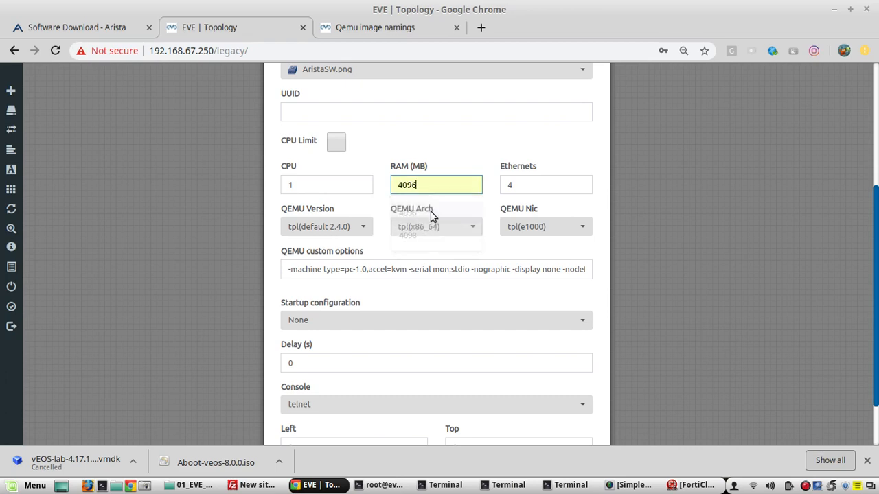
{"action": "left_click", "coordinate": [327, 184]}
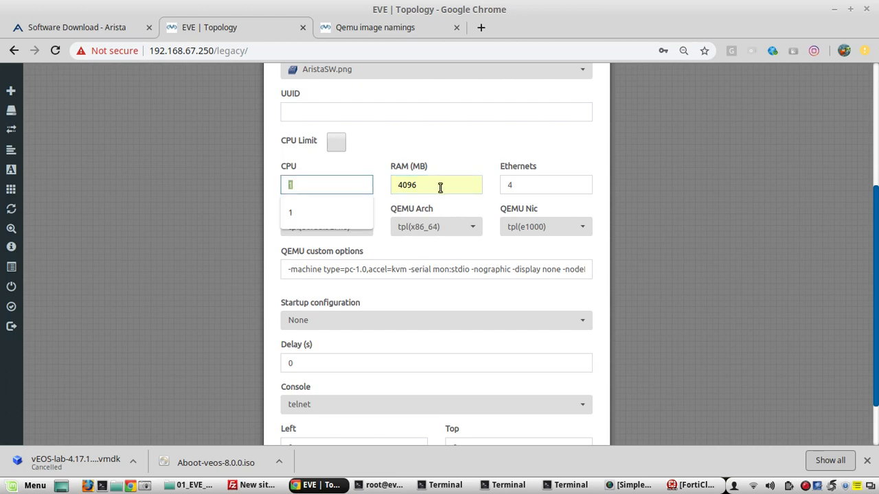
{"action": "type", "text": "2"}
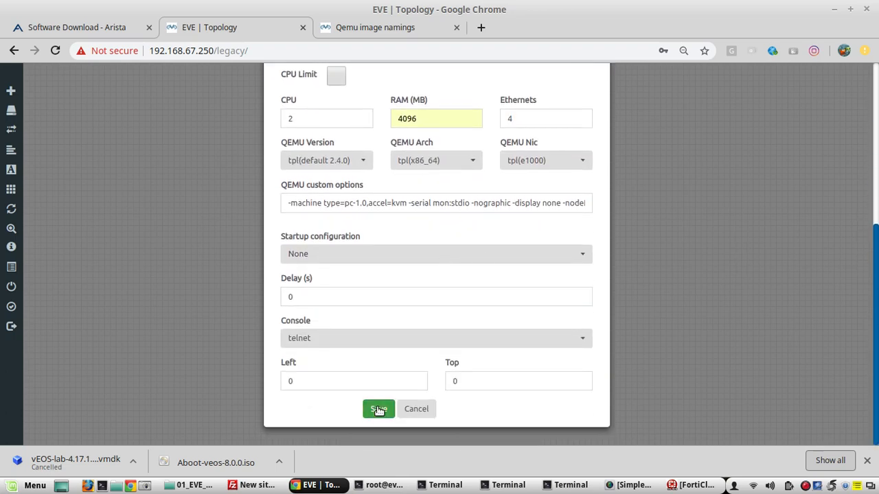
{"action": "left_click", "coordinate": [379, 409]}
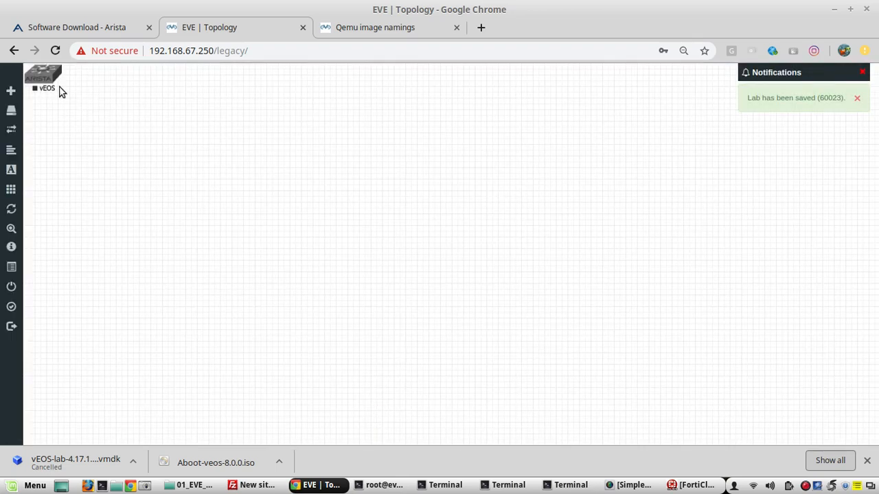
Centre the vEOS node and add a Management(Cloud0) network named Net to the lab.
{"action": "left_click_drag", "start_coordinate": [42, 76], "coordinate": [459, 219]}
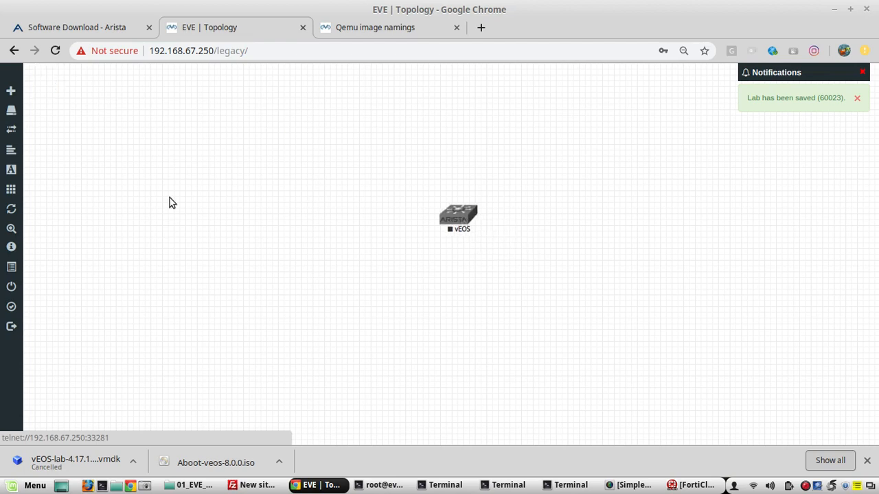
{"action": "left_click", "coordinate": [11, 90]}
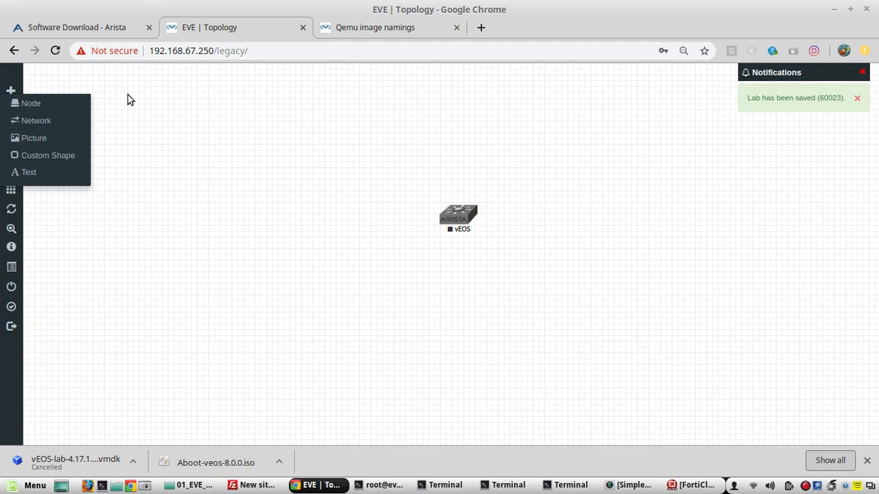
{"action": "left_click", "coordinate": [30, 103]}
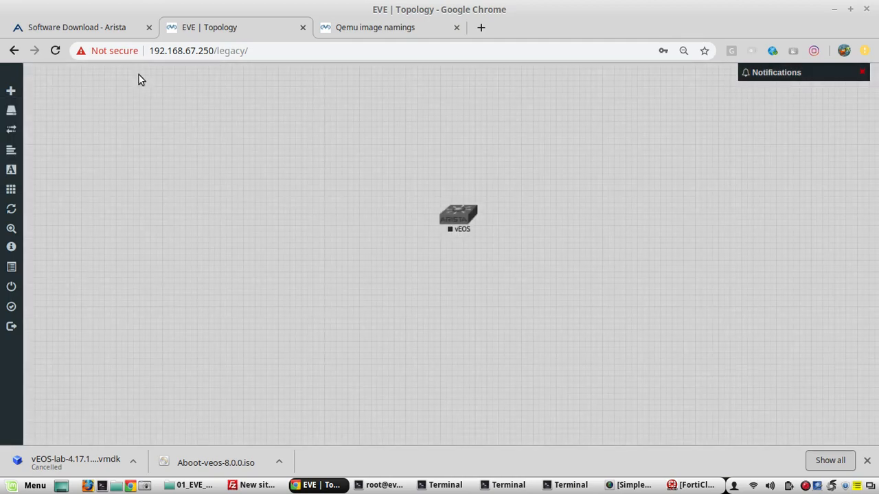
{"action": "left_click", "coordinate": [11, 91]}
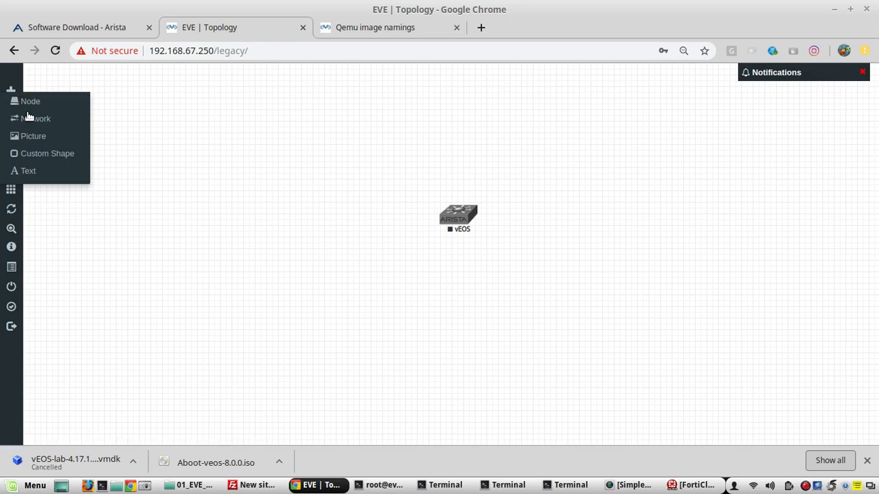
{"action": "left_click", "coordinate": [36, 119]}
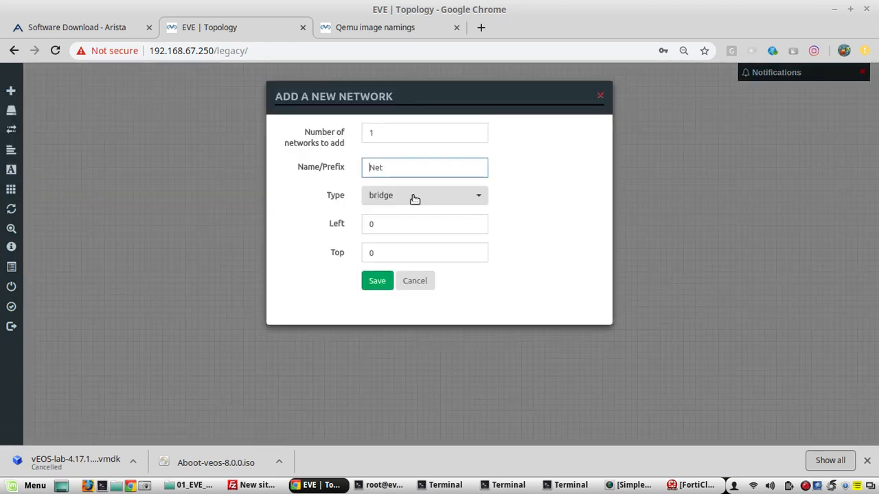
{"action": "left_click", "coordinate": [423, 195]}
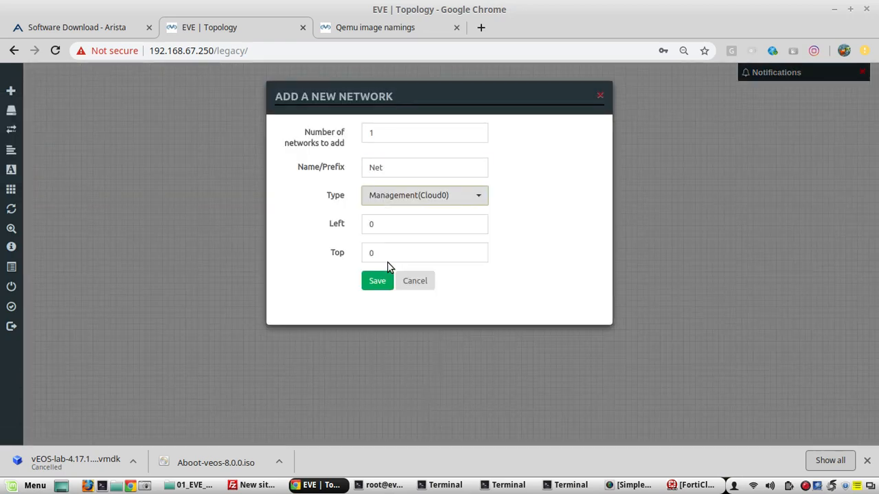
{"action": "left_click", "coordinate": [376, 280]}
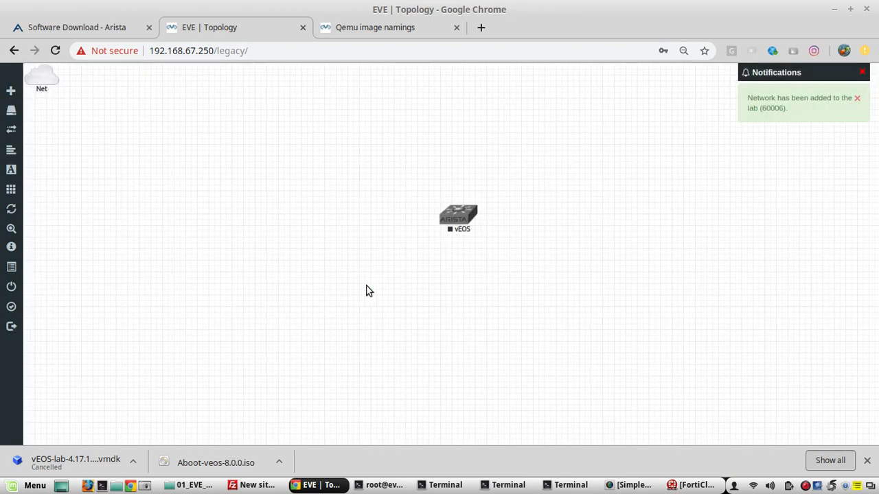
Link the vEOS node's Mgmt1 interface to the Net cloud and start the node.
{"action": "left_click_drag", "start_coordinate": [41, 76], "coordinate": [313, 260]}
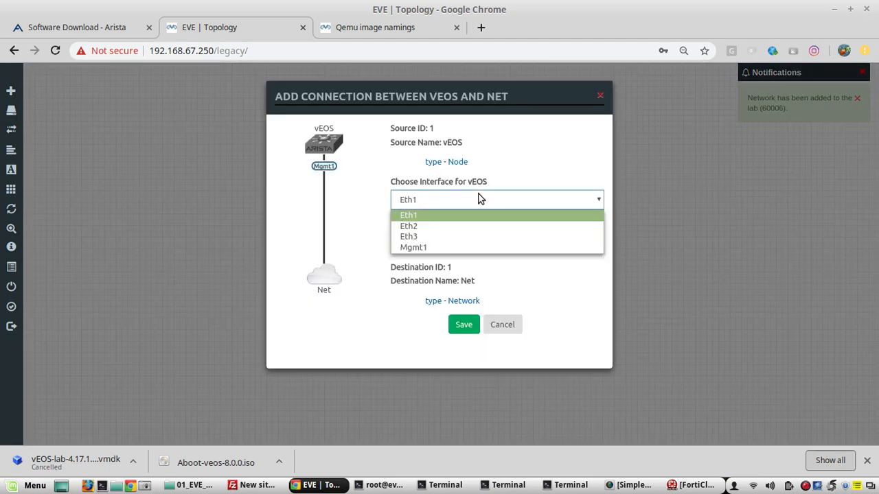
{"action": "left_click", "coordinate": [412, 247]}
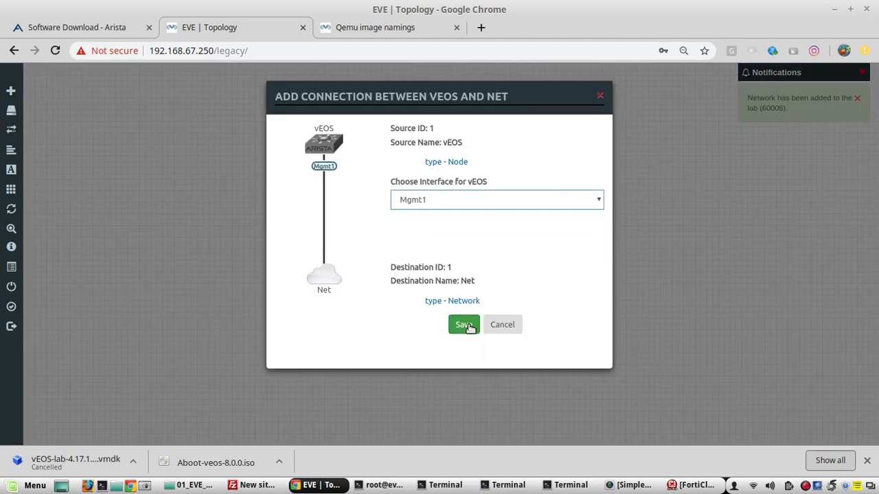
{"action": "left_click", "coordinate": [464, 324]}
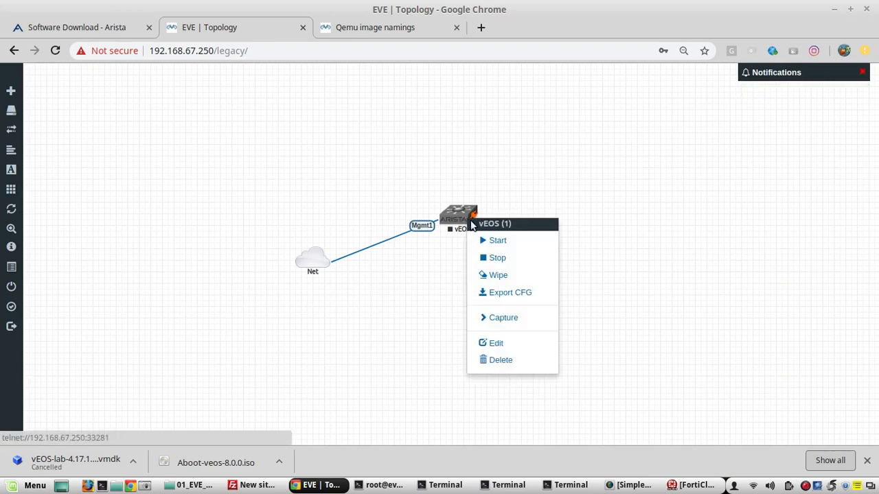
{"action": "left_click", "coordinate": [497, 239]}
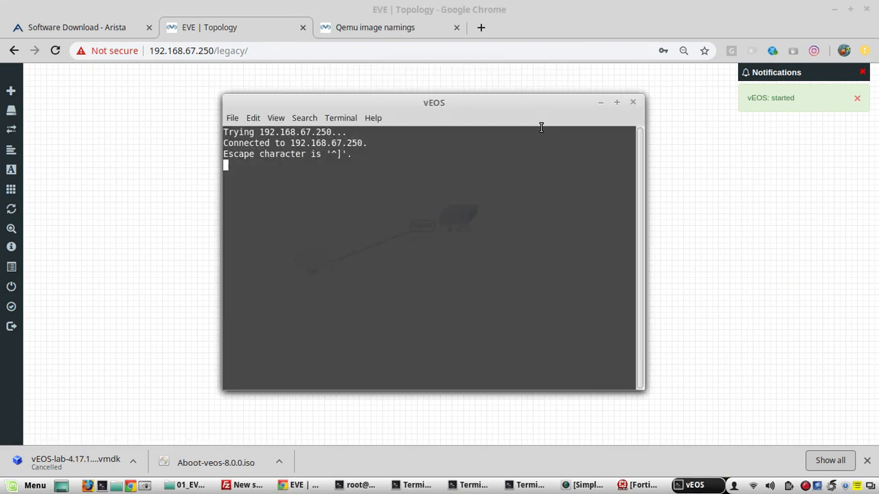
Reposition the console window while Arista EOS boots to the localhost login prompt.
{"action": "left_click_drag", "start_coordinate": [434, 102], "coordinate": [469, 99]}
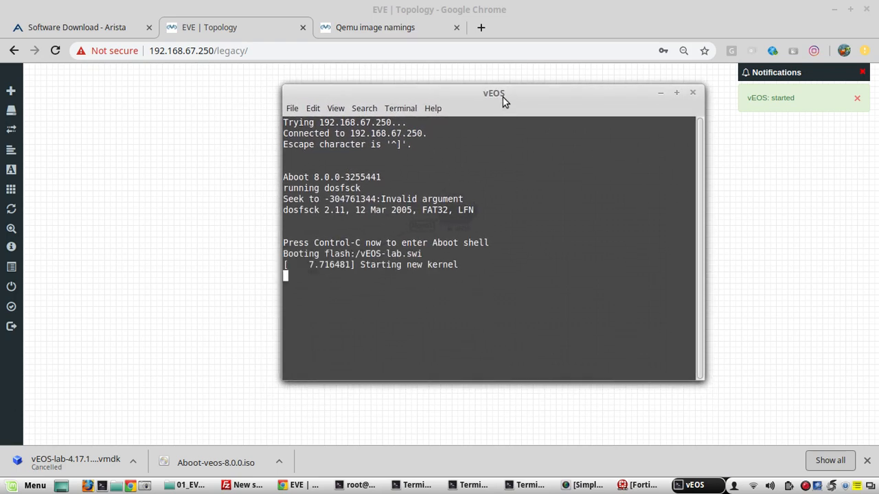
{"action": "left_click_drag", "start_coordinate": [494, 94], "coordinate": [469, 80]}
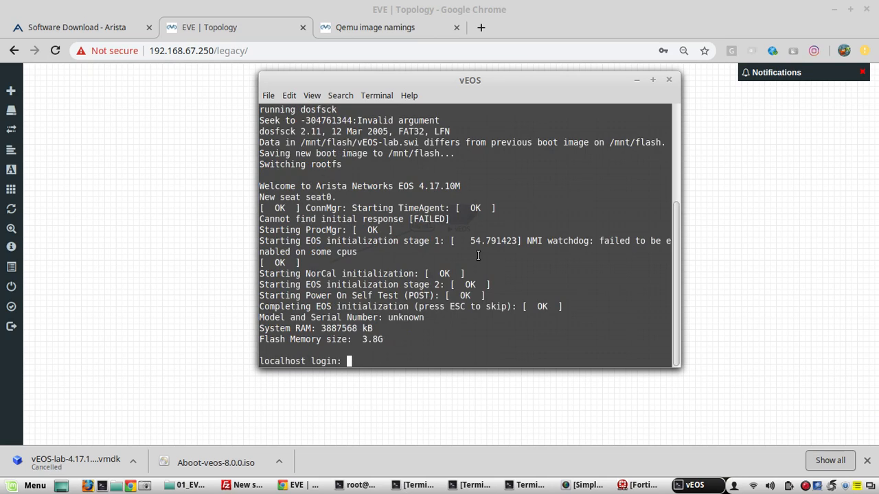
{"action": "mouse_move", "coordinate": [458, 264]}
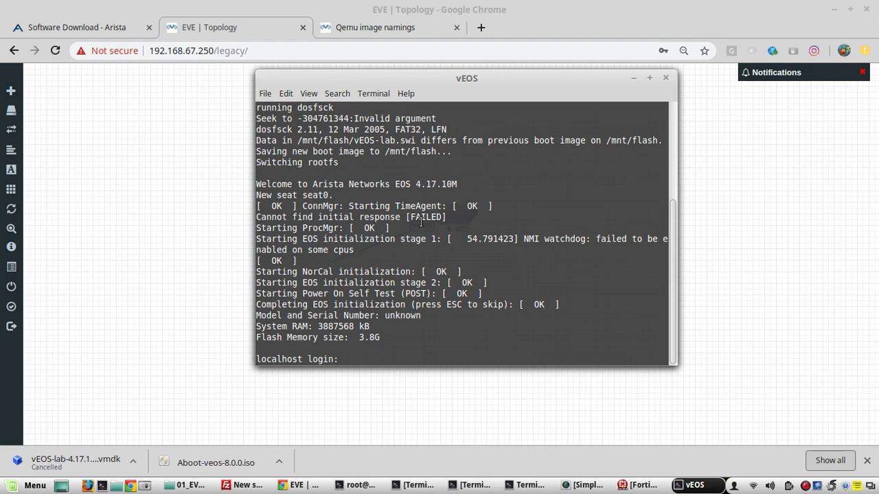
Log in as admin, enable, and run sh running-config and show zerotouch.
{"action": "type", "text": "admin"}
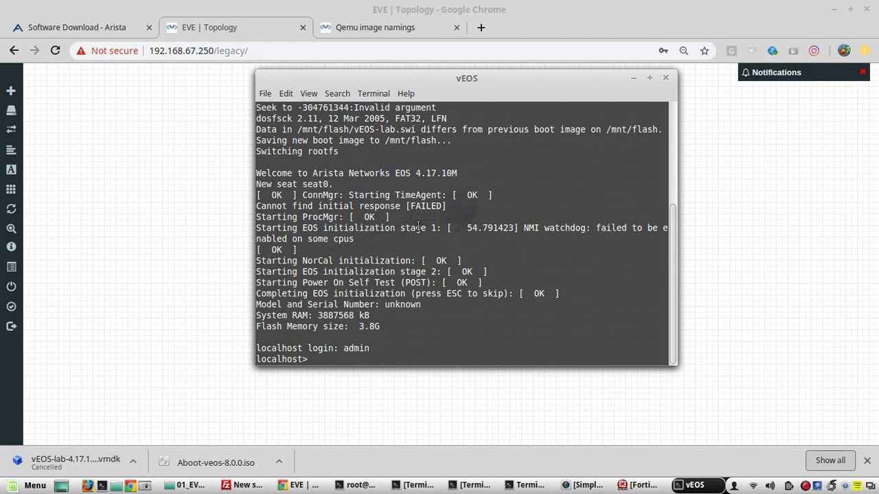
{"action": "type", "text": "en"}
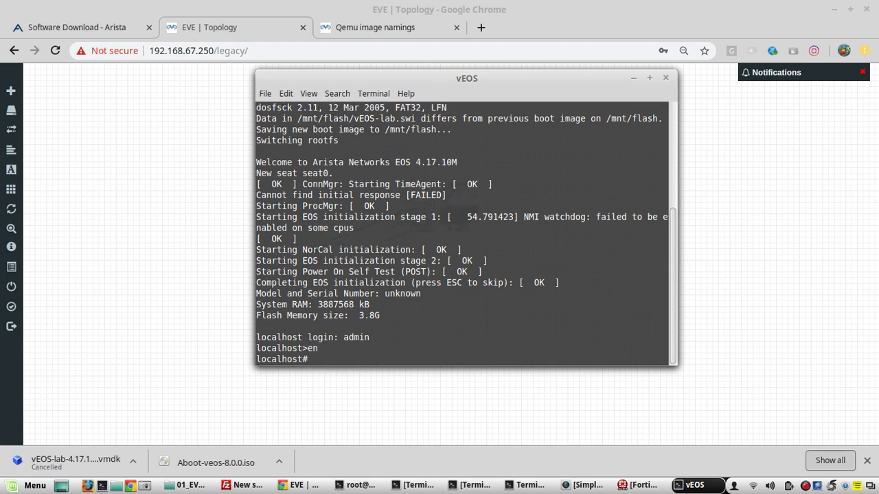
{"action": "type", "text": "sh running-config"}
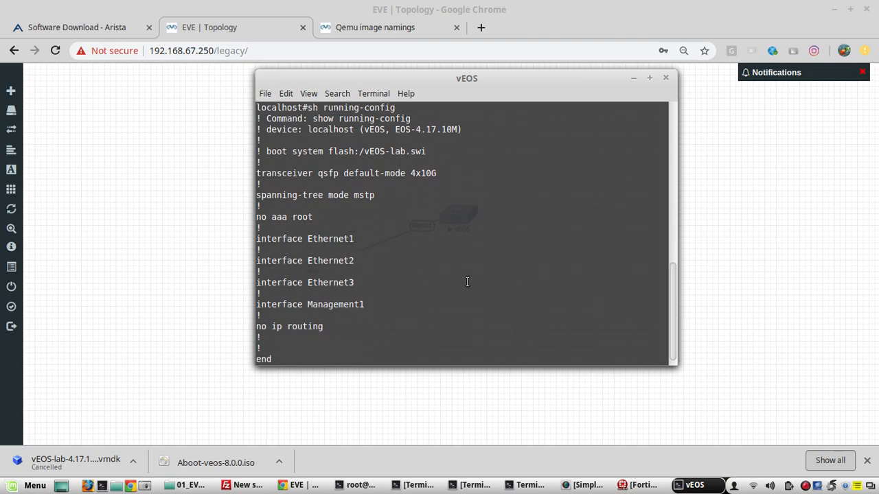
{"action": "type", "text": "sh"}
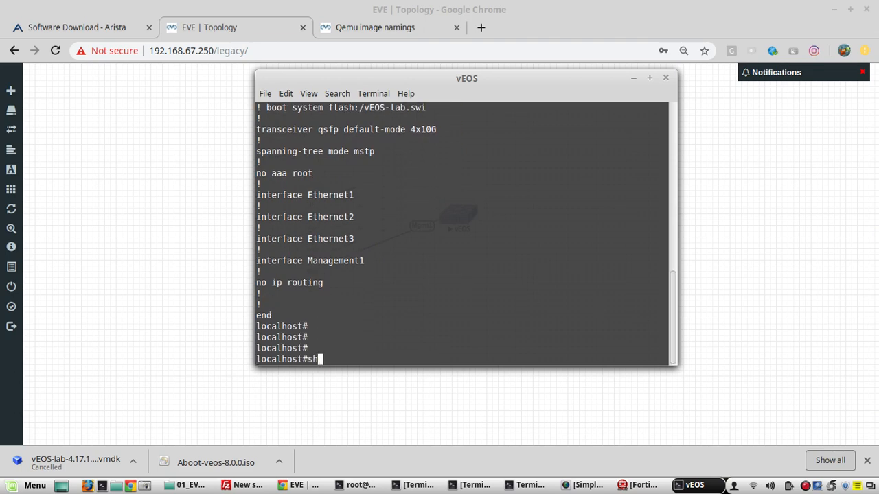
{"action": "type", "text": "ow zerotouch"}
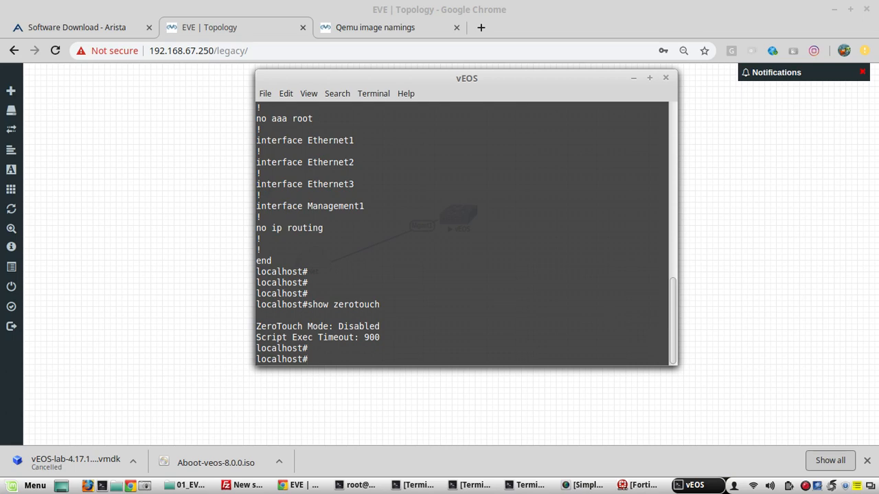
Enter configure mode and set the hostname to SW-67.200.
{"action": "type", "text": "configure"}
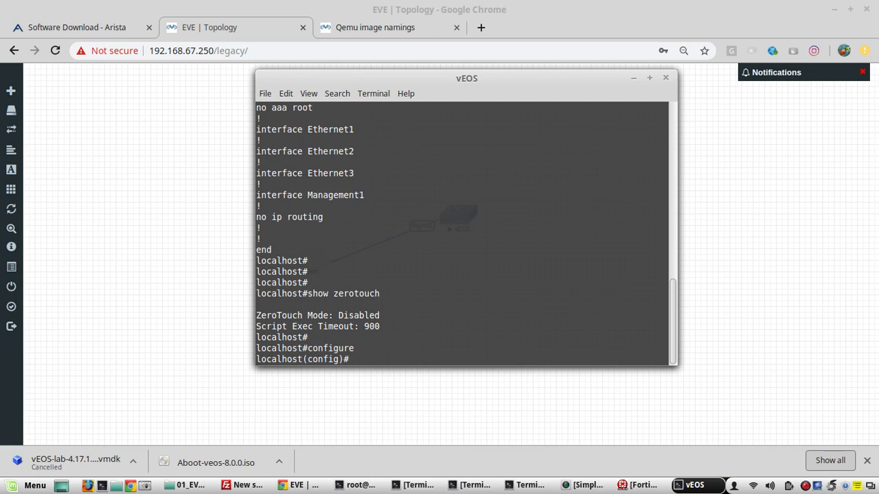
{"action": "type", "text": "hos"}
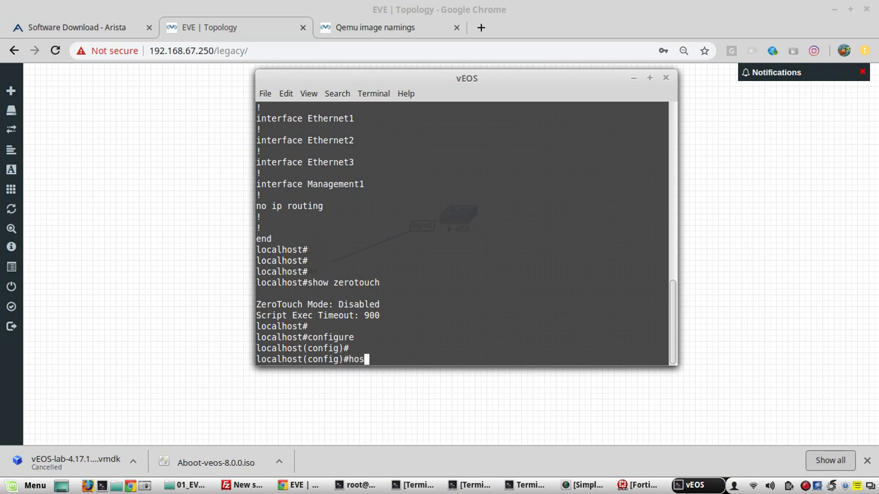
{"action": "type", "text": "tname"}
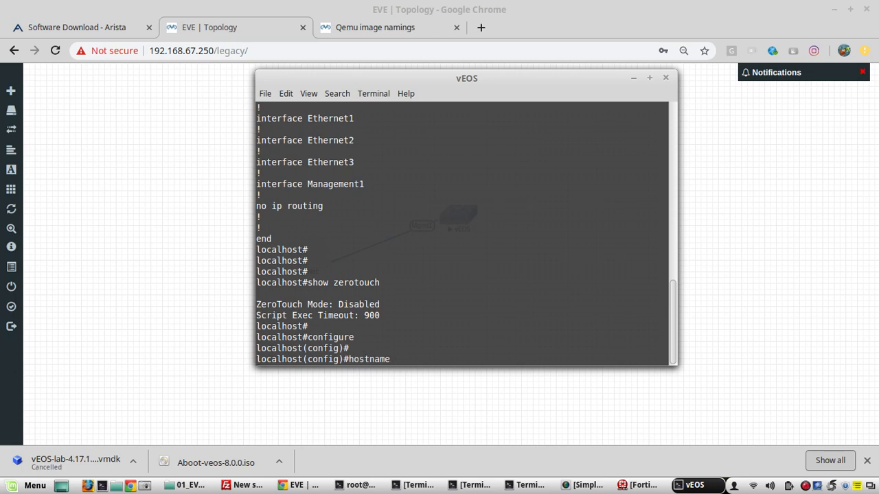
{"action": "type", "text": "SW"}
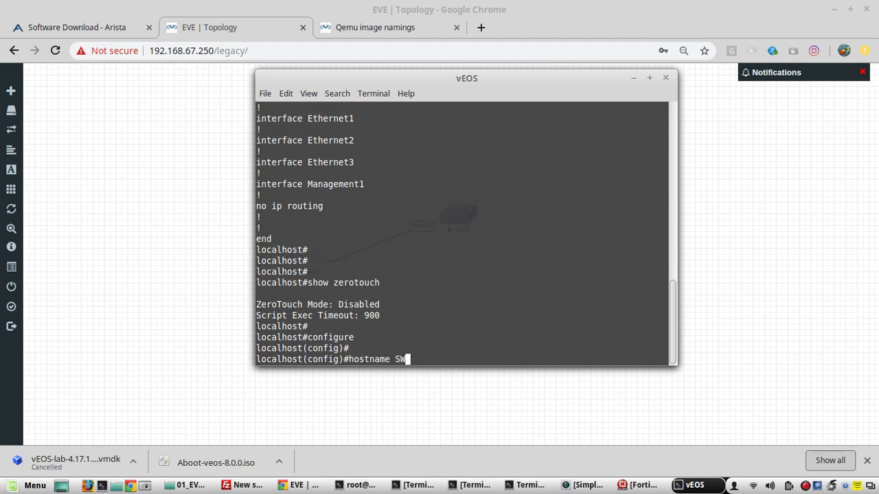
{"action": "type", "text": "-"}
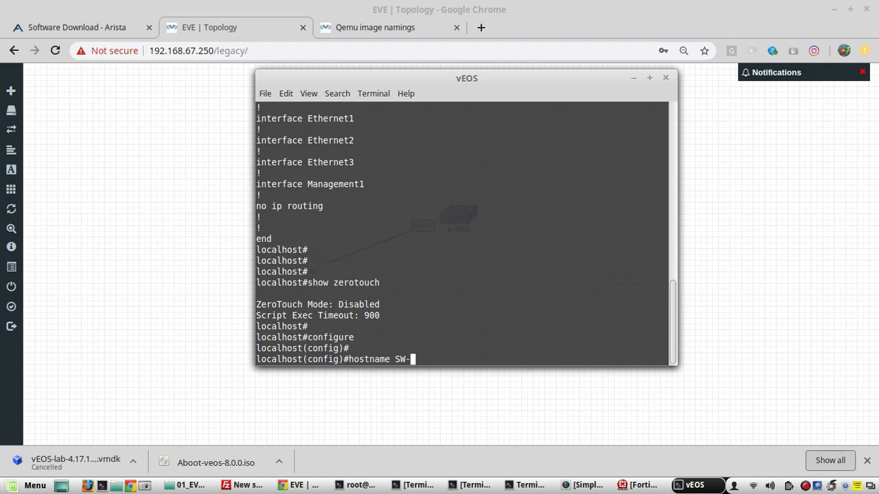
{"action": "type", "text": "67.200"}
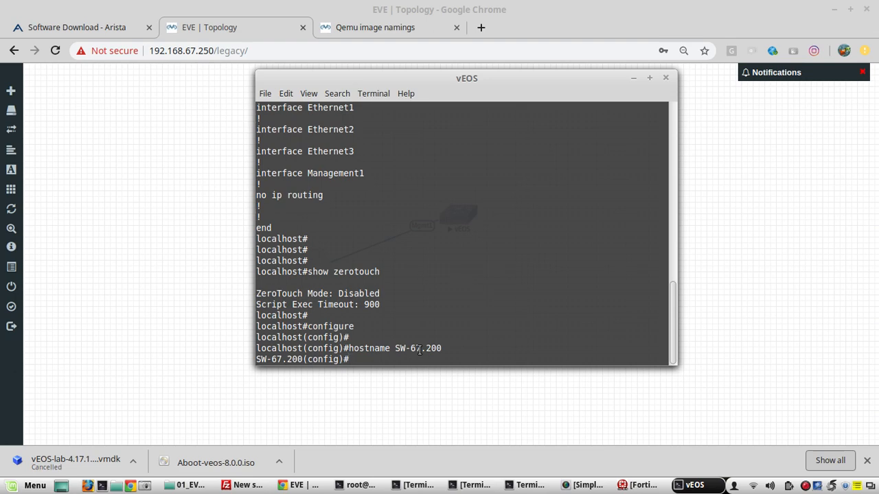
Assign management interface m1 the address 192.168.67.200/24.
{"action": "type", "text": "int m1"}
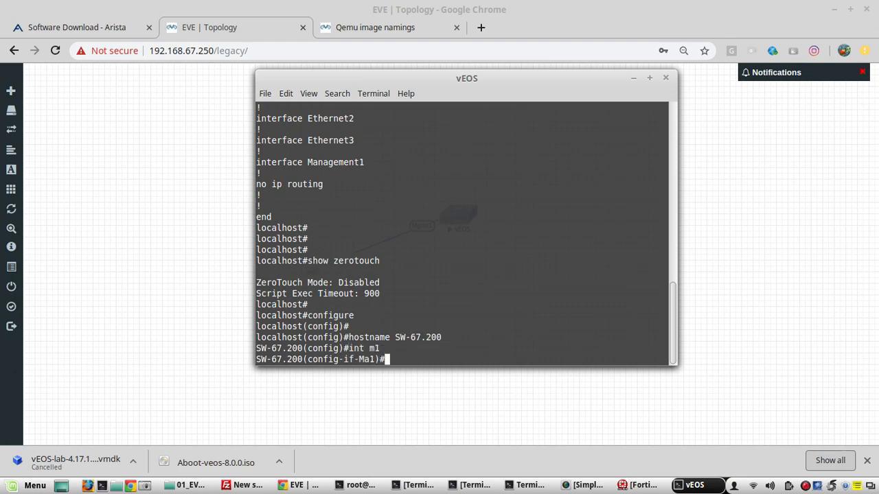
{"action": "type", "text": "ip address"}
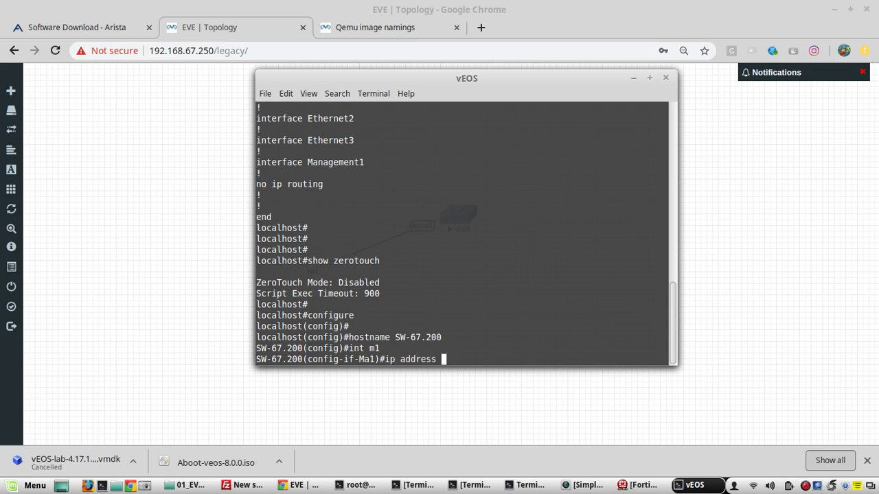
{"action": "type", "text": "192.168."}
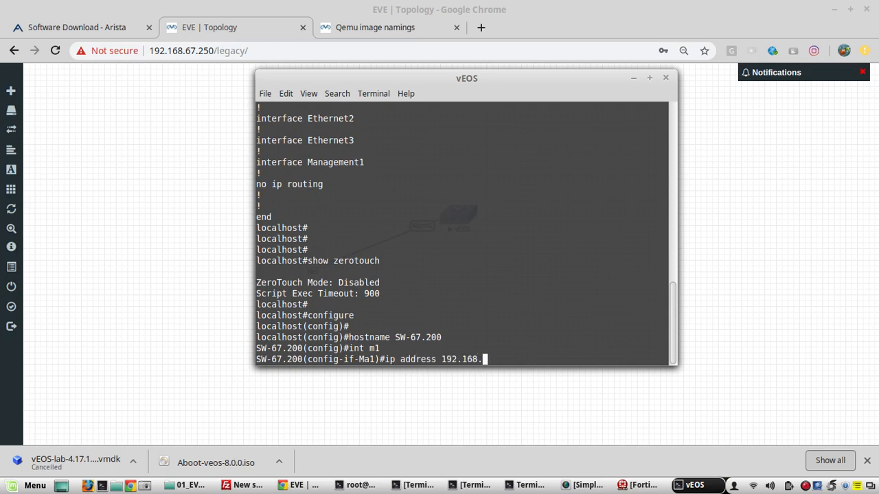
{"action": "type", "text": "67.200"}
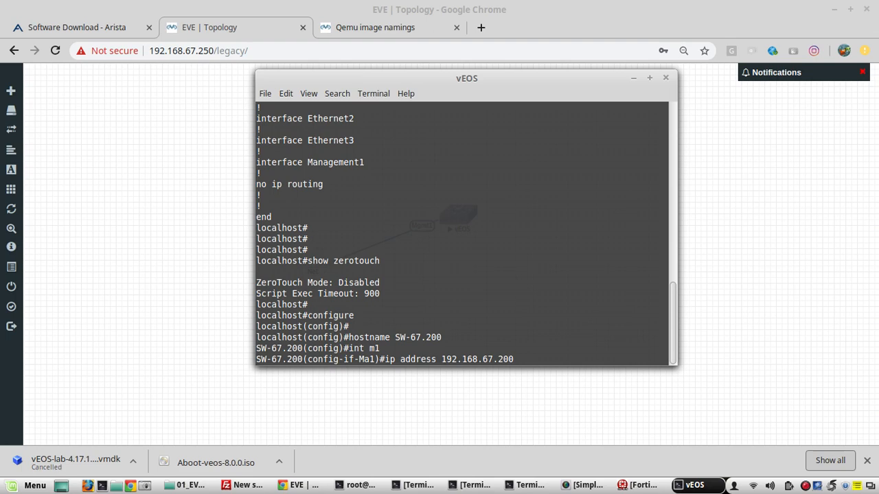
{"action": "type", "text": "/24"}
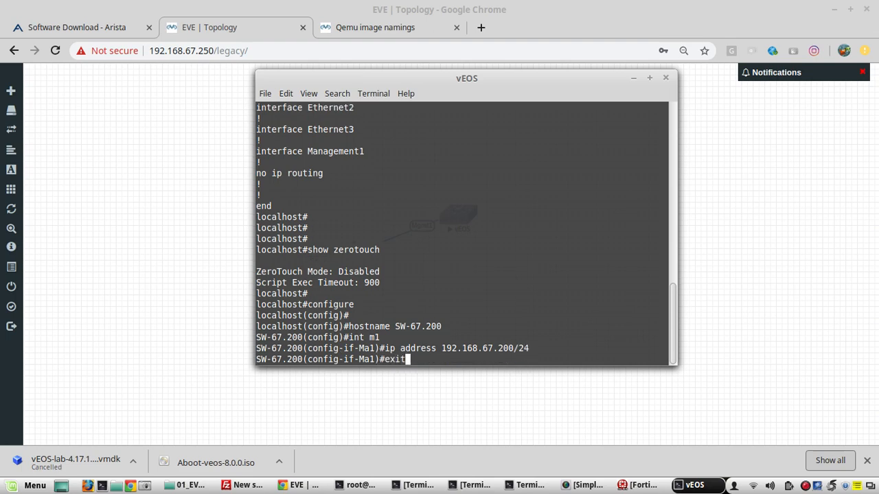
{"action": "type", "text": "ip route"}
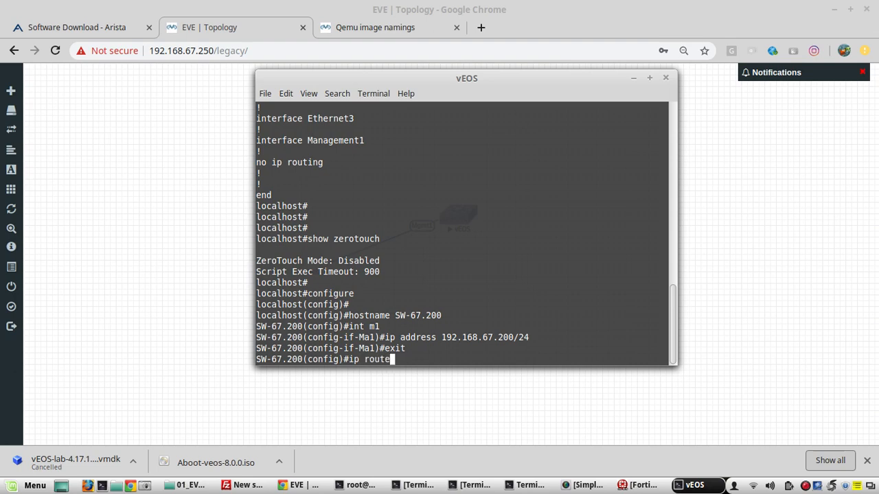
{"action": "type", "text": "0/0 192."}
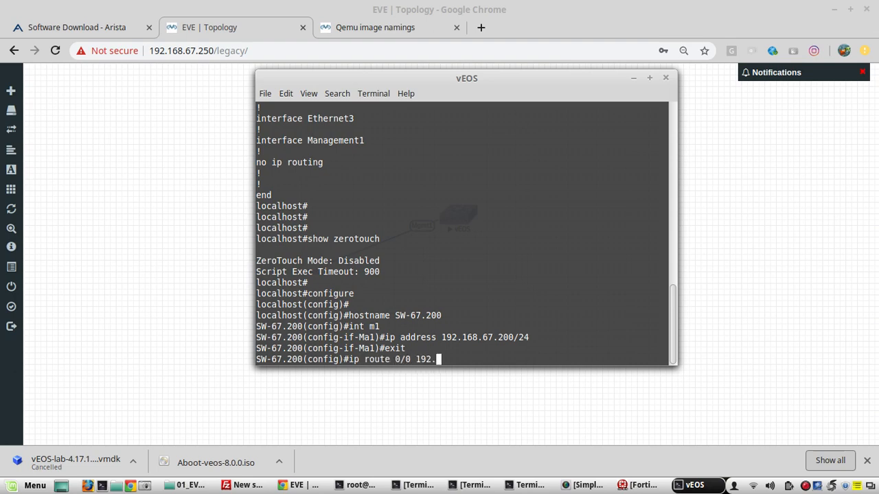
{"action": "type", "text": "168.67.254"}
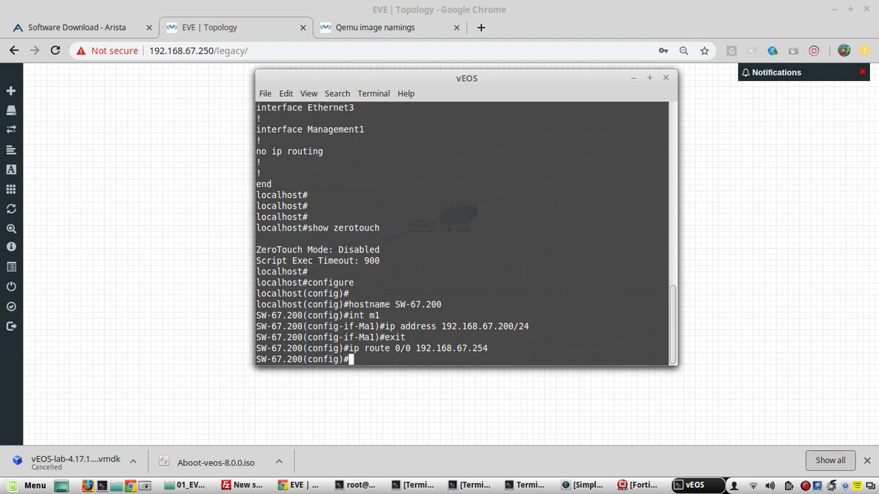
{"action": "type", "text": "username a"}
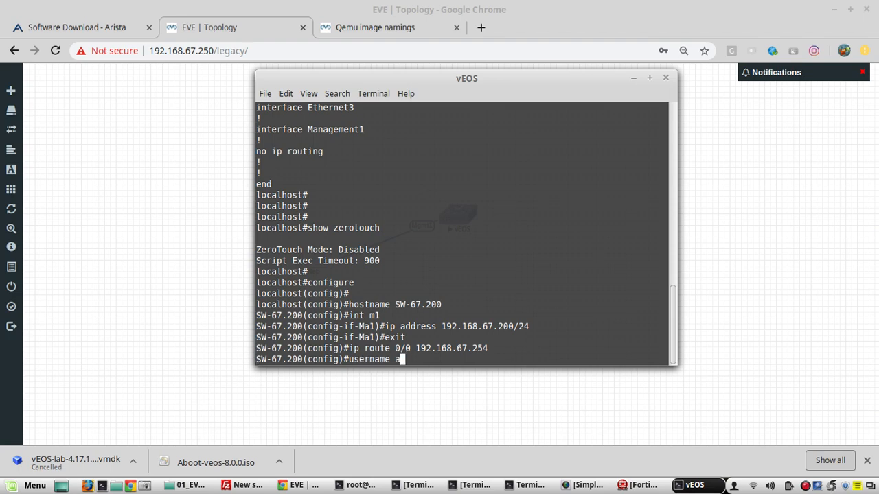
{"action": "type", "text": "dmin"}
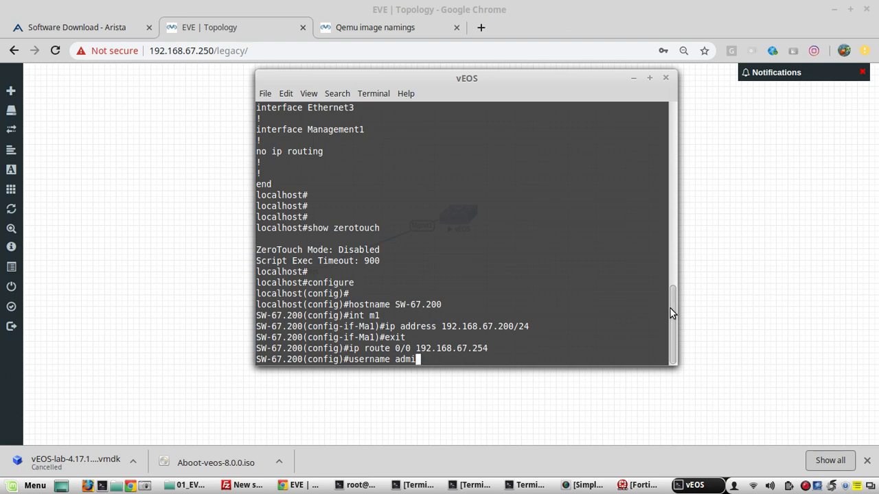
{"action": "type", "text": "secret"}
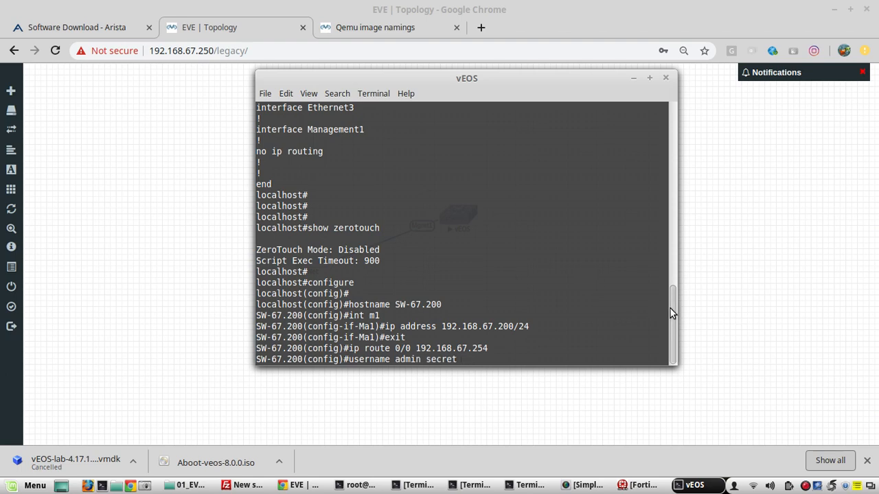
{"action": "type", "text": "admin p"}
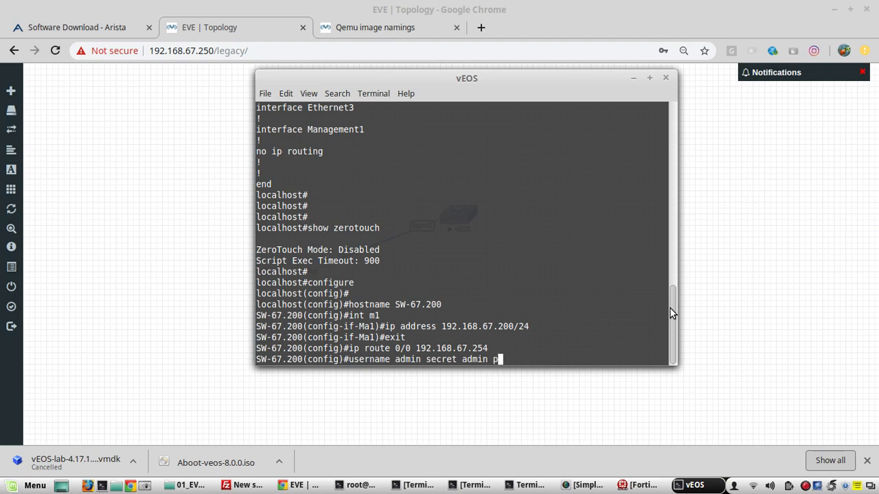
{"action": "type", "text": "rivilege 15"}
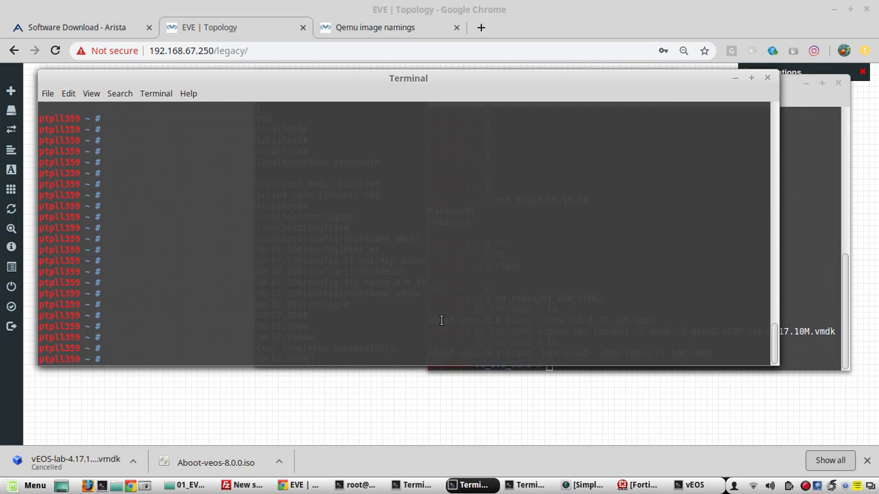
Ping 192.168.67.200 from the local shell and stop it to see the statistics.
{"action": "type", "text": "ping"}
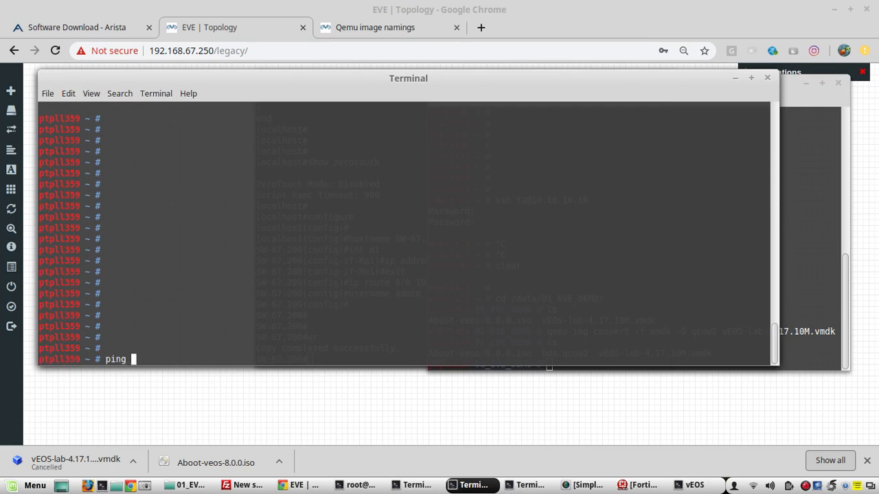
{"action": "type", "text": "192.168."}
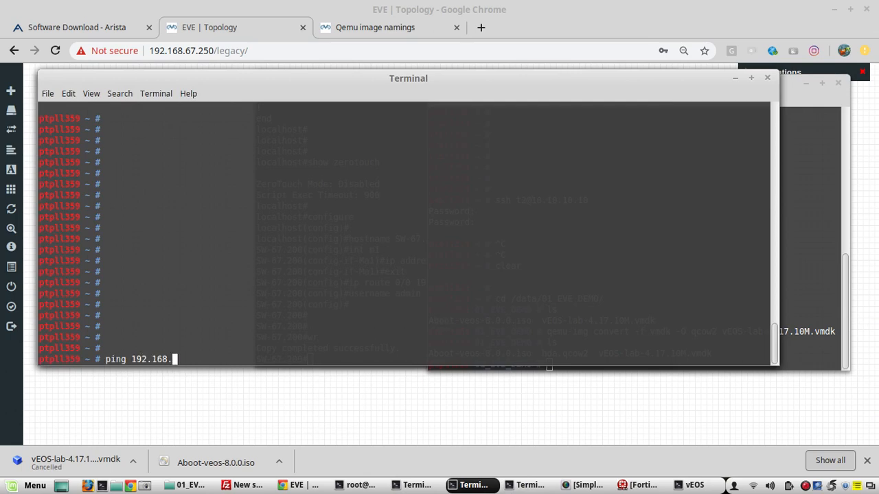
{"action": "type", "text": "67.200"}
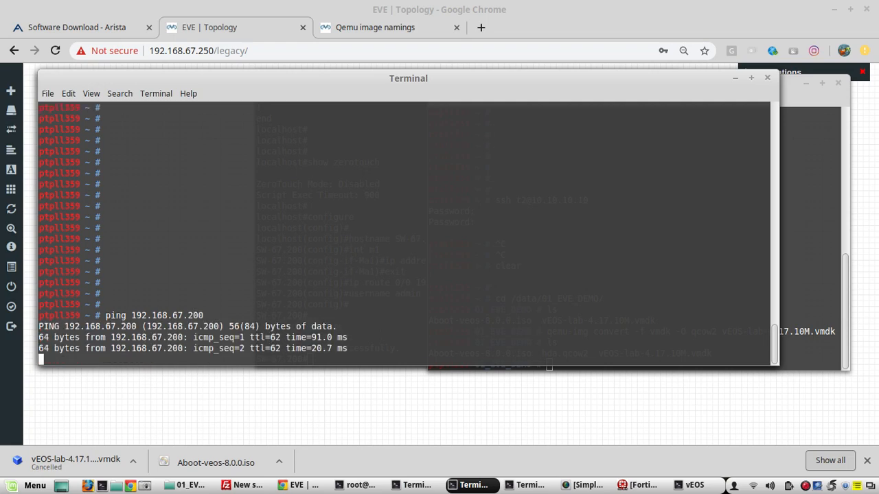
{"action": "key", "text": "ctrl+c"}
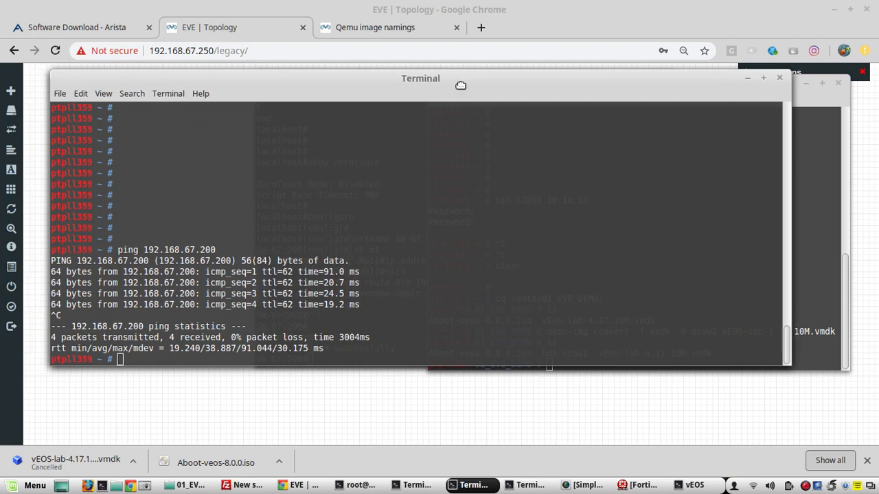
{"action": "type", "text": "ssh"}
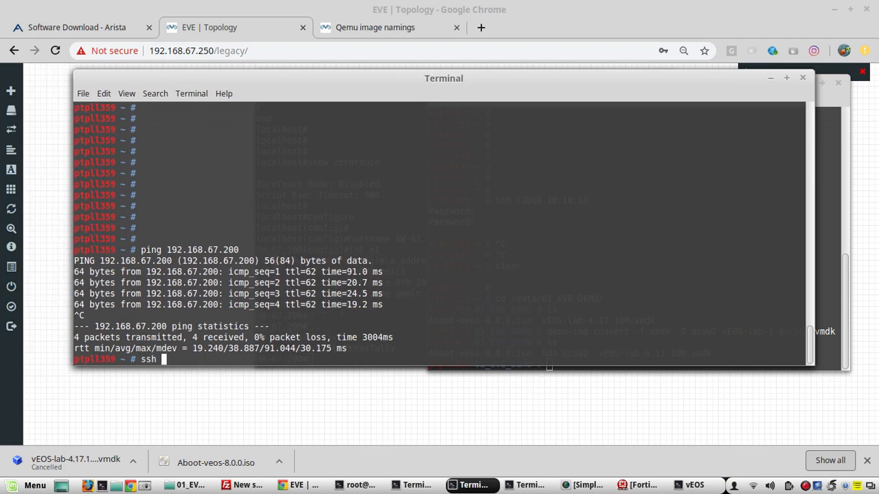
{"action": "type", "text": "admin@"}
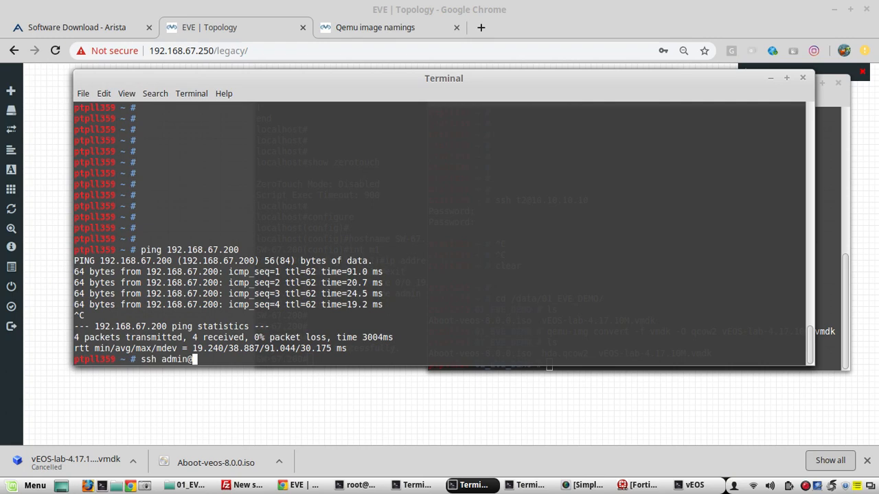
{"action": "type", "text": "192.168.67.200"}
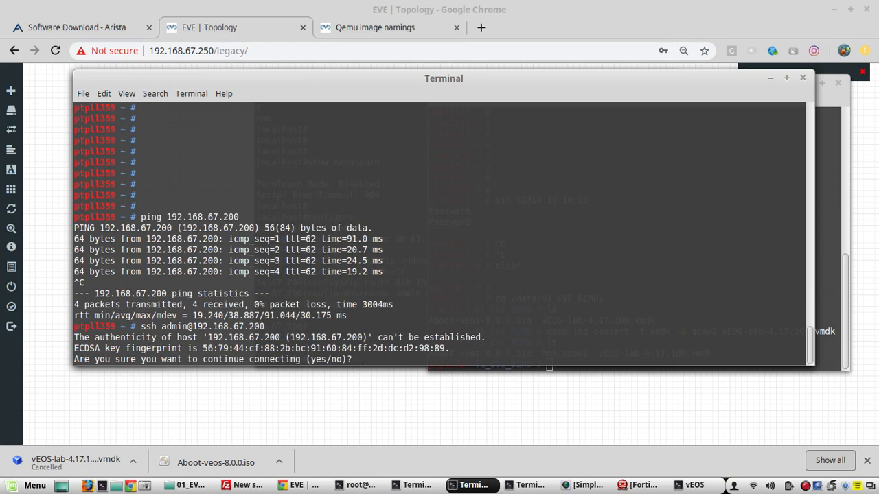
{"action": "type", "text": "yes"}
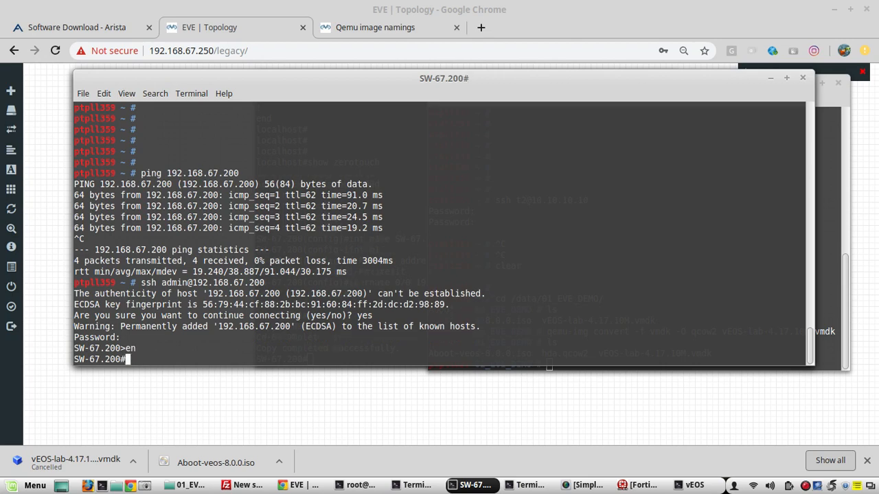
{"action": "type", "text": "wr"}
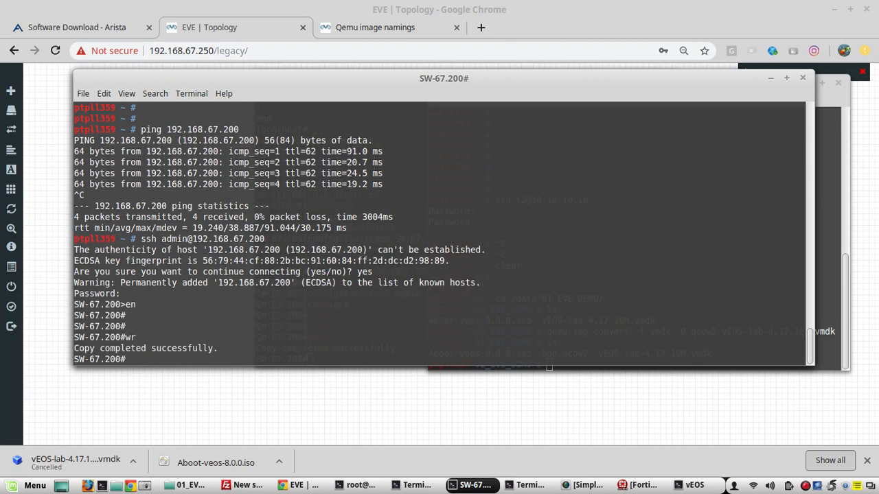
{"action": "type", "text": "show"}
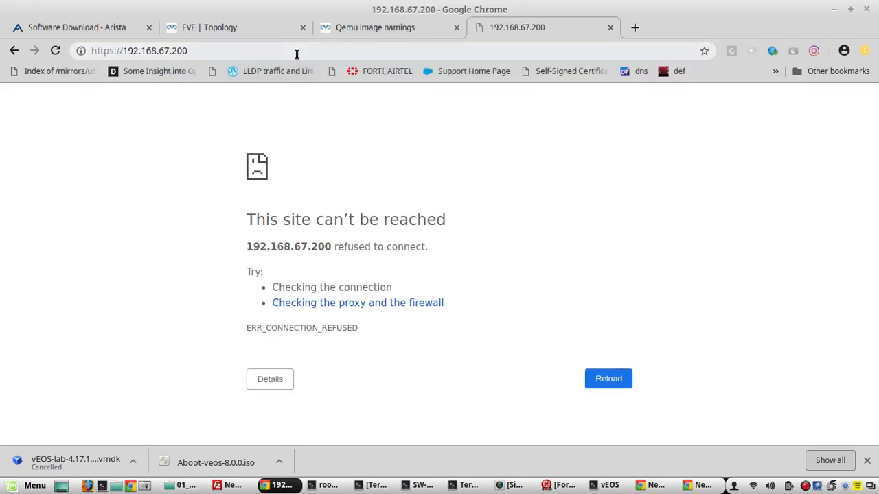
{"action": "mouse_move", "coordinate": [374, 28]}
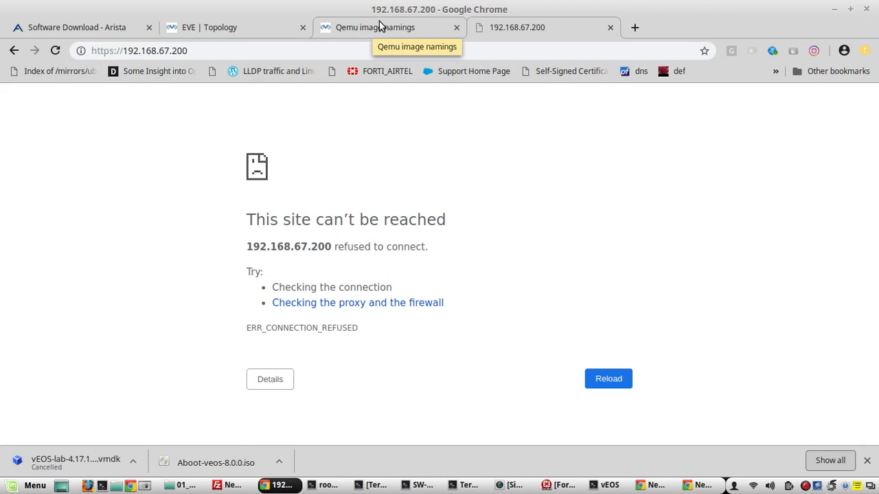
In the switch console, configure management api http-commands with no shutdown to enable eAPI.
{"action": "left_click", "coordinate": [375, 28]}
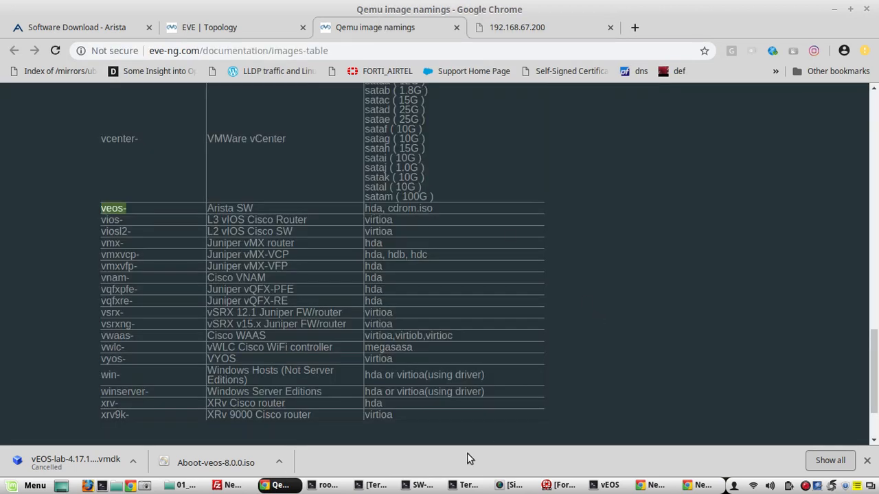
{"action": "left_click", "coordinate": [420, 486]}
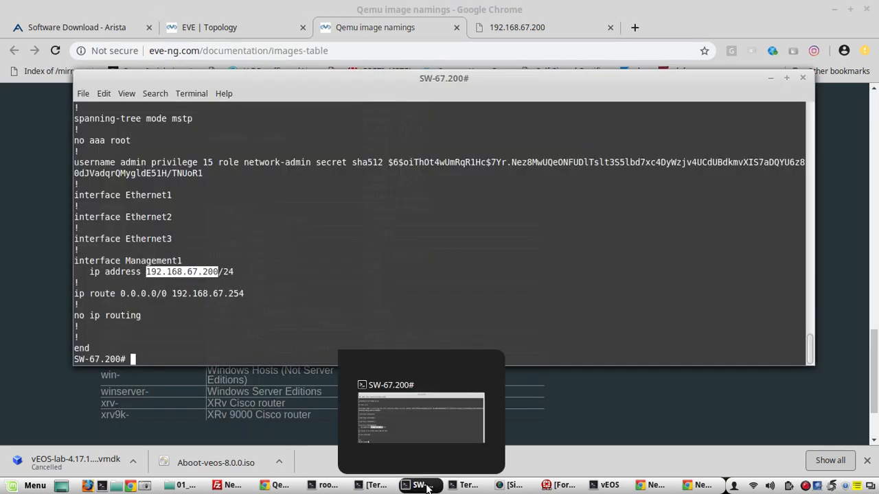
{"action": "type", "text": "configure"}
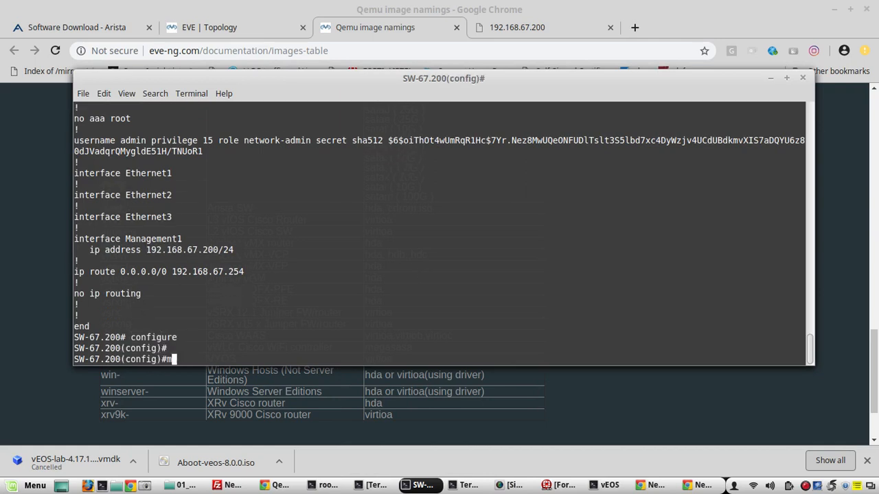
{"action": "type", "text": "anagement api http-commands"}
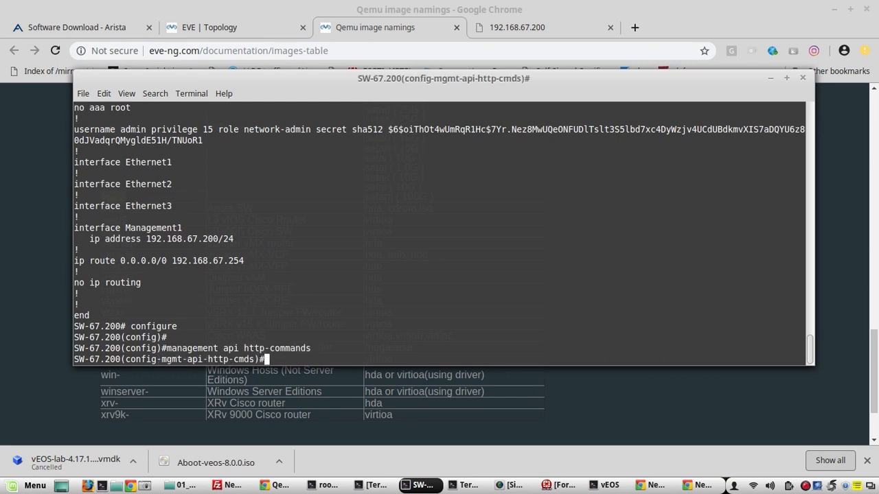
{"action": "type", "text": "no shutdown"}
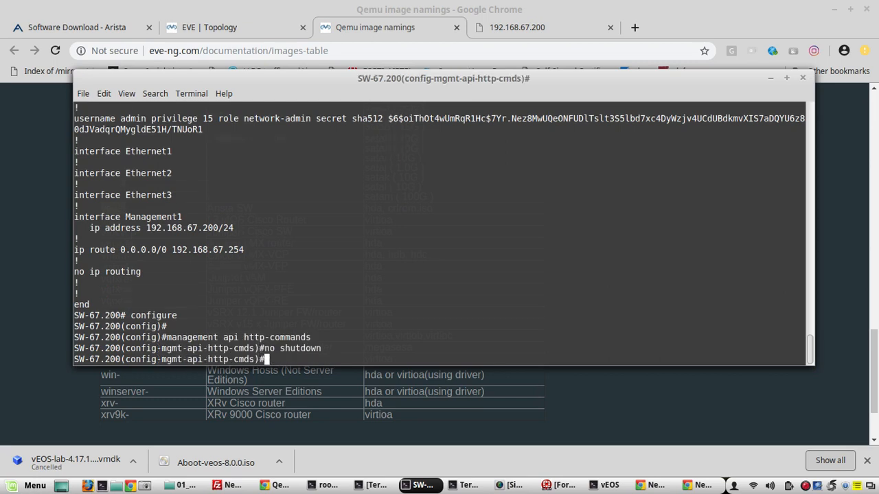
{"action": "mouse_move", "coordinate": [616, 171]}
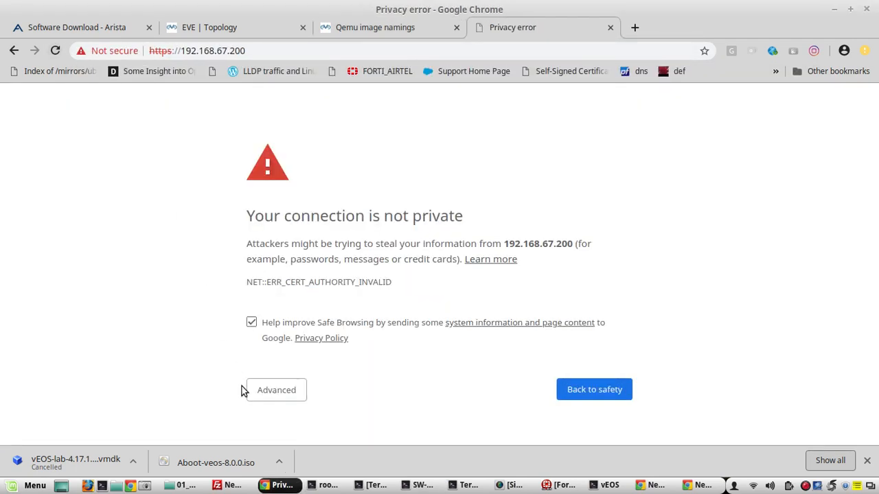
Proceed past the certificate warning, sign in as admin and enter 'enable' and 'show version' as commands.
{"action": "left_click", "coordinate": [276, 390]}
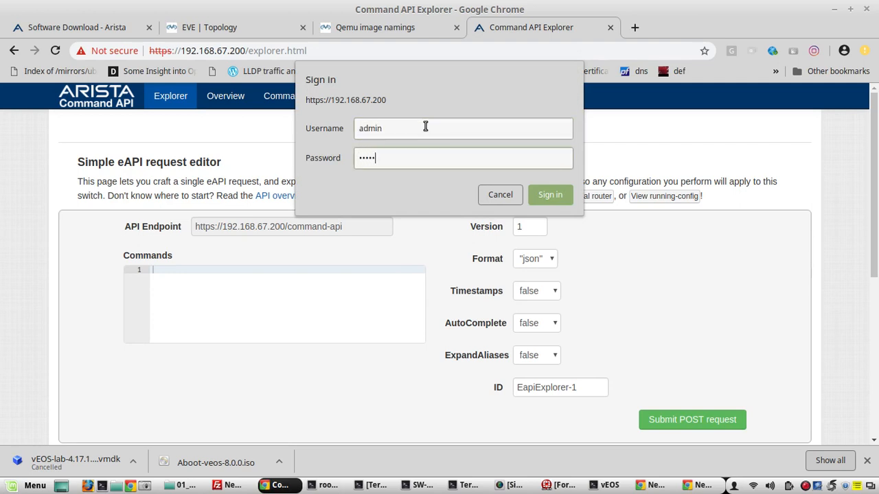
{"action": "left_click", "coordinate": [550, 195]}
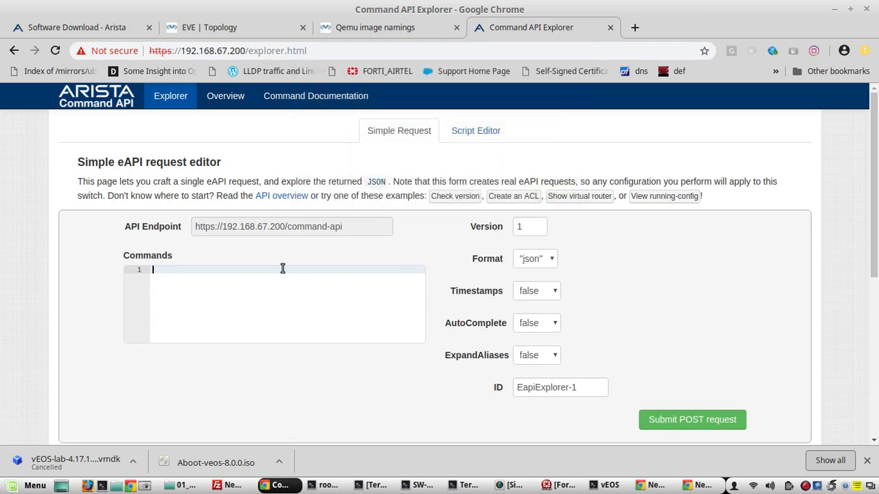
{"action": "type", "text": "enable"}
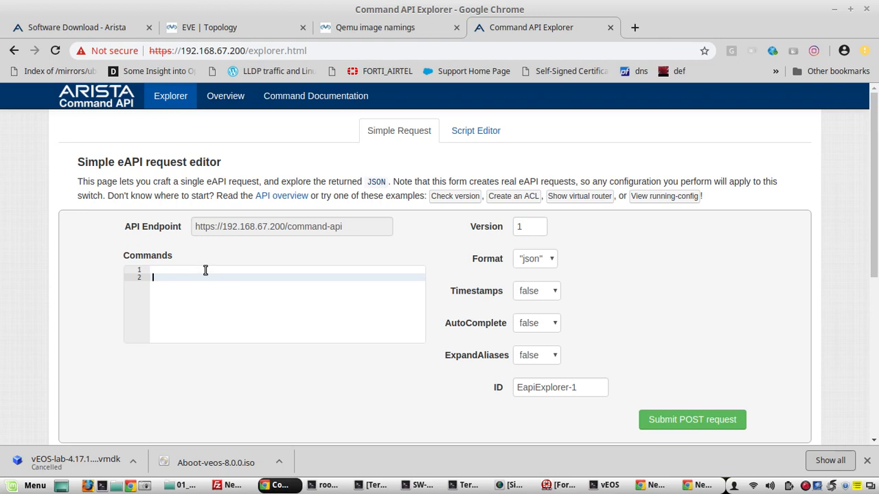
{"action": "type", "text": "enable"}
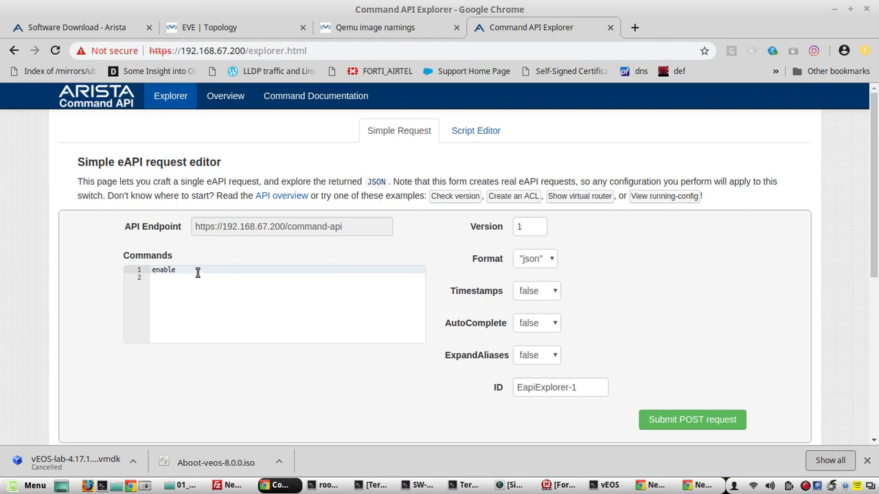
{"action": "type", "text": "show"}
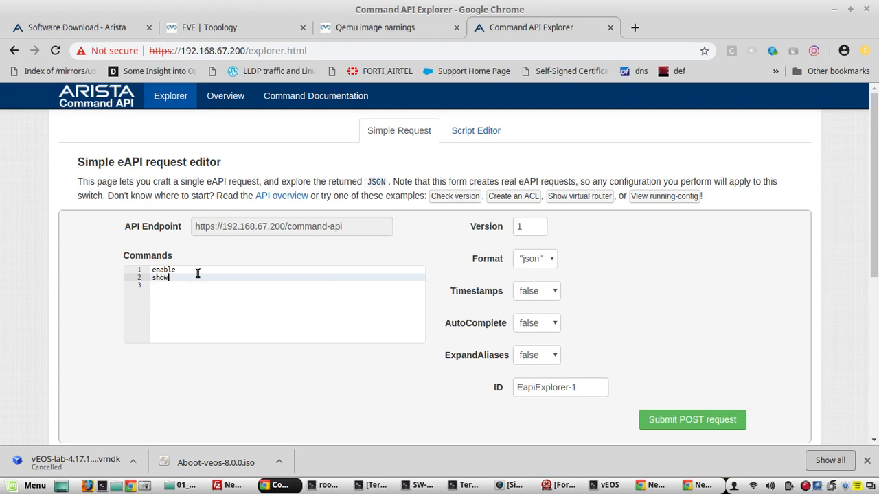
{"action": "type", "text": "version"}
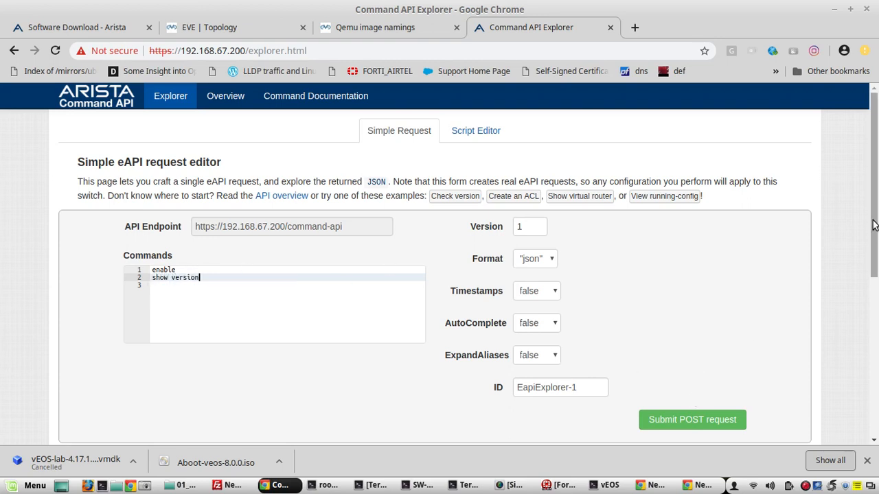
{"action": "left_click", "coordinate": [692, 420]}
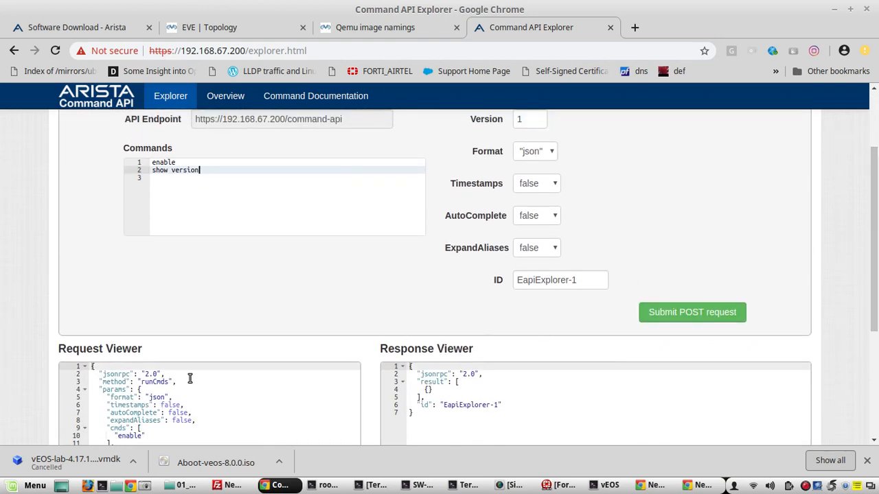
Submit the POST request and read the vEOS 4.17.10M show version JSON in the Response Viewer.
{"action": "scroll", "scroll_direction": "down", "scroll_amount": 3}
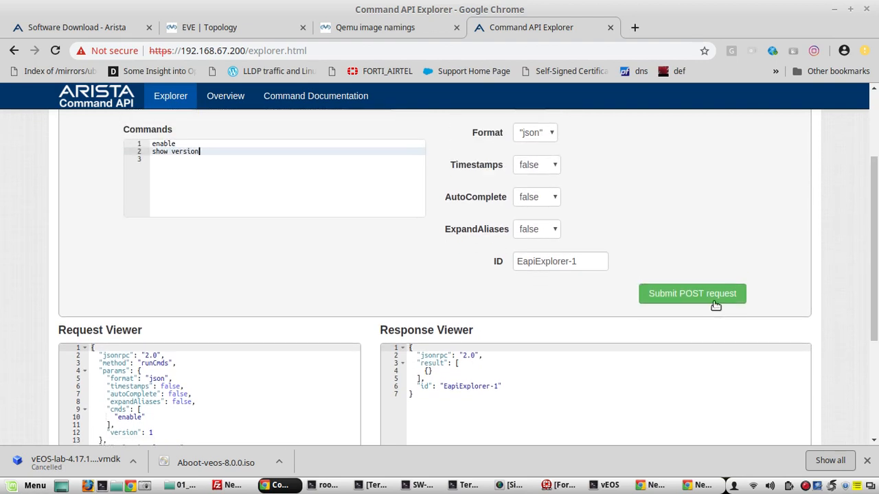
{"action": "left_click", "coordinate": [692, 294]}
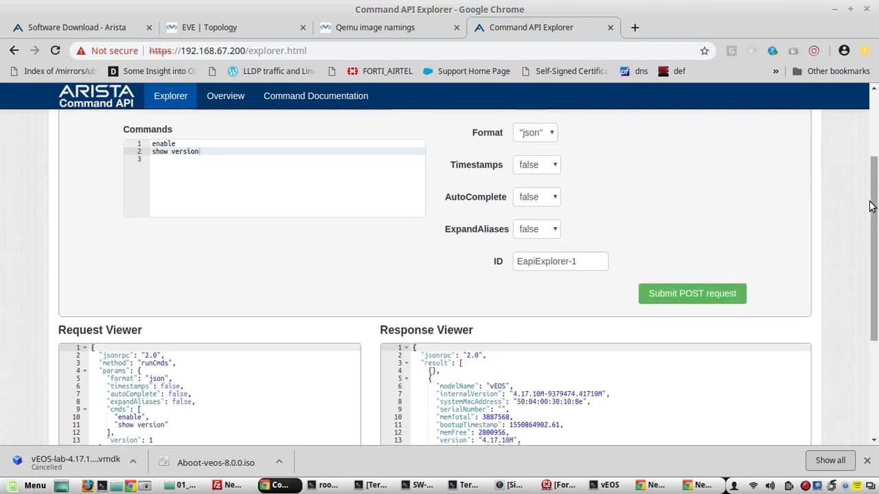
{"action": "scroll", "scroll_direction": "down", "scroll_amount": 3}
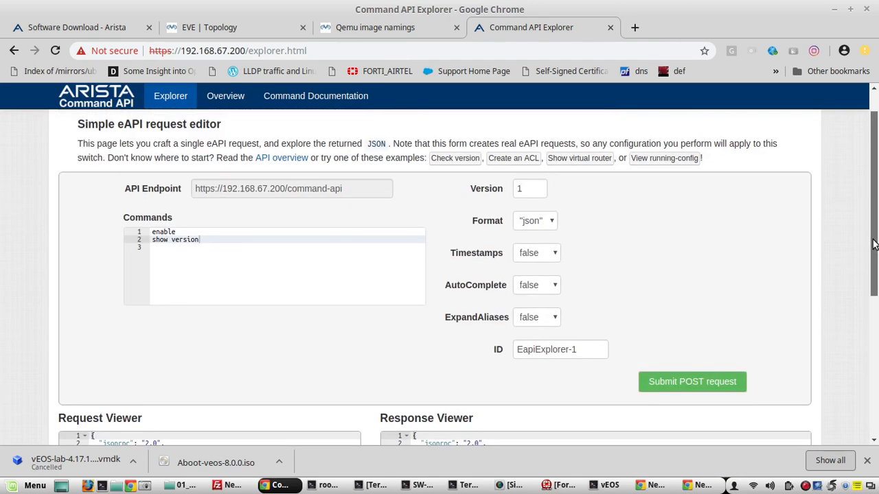
{"action": "double_click", "coordinate": [184, 239]}
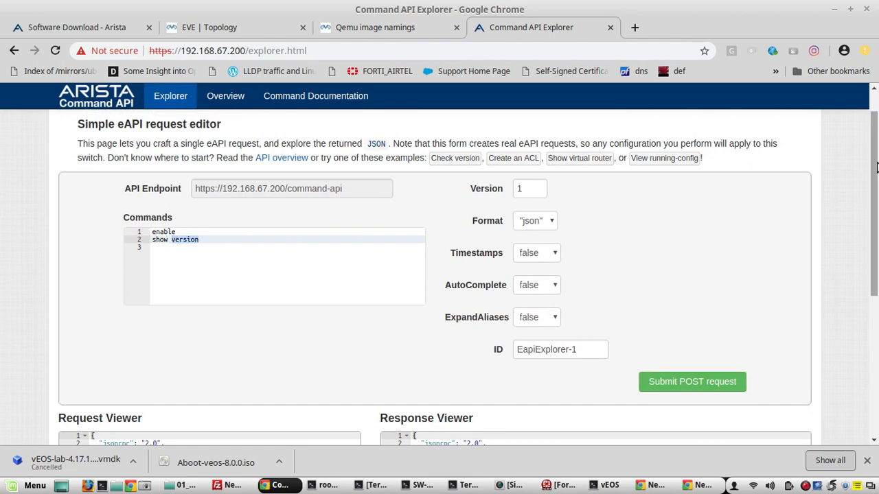
{"action": "scroll", "scroll_direction": "down", "scroll_amount": 3}
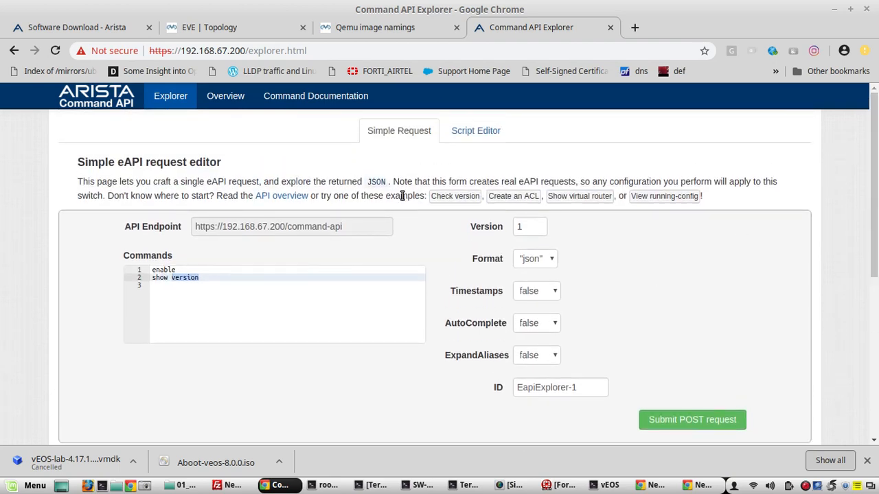
Return to the EVE topology and move the vEOS node down and right of the Net cloud.
{"action": "left_click", "coordinate": [236, 27]}
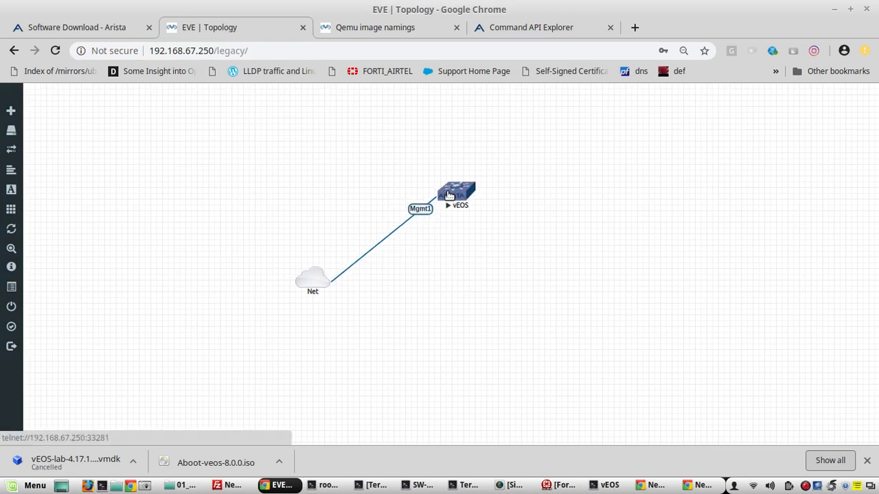
{"action": "left_click_drag", "start_coordinate": [456, 193], "coordinate": [469, 219]}
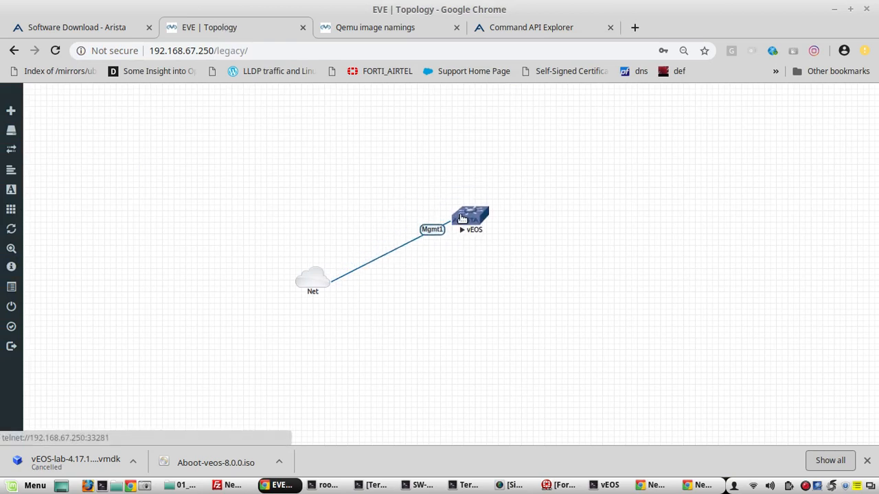
{"action": "left_click_drag", "start_coordinate": [469, 219], "coordinate": [480, 247]}
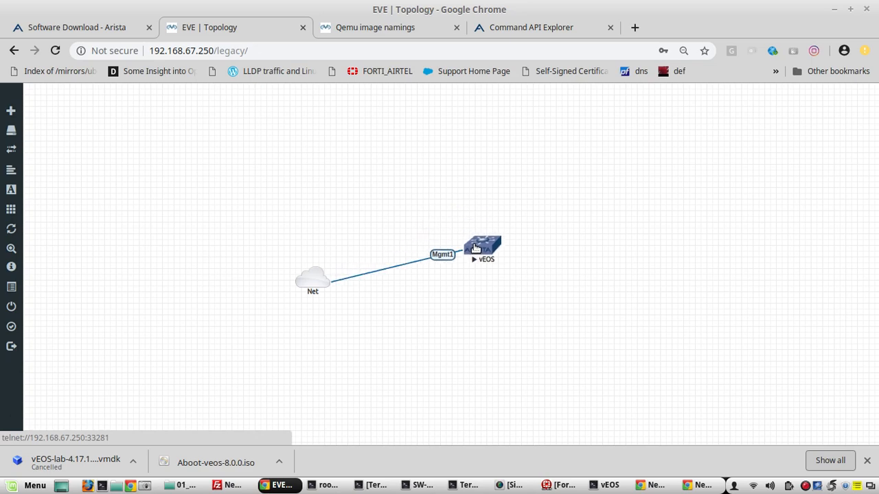